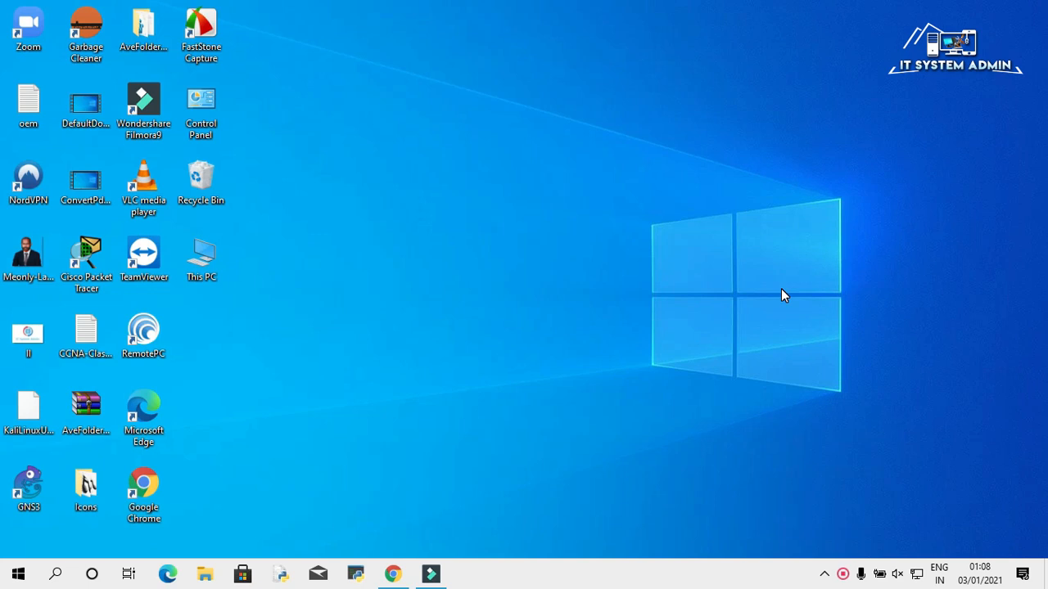
mouse_move(606, 203)
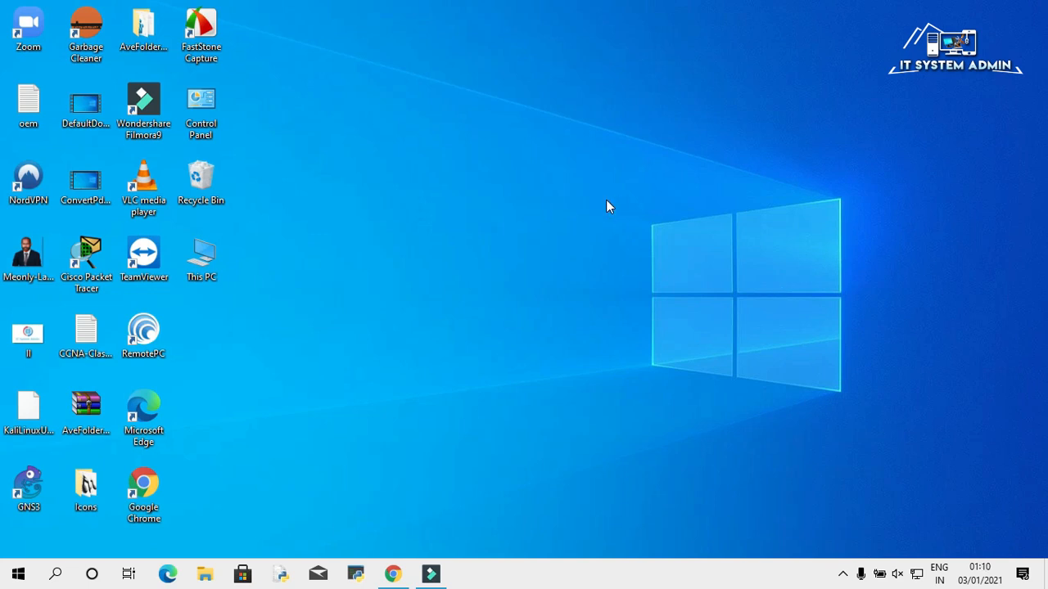
mouse_move(422, 386)
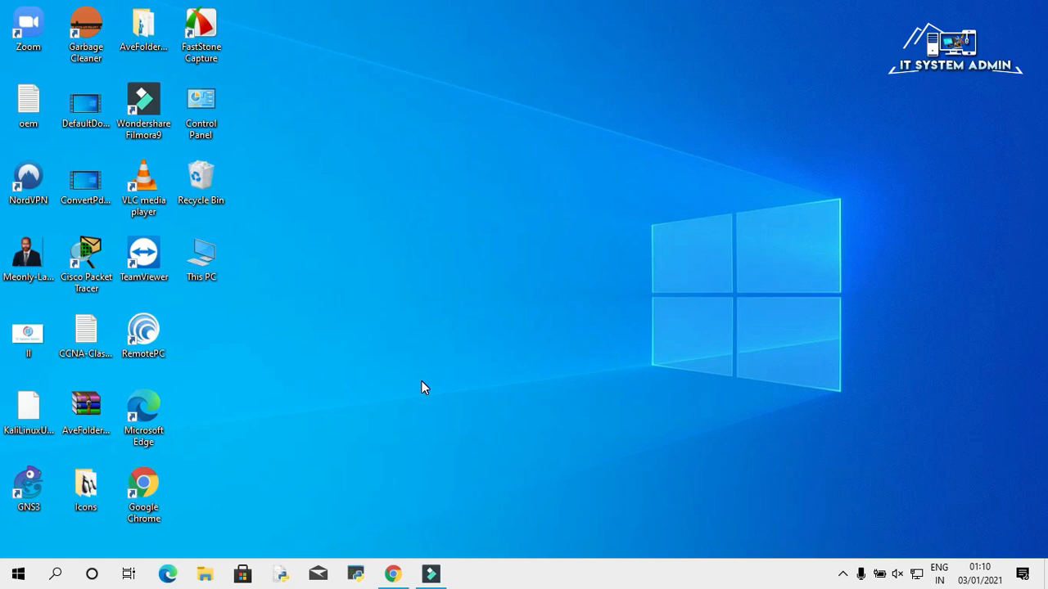
- Open the logo image file from the desktop in Paint via Open with
left_click(30, 335)
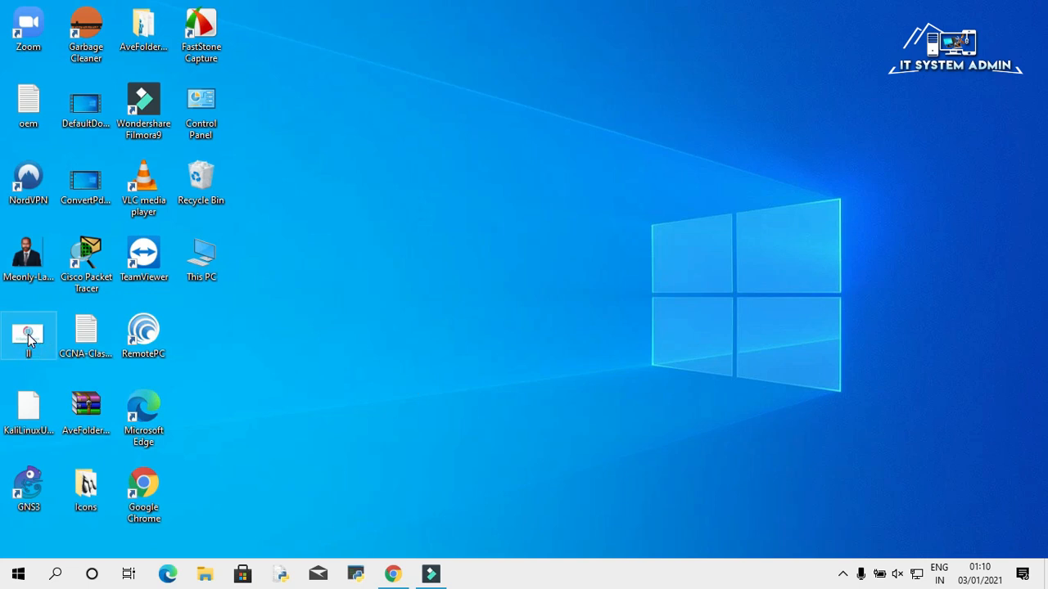
right_click(29, 335)
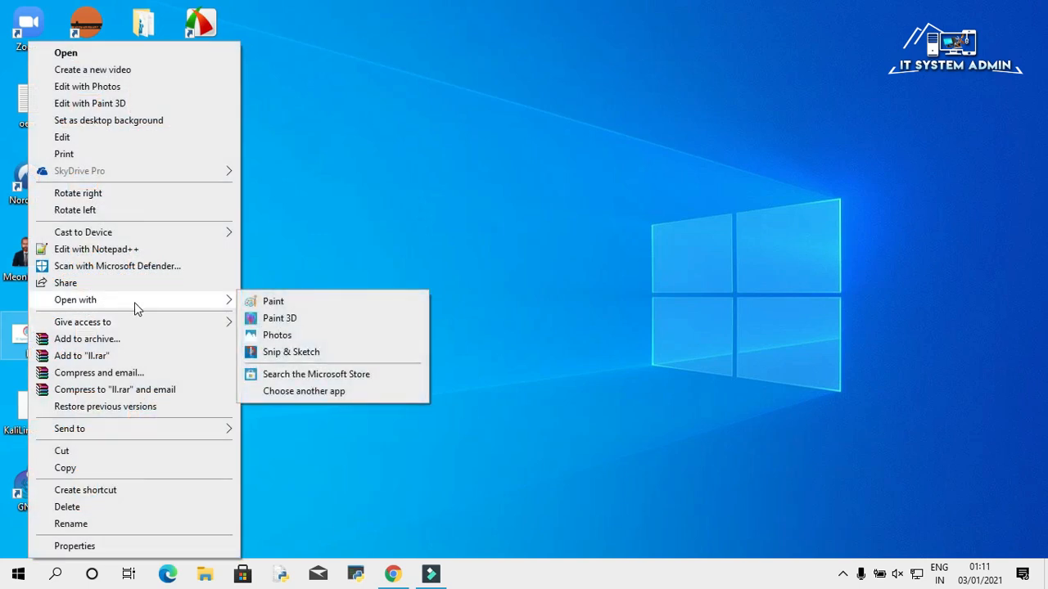
mouse_move(226, 311)
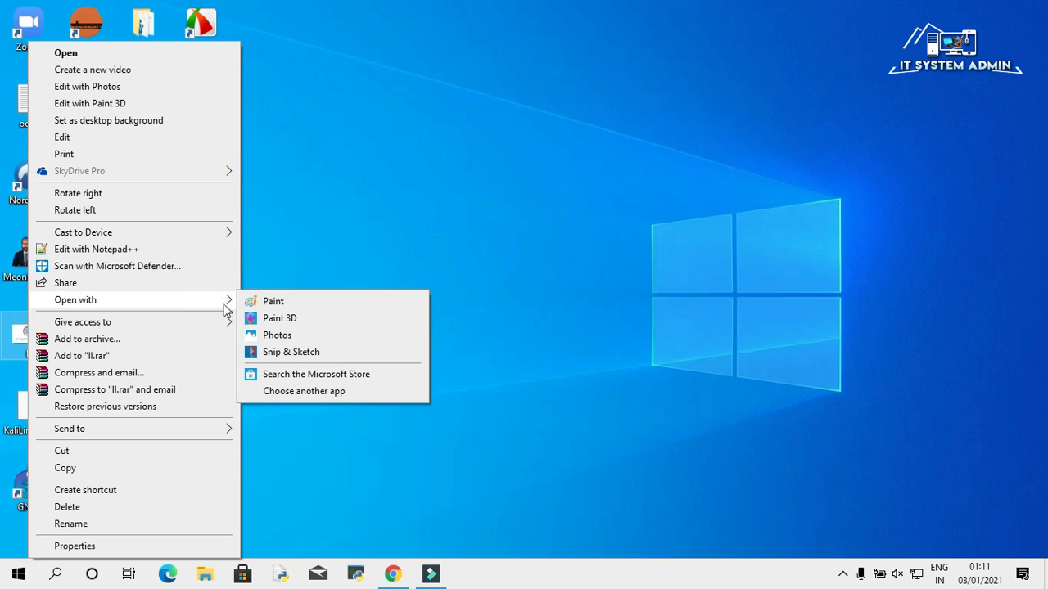
mouse_move(291, 308)
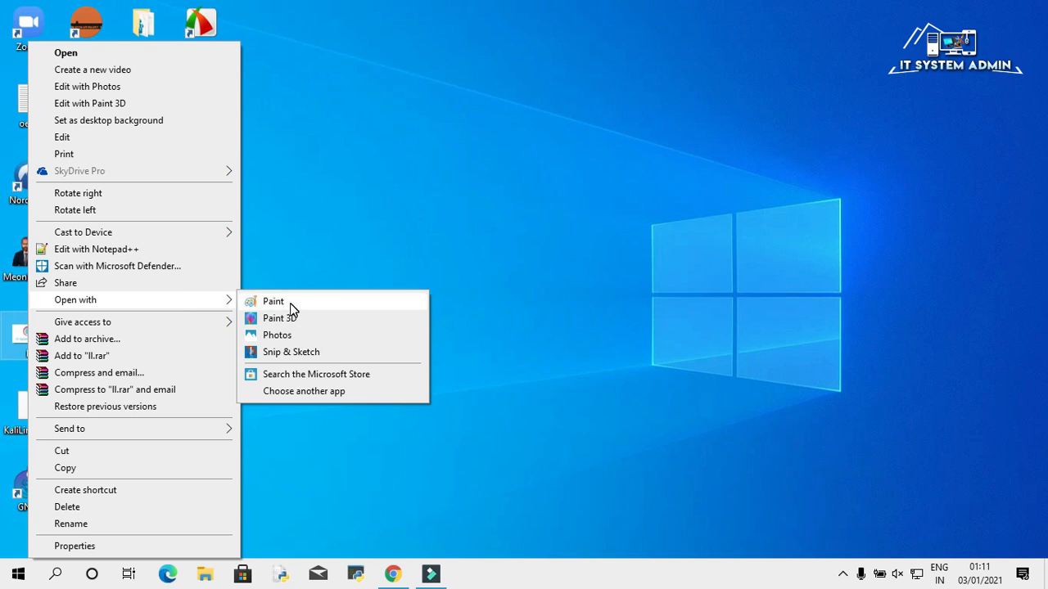
left_click(272, 301)
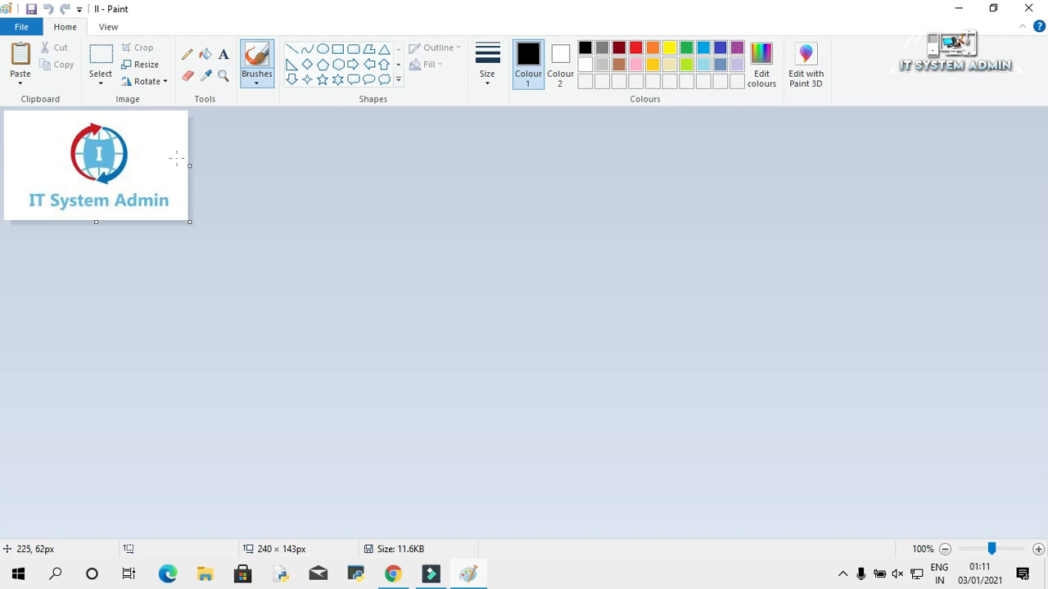
- Resize the selected logo to 220 × 165 pixels with Maintain aspect ratio unticked
left_click(98, 73)
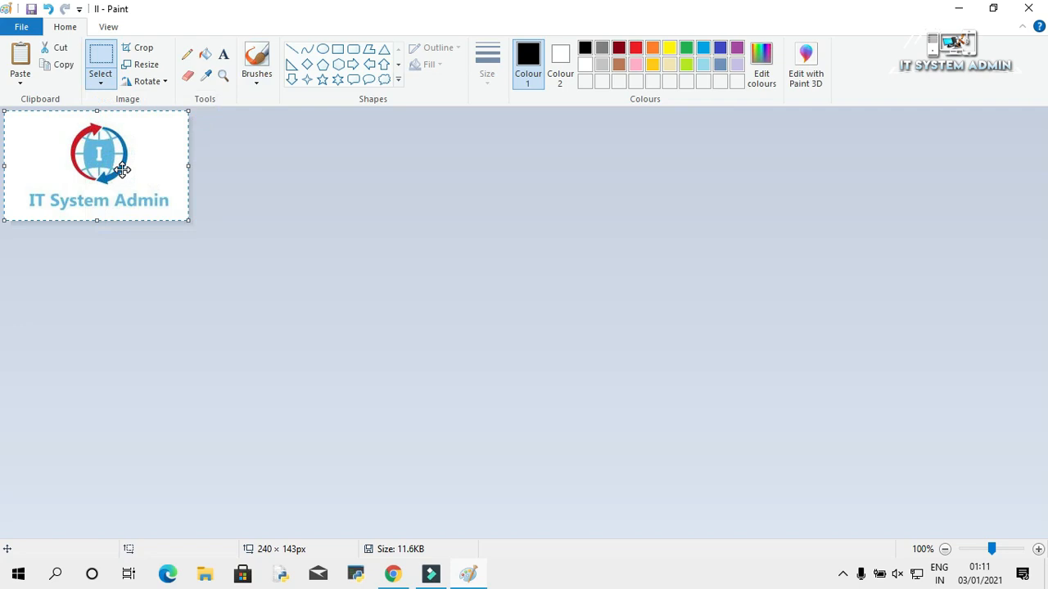
mouse_move(151, 66)
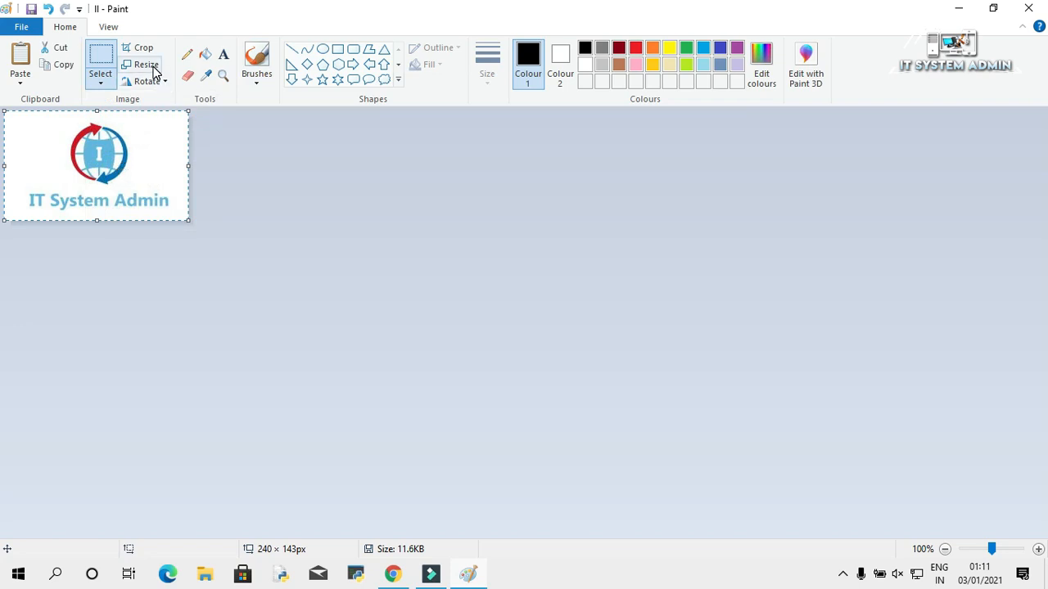
left_click(144, 64)
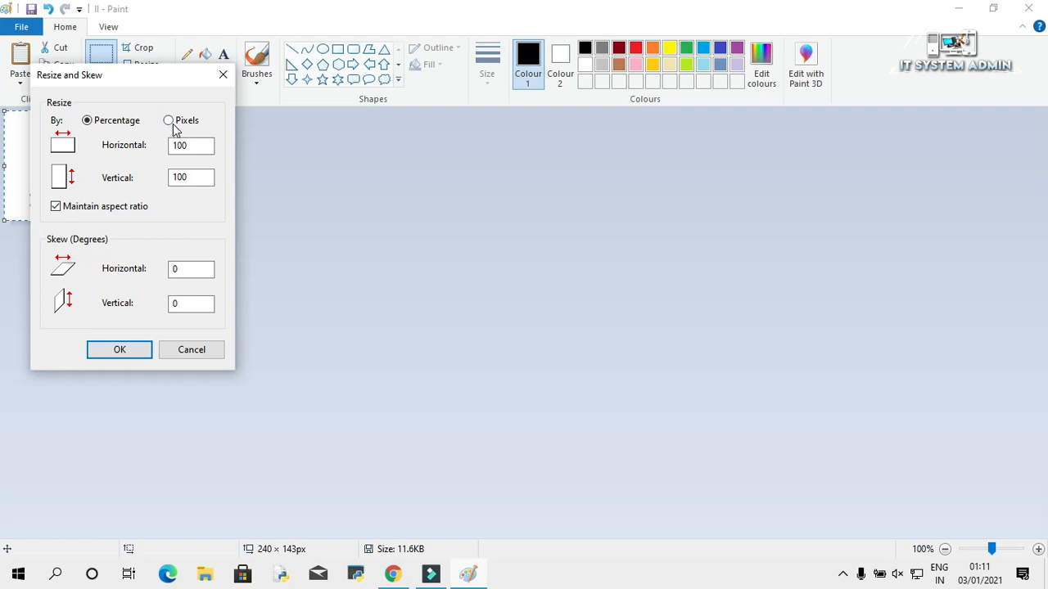
left_click(167, 121)
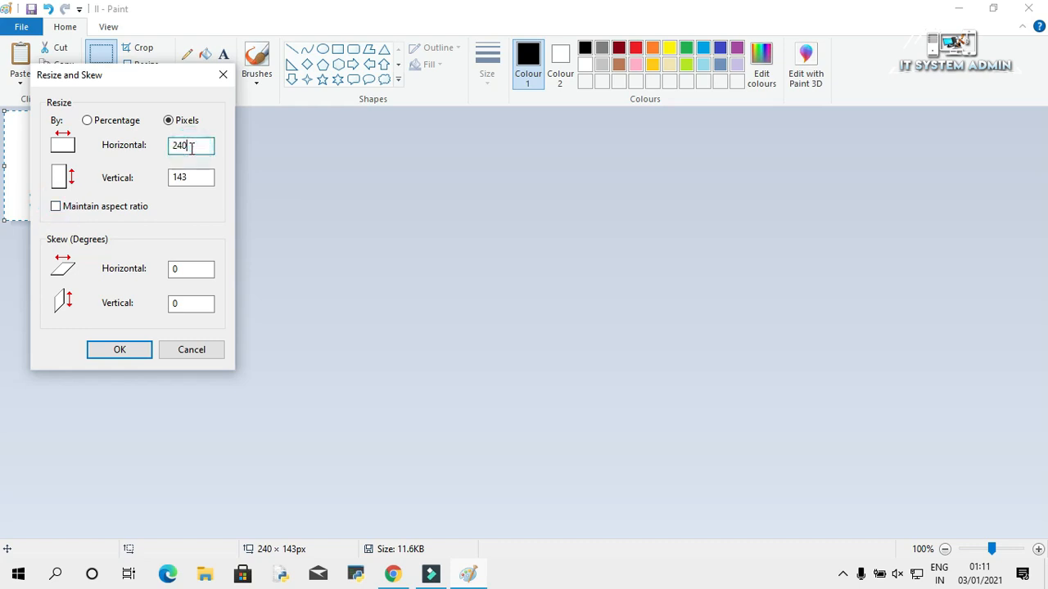
type("22")
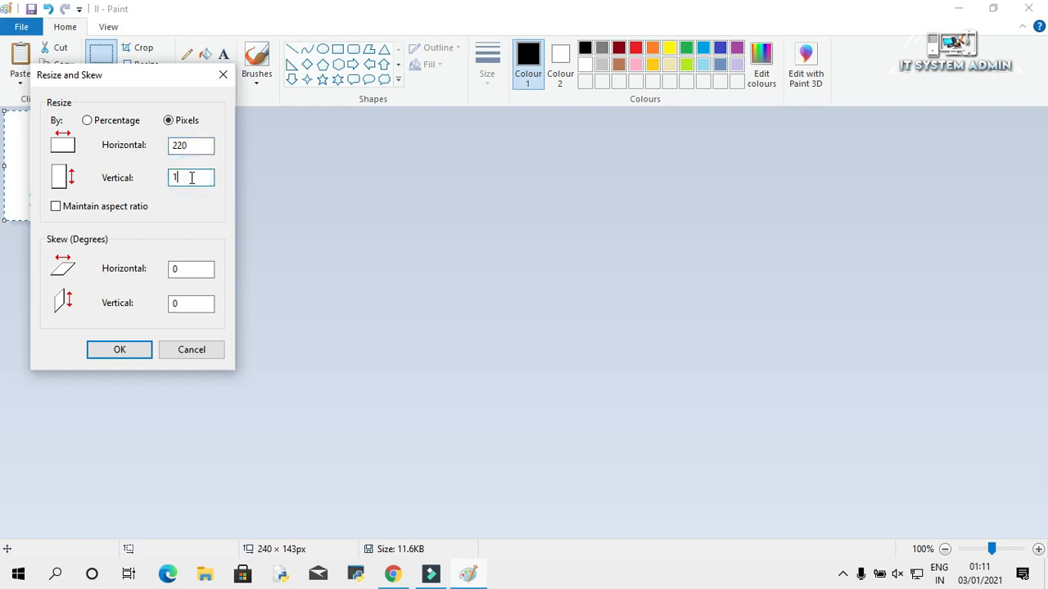
type("65")
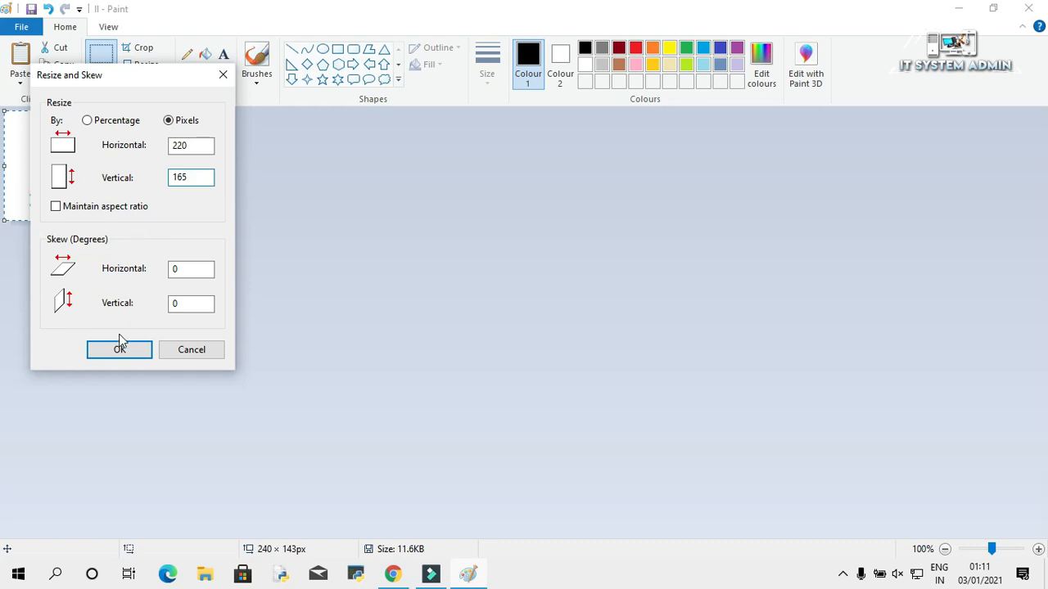
left_click(118, 351)
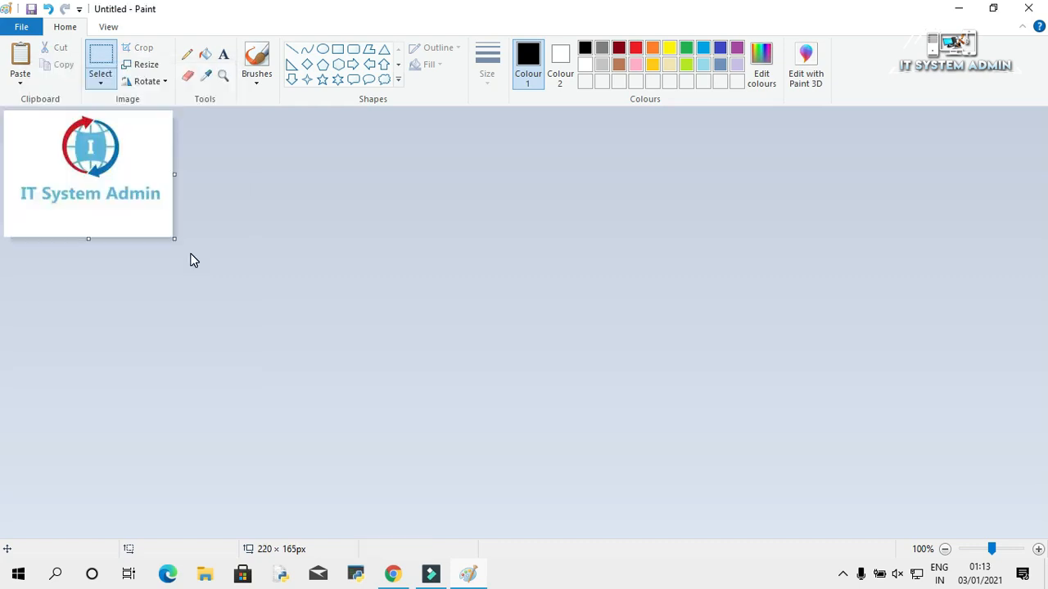
mouse_move(279, 502)
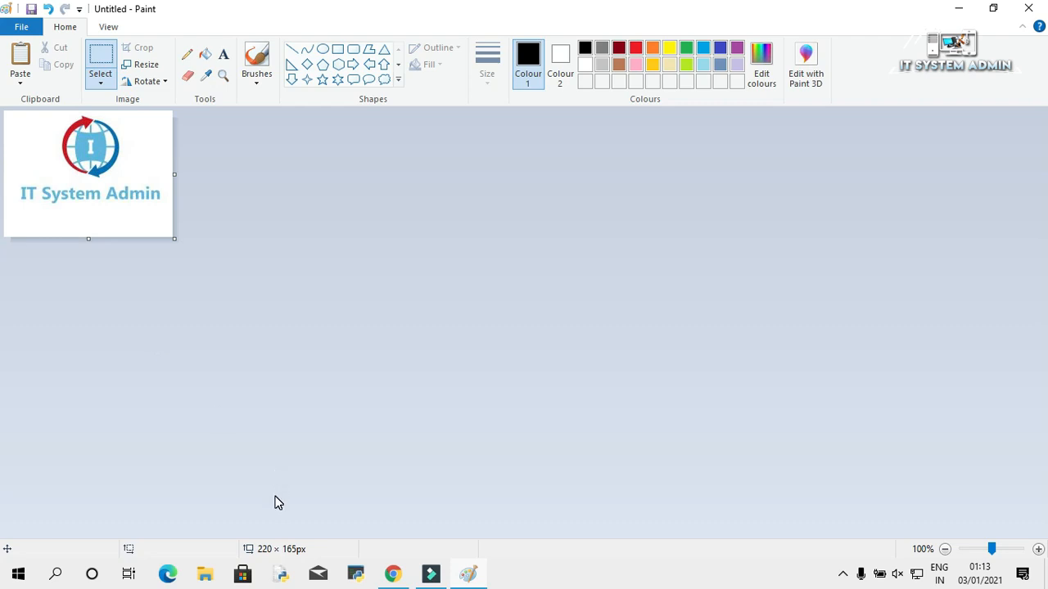
mouse_move(288, 559)
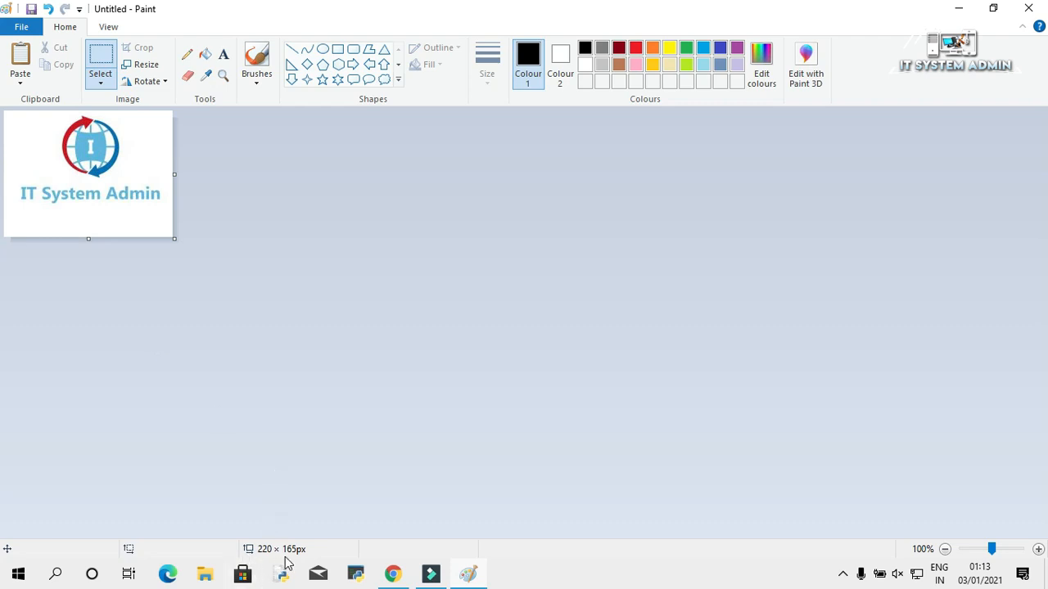
mouse_move(284, 557)
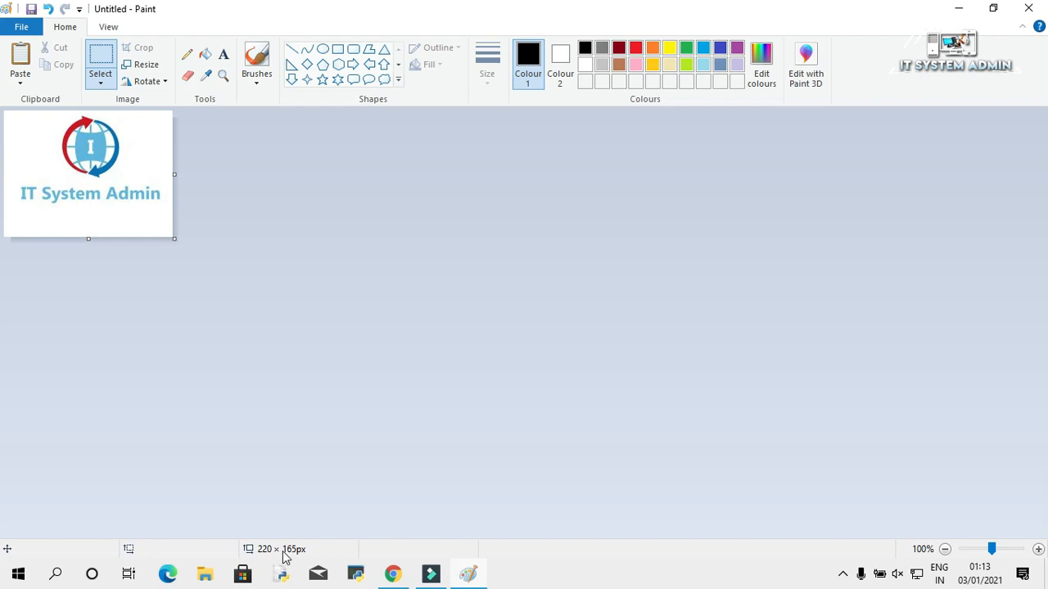
mouse_move(320, 559)
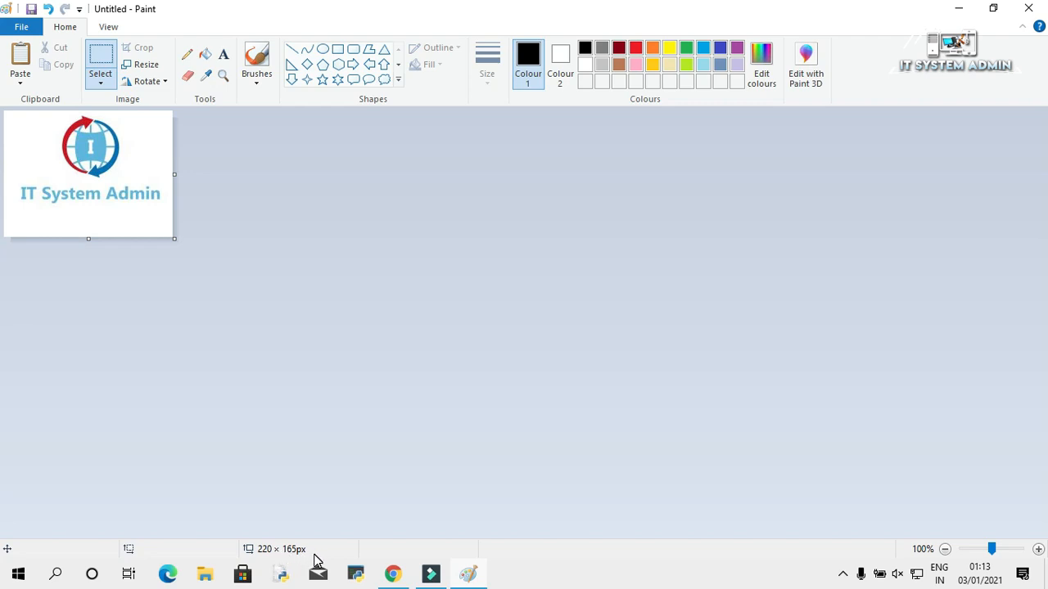
mouse_move(118, 263)
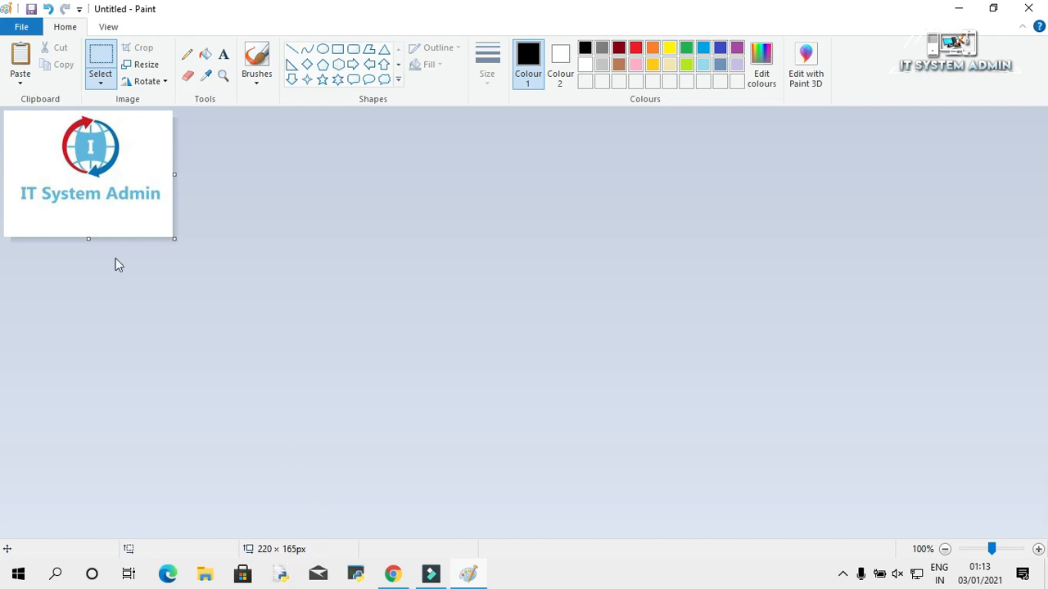
- Save the image to the Desktop as a 24-bit Bitmap named Logo
left_click(23, 28)
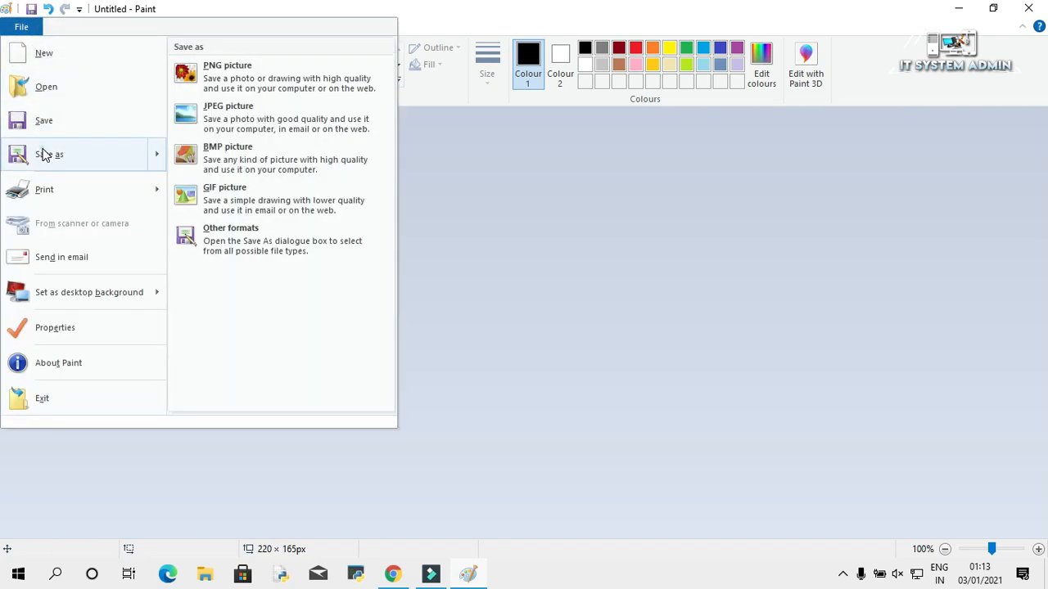
left_click(225, 69)
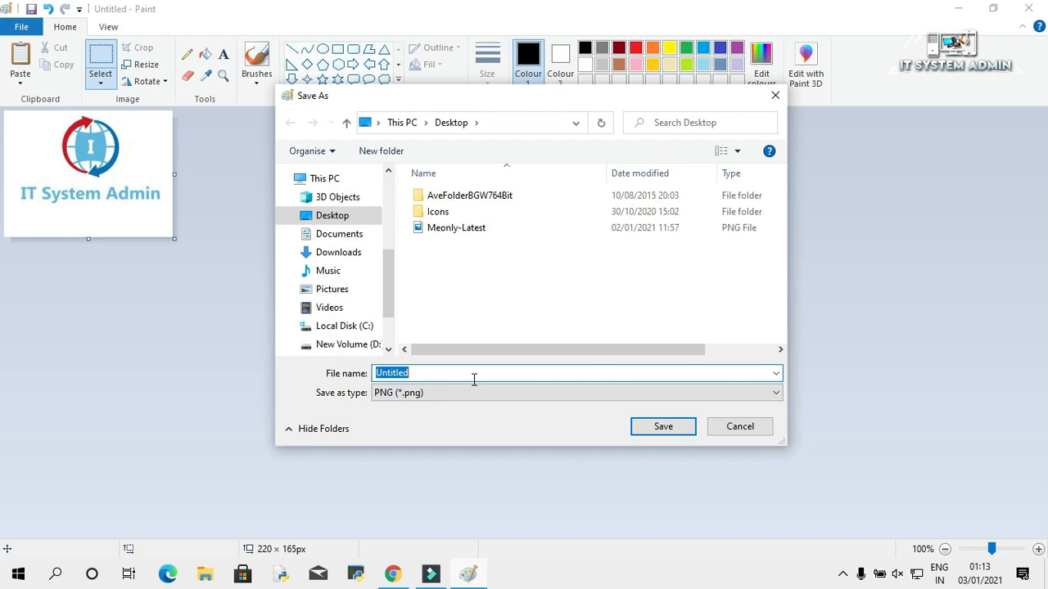
type("Logo")
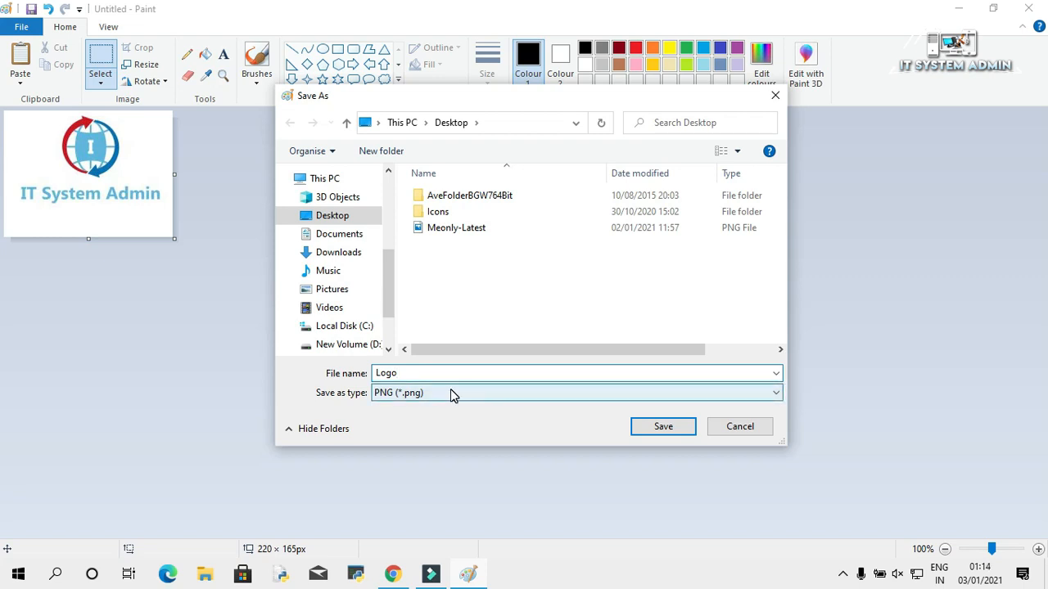
left_click(576, 392)
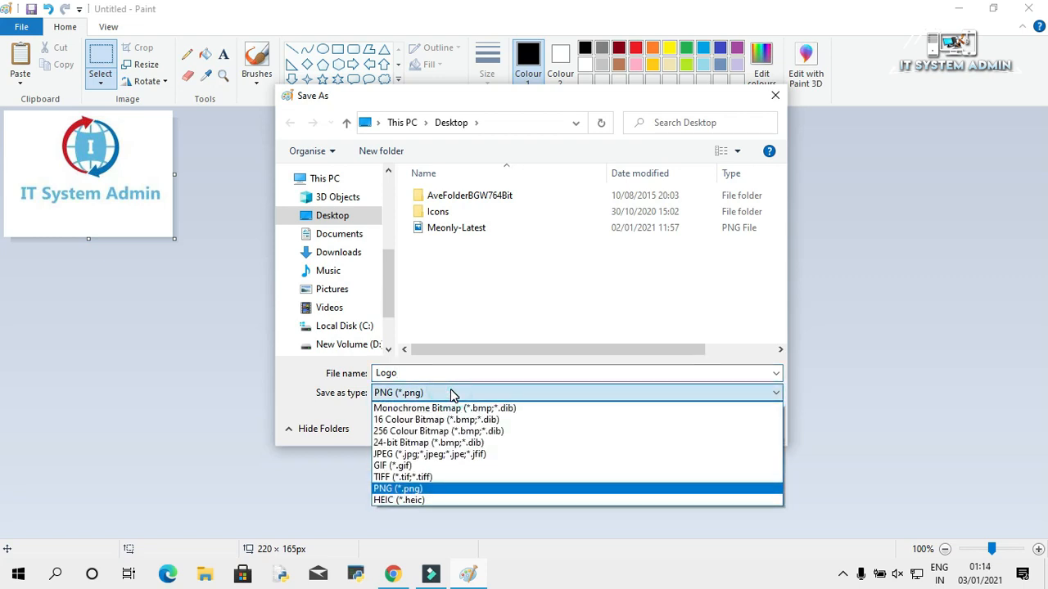
mouse_move(429, 442)
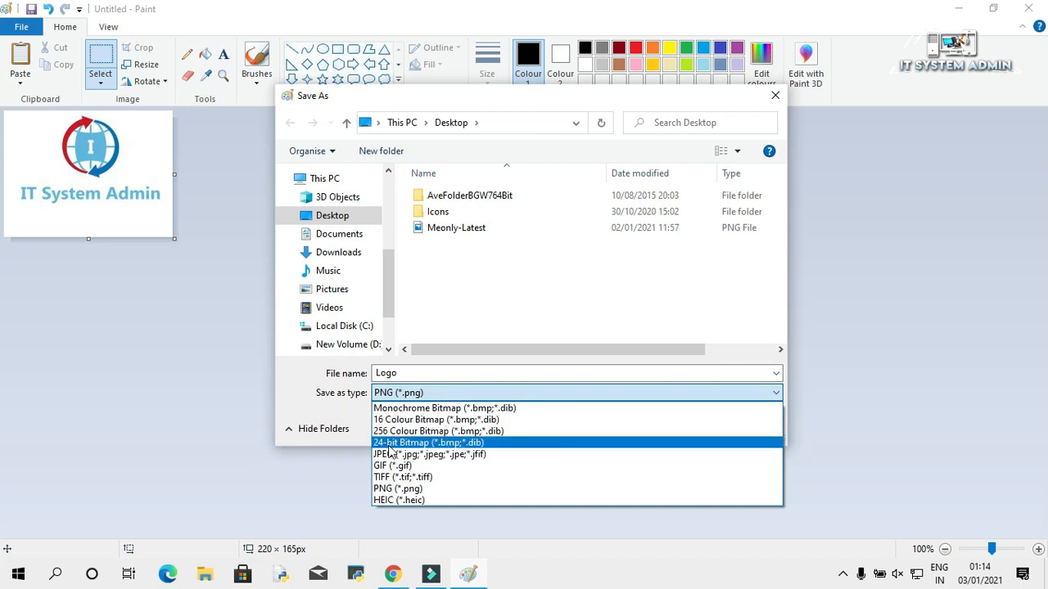
mouse_move(424, 447)
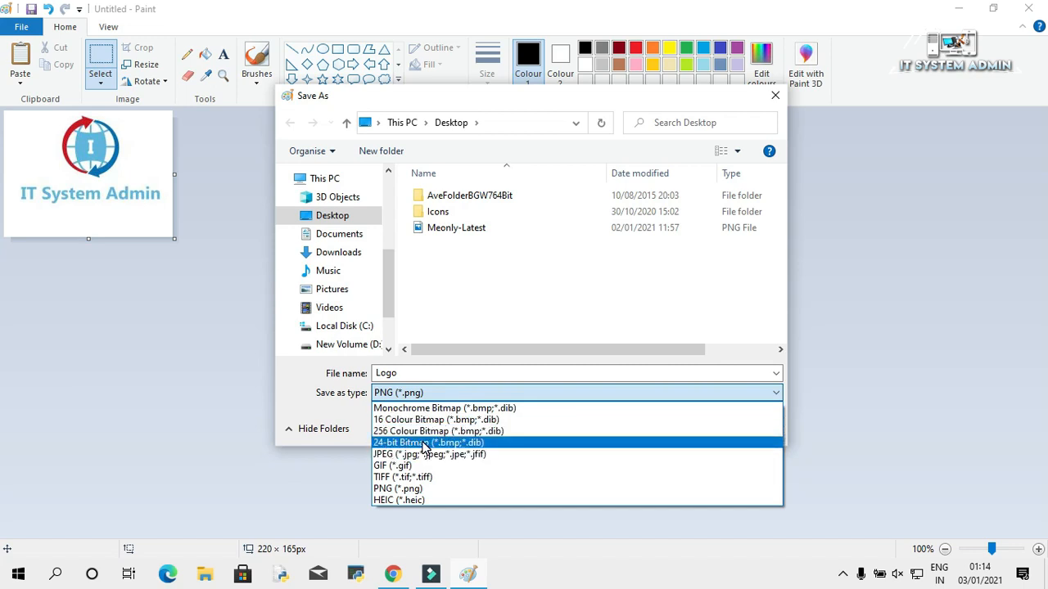
left_click(423, 442)
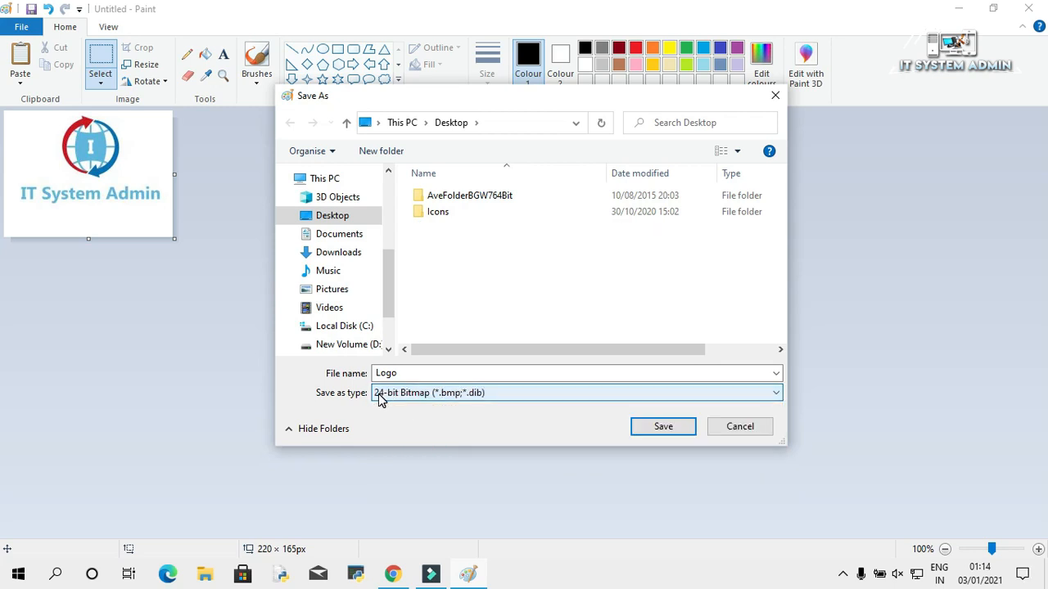
mouse_move(442, 400)
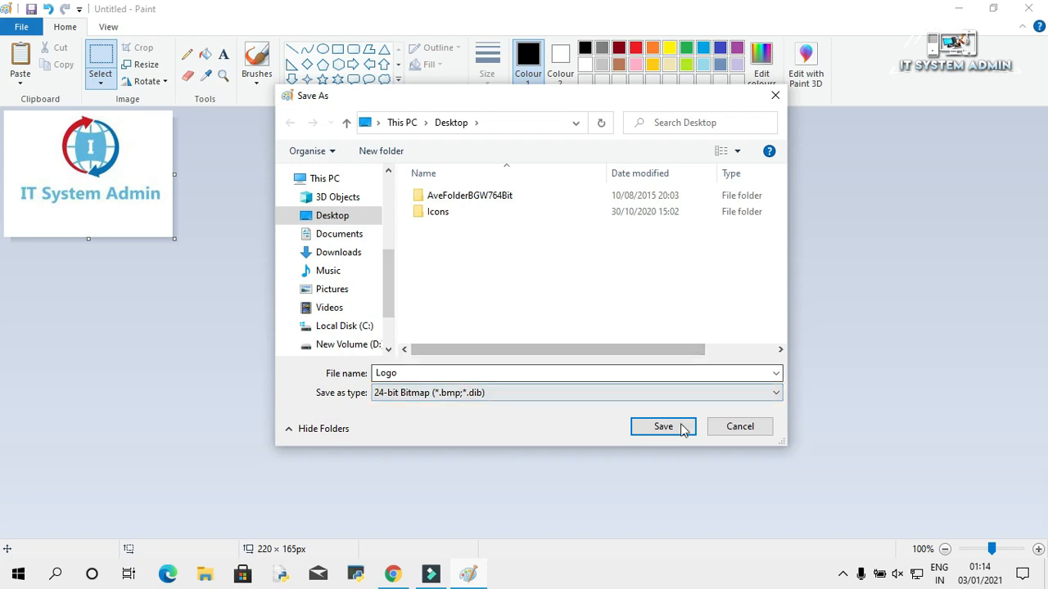
left_click(663, 425)
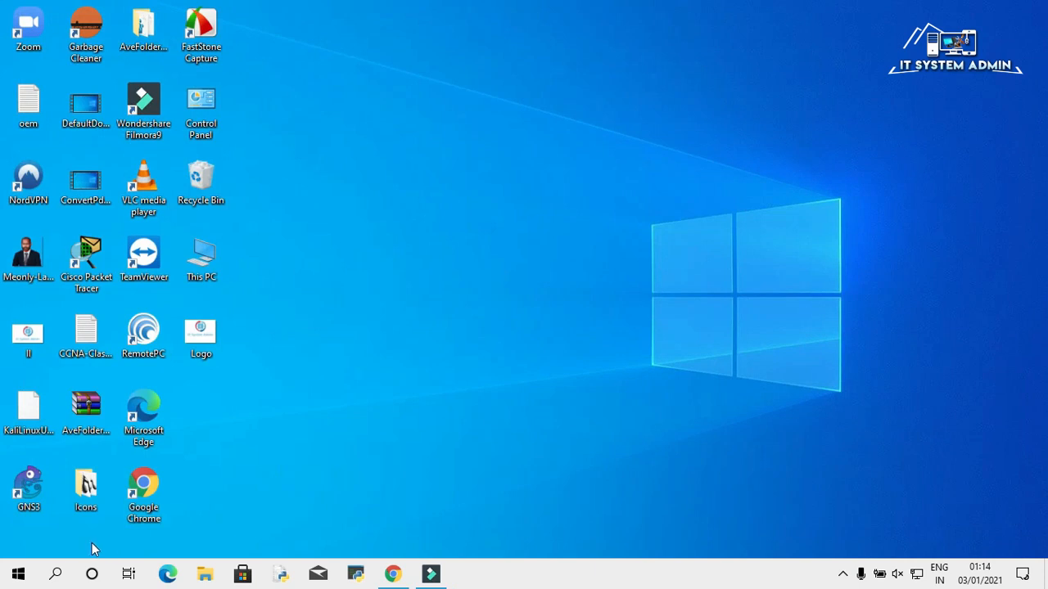
- Run regedit from the Start menu's Run box to launch Registry Editor
right_click(13, 573)
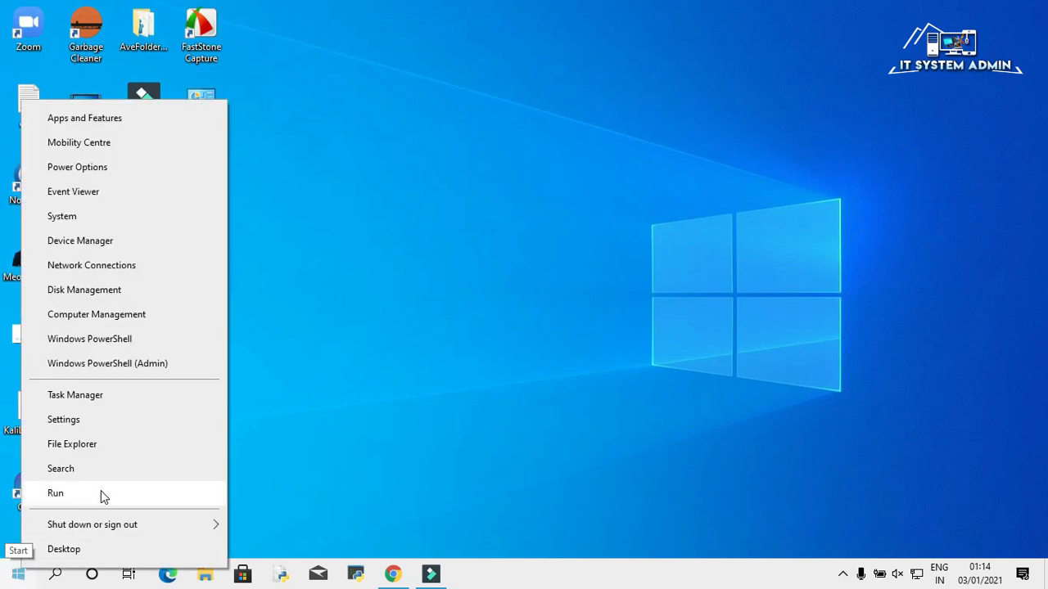
left_click(56, 494)
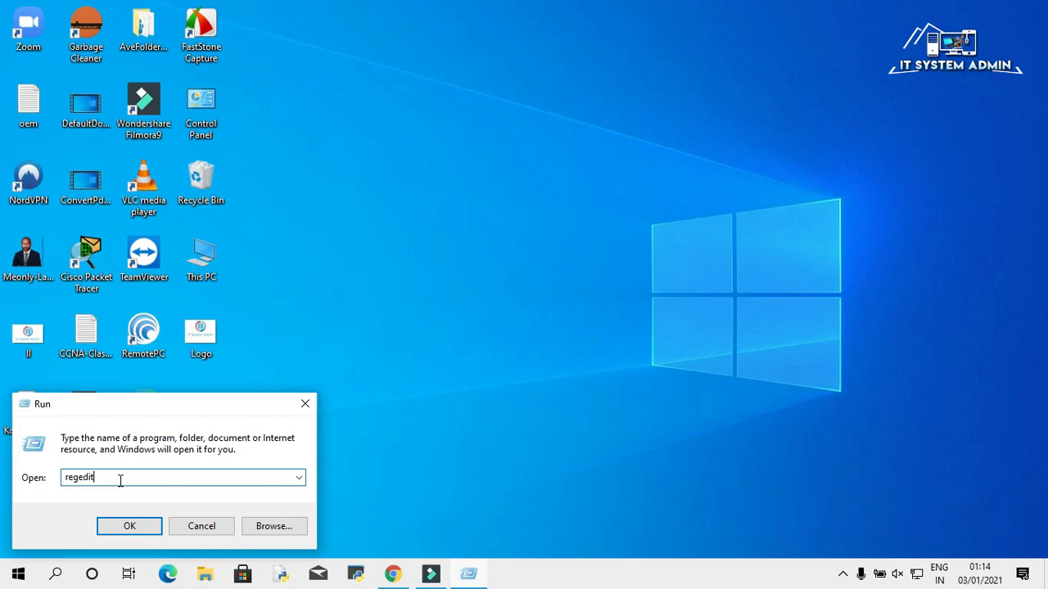
mouse_move(123, 521)
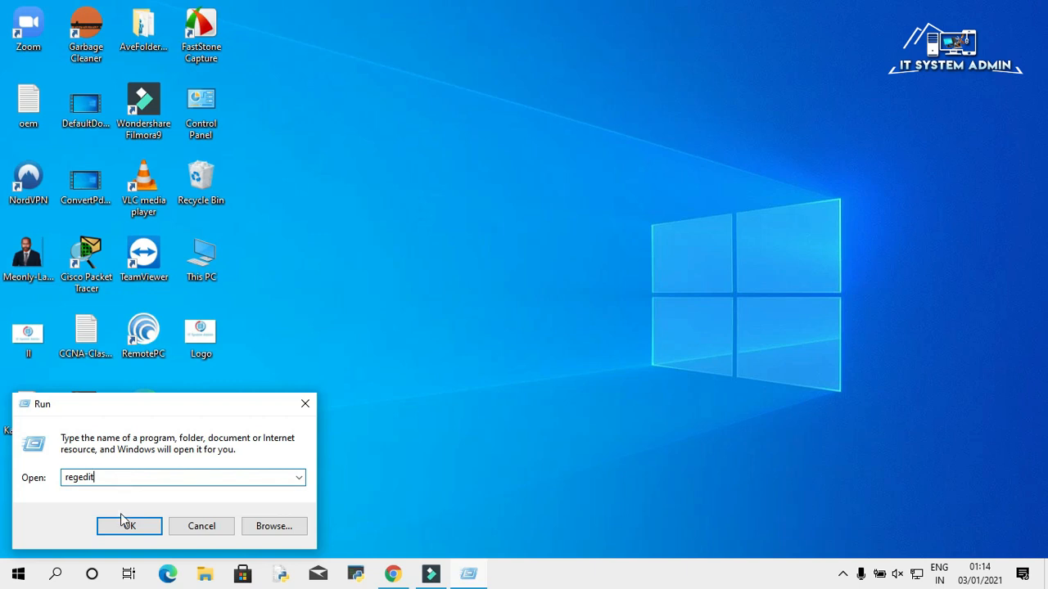
left_click(127, 528)
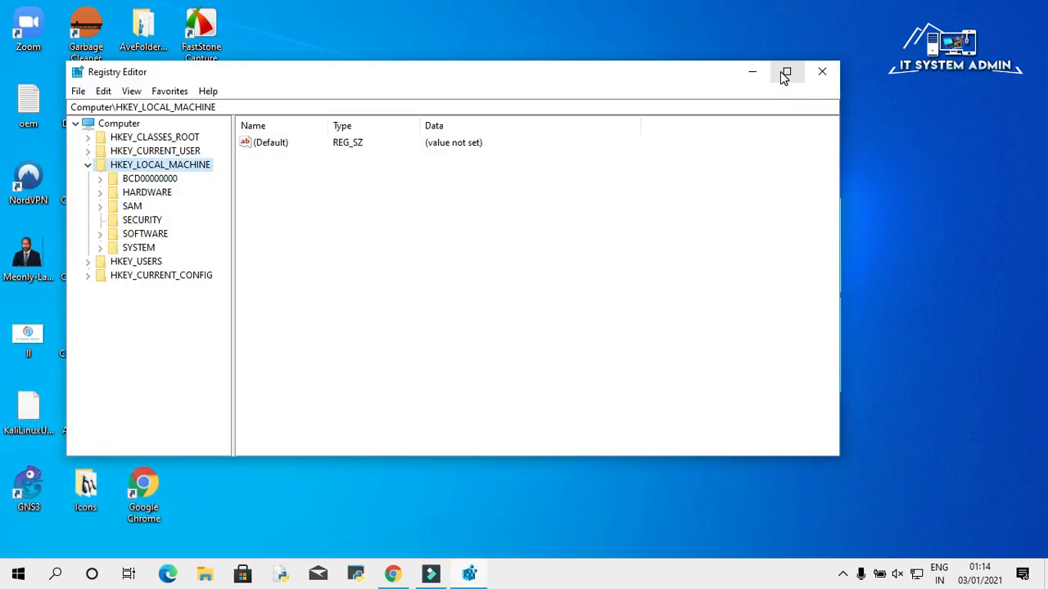
- Maximize the window and expand SOFTWARE > Microsoft > Windows > CurrentVersion
left_click(786, 72)
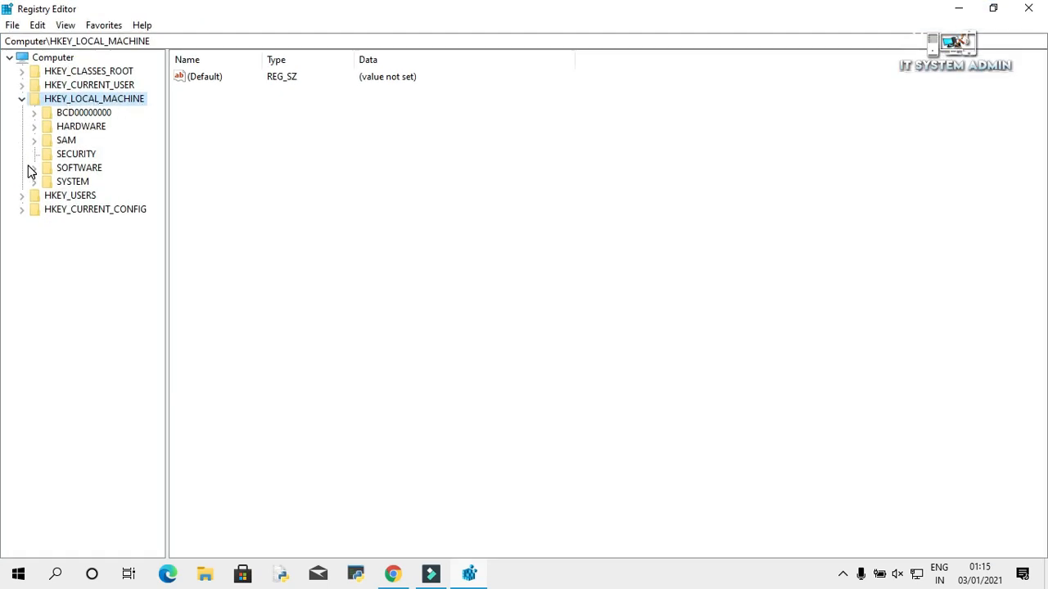
left_click(36, 167)
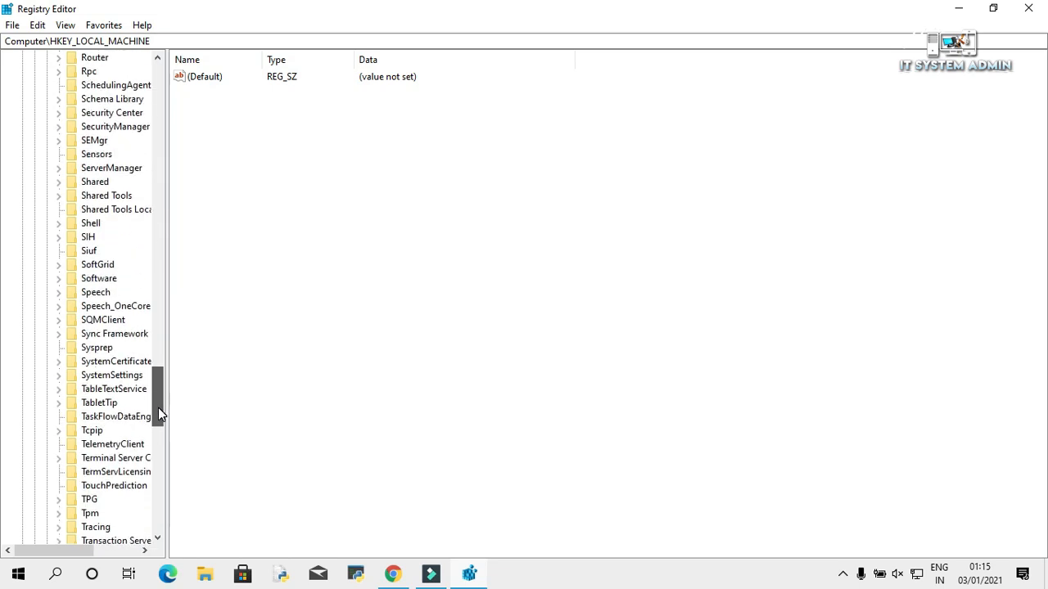
scroll("down", 3)
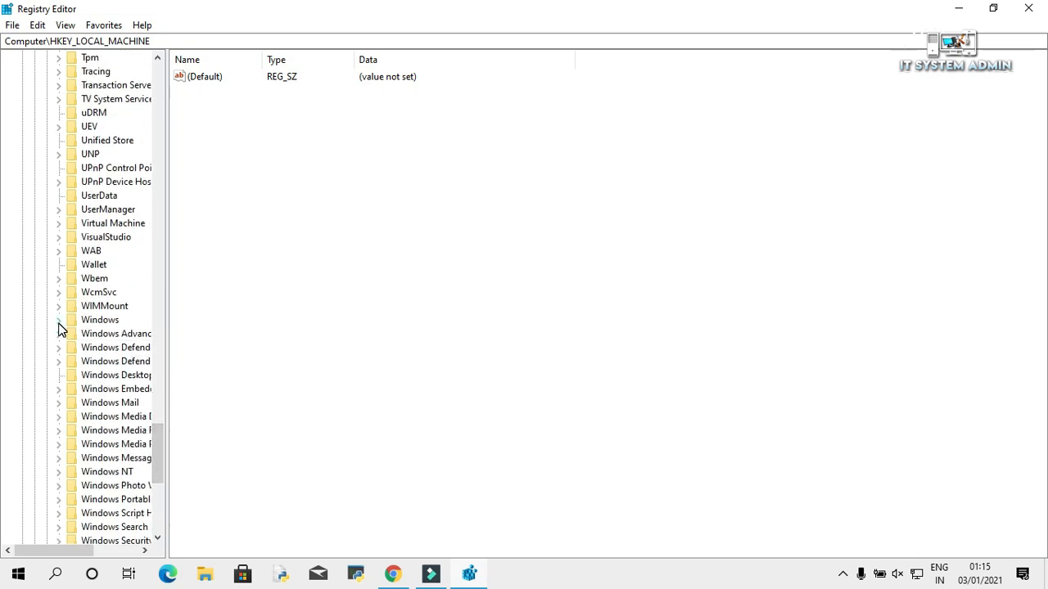
left_click(59, 320)
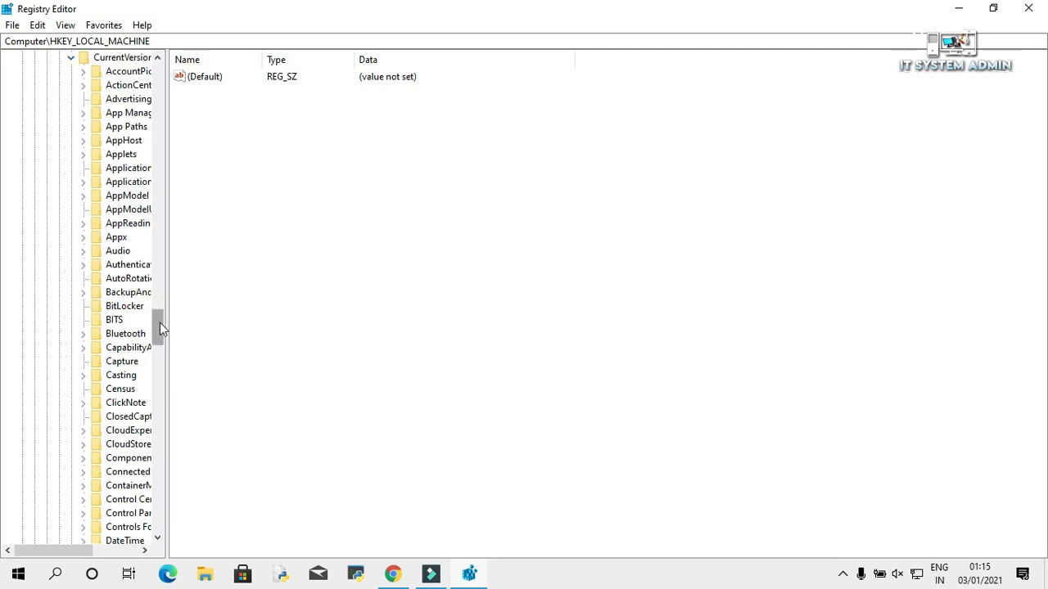
scroll("down", 3)
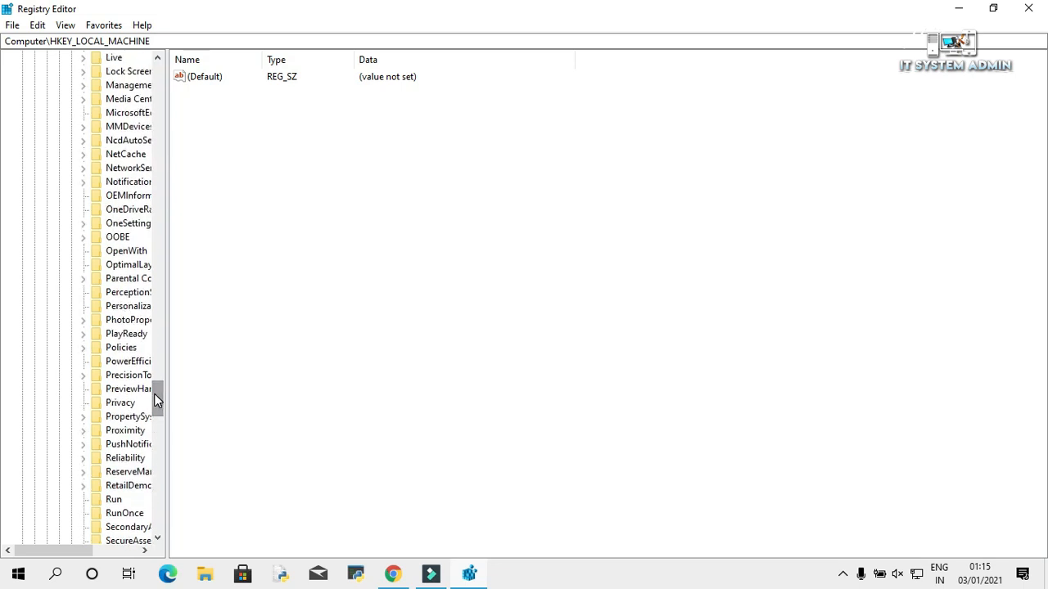
mouse_move(167, 308)
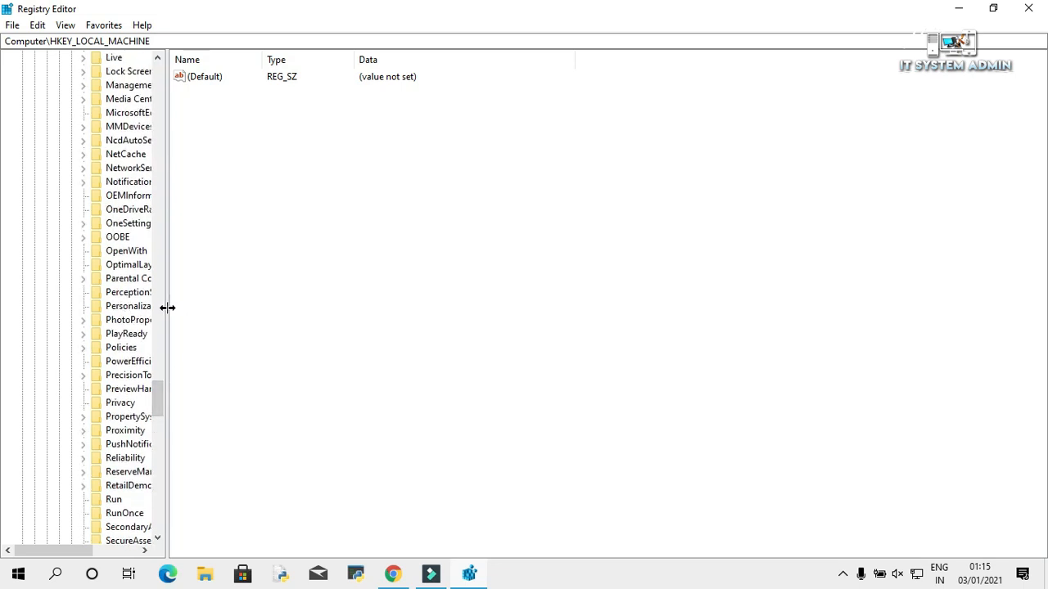
- Widen the key tree pane and select the OEMInformation key
left_click_drag(168, 308, 200, 301)
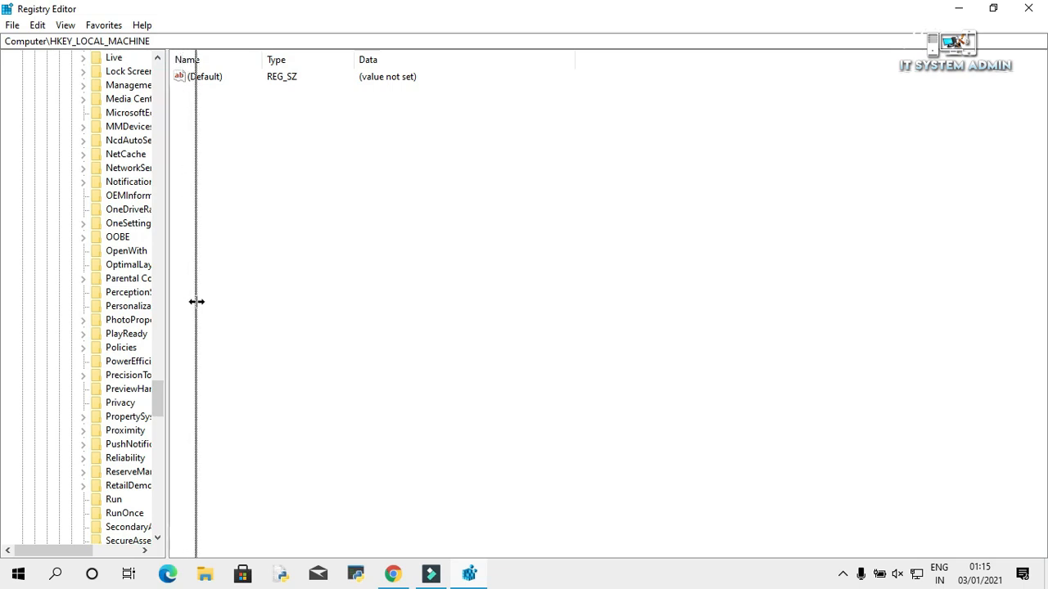
left_click_drag(197, 302, 222, 298)
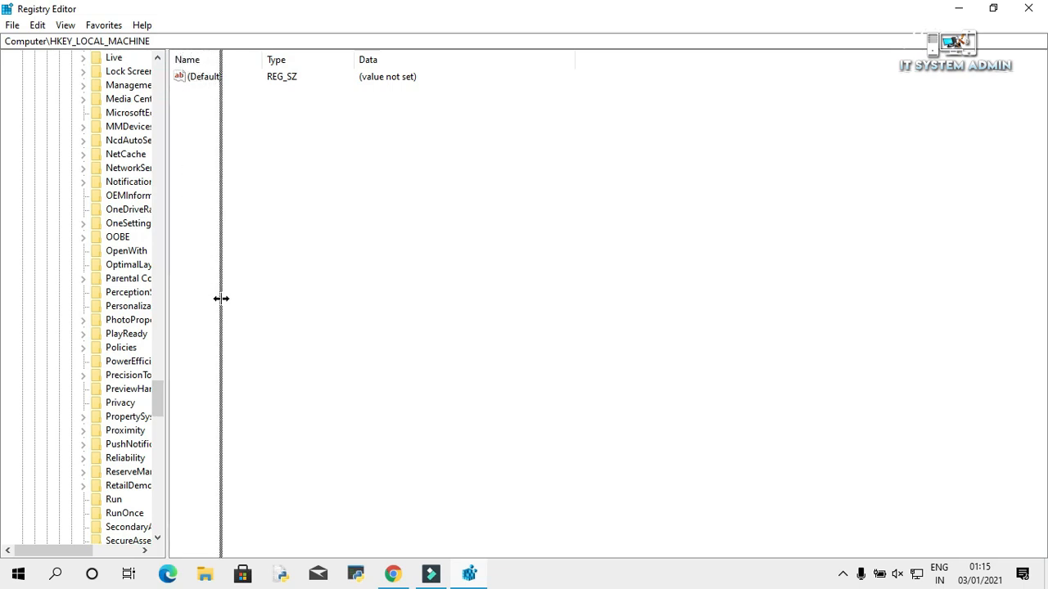
left_click_drag(223, 298, 222, 298)
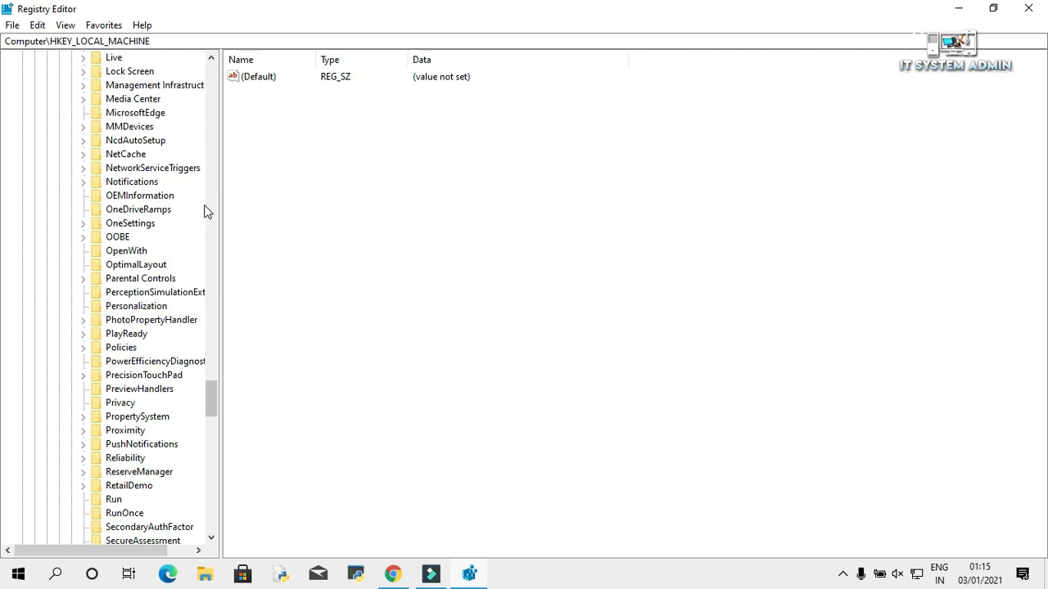
mouse_move(156, 200)
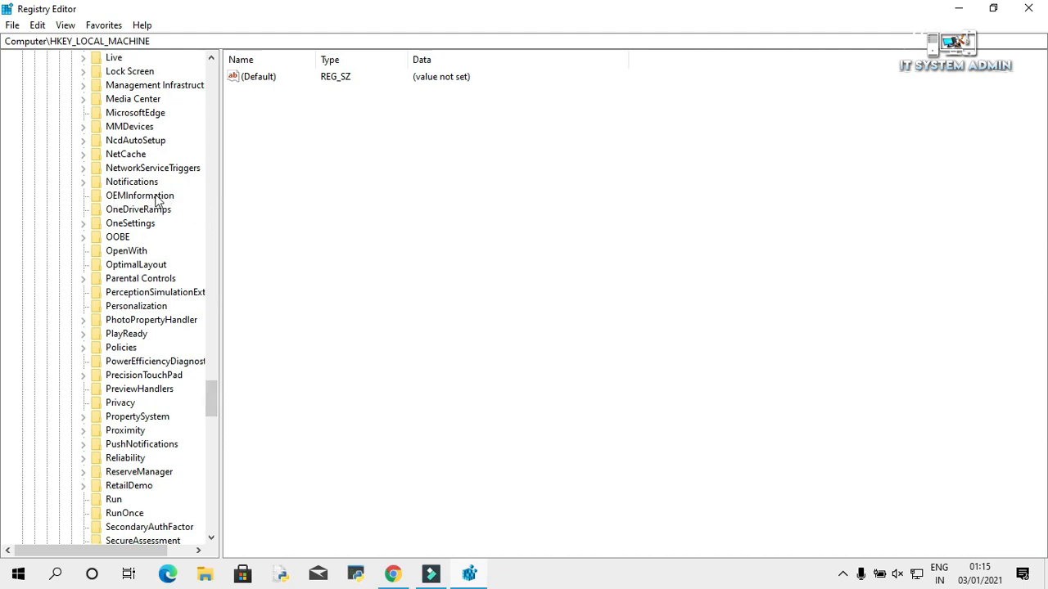
left_click(140, 195)
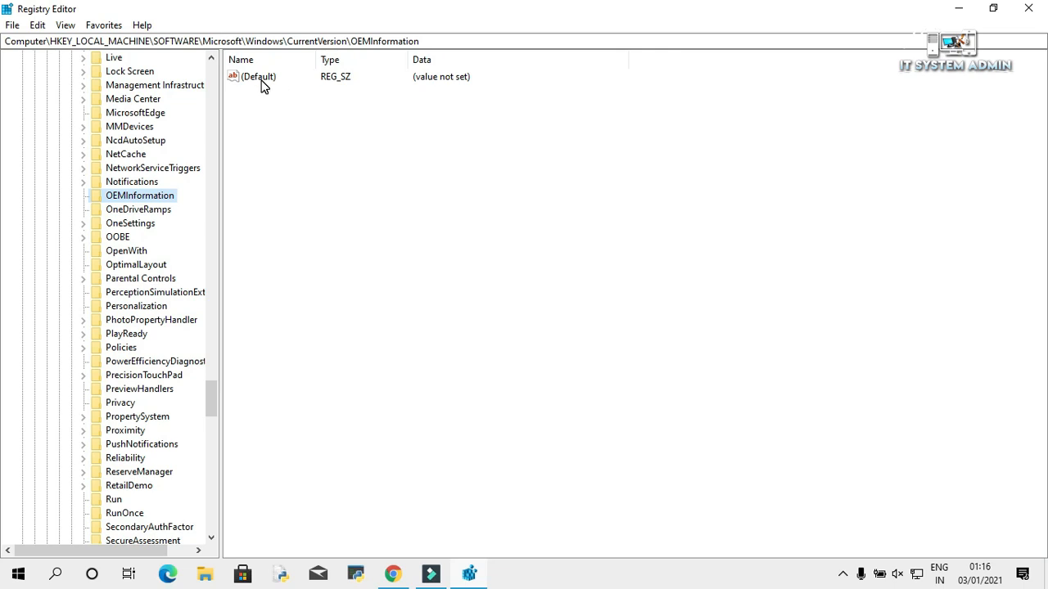
mouse_move(380, 157)
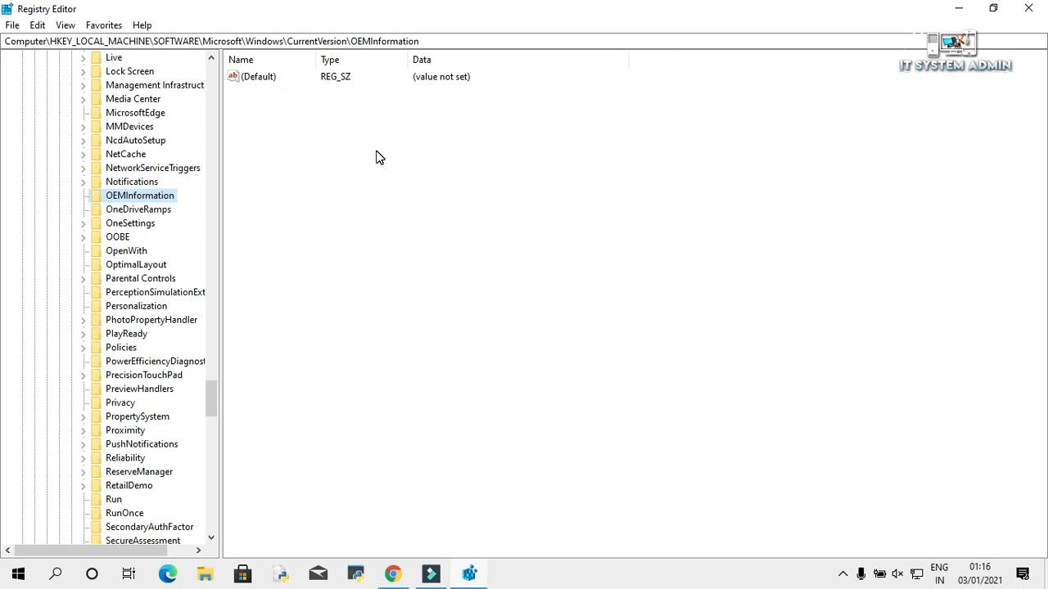
mouse_move(403, 177)
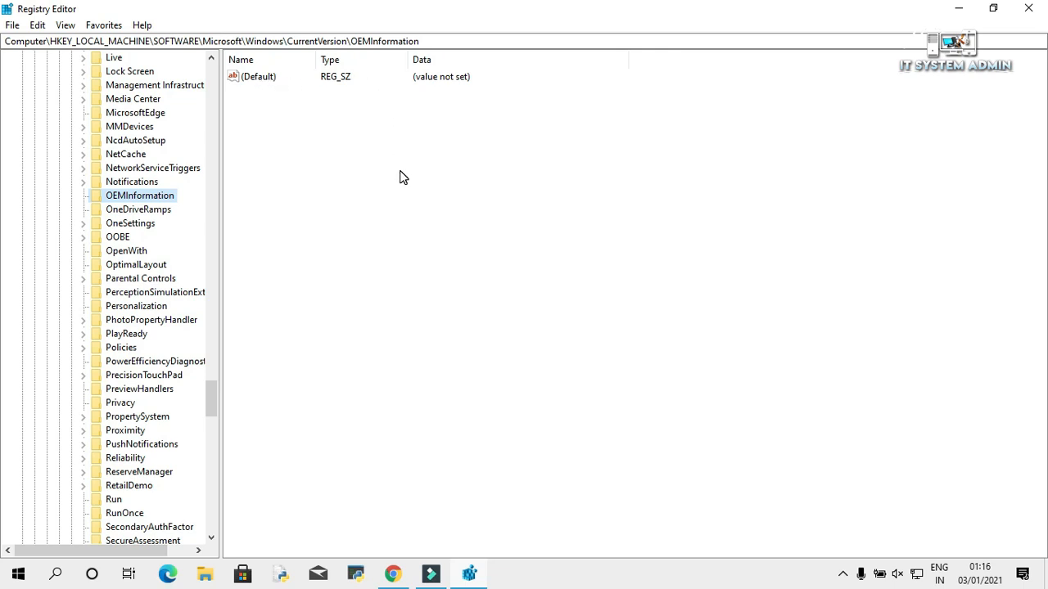
- Create a new String Value in OEMInformation named Manufacturer
right_click(403, 176)
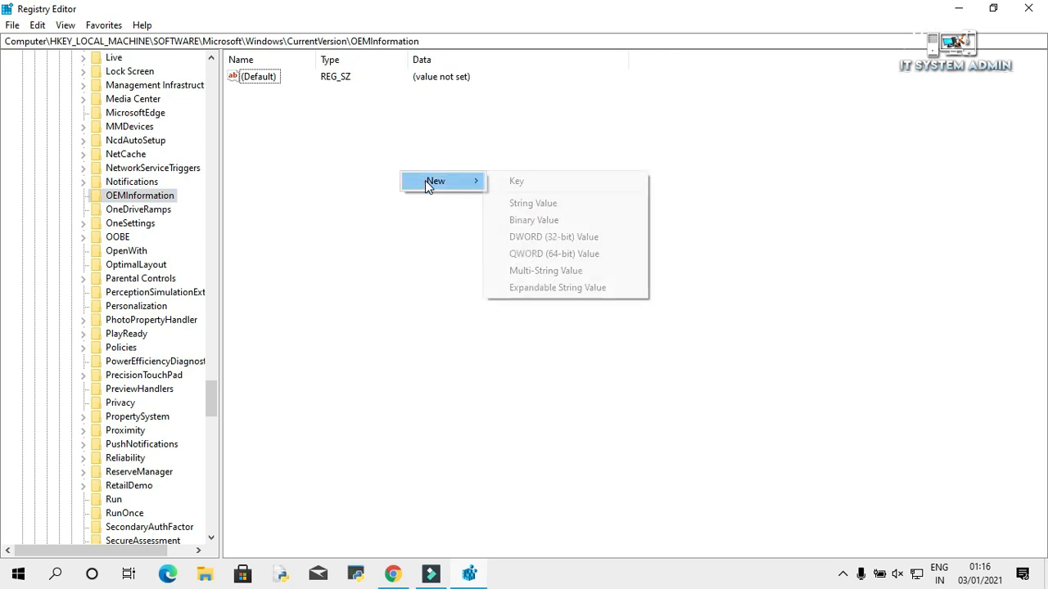
mouse_move(544, 203)
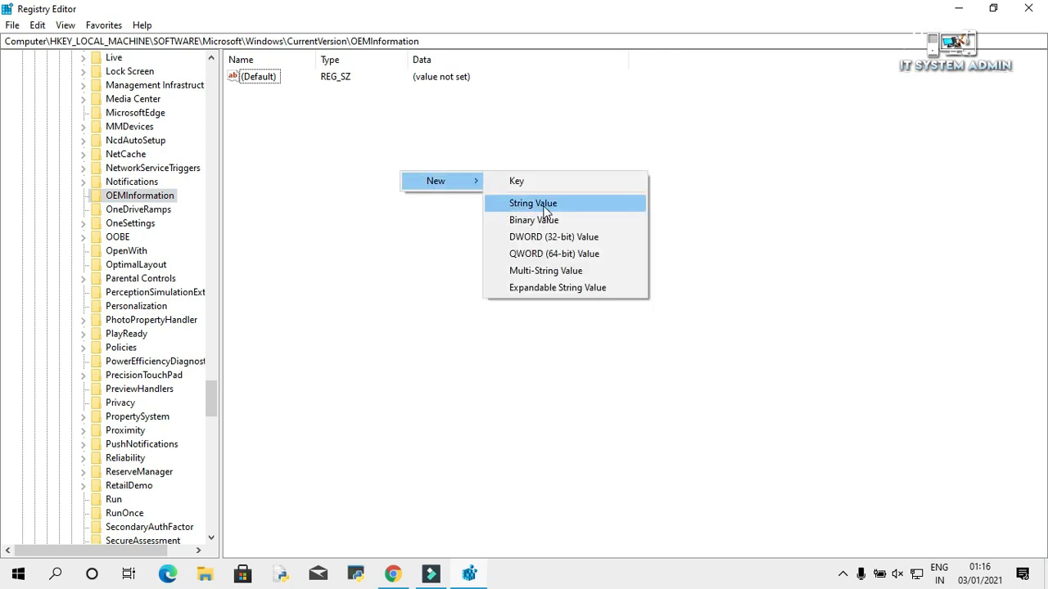
left_click(532, 203)
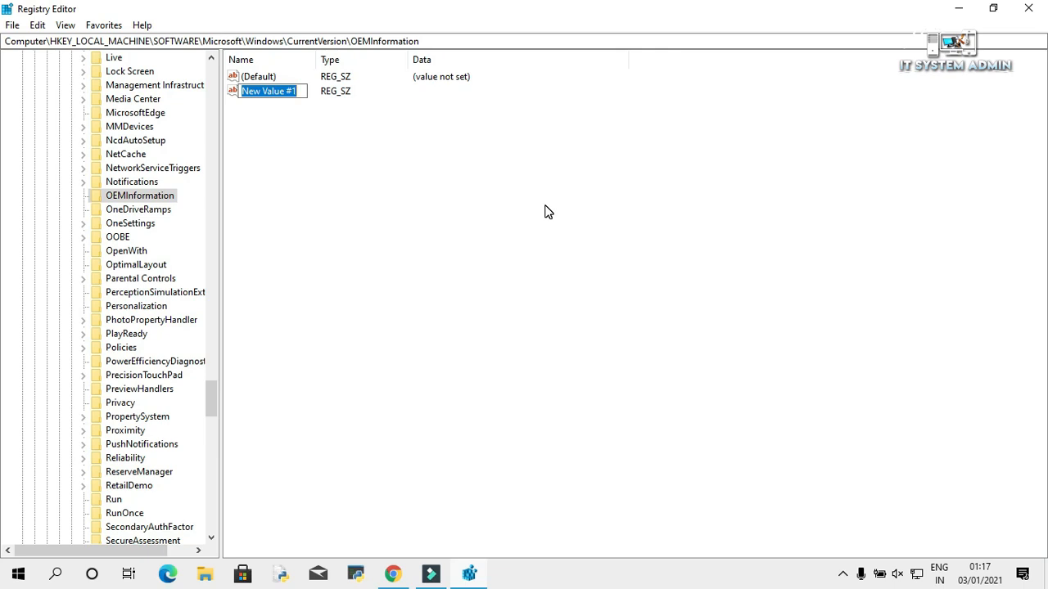
type("Ma")
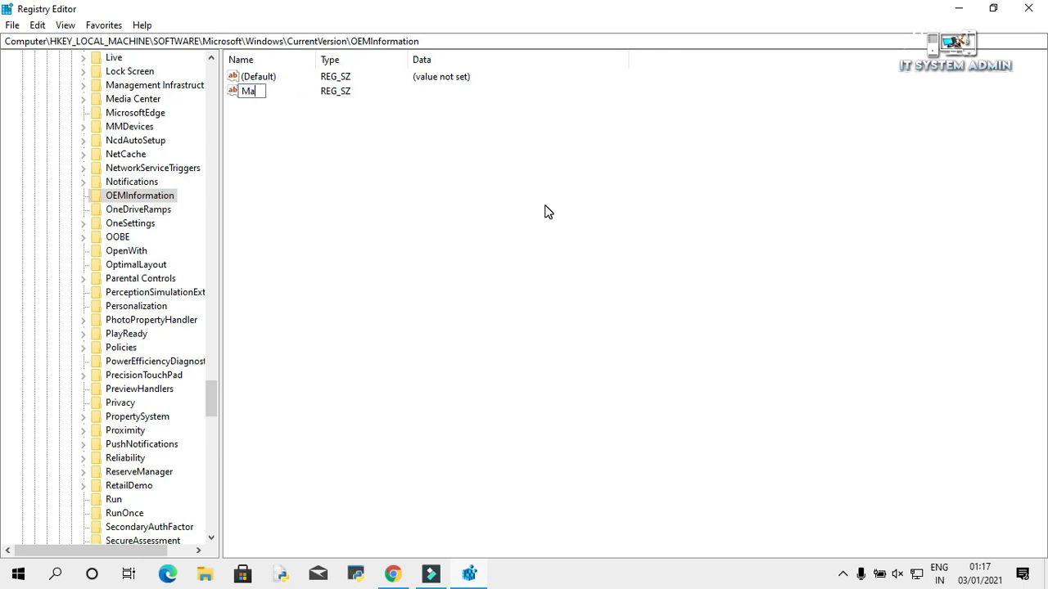
type("nufacturer")
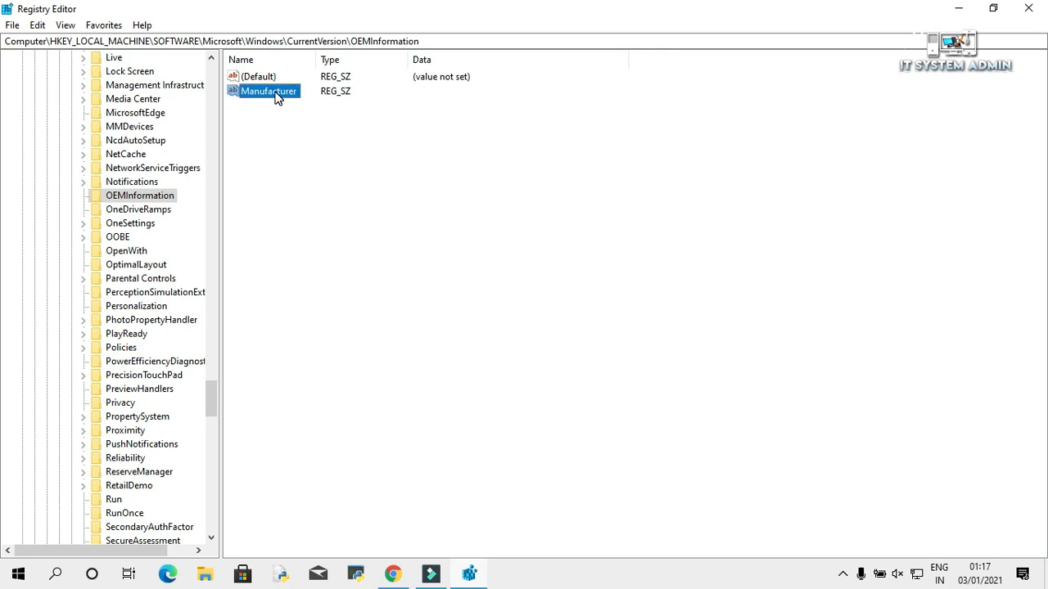
- Modify the Manufacturer value and set its data to 'IT System Admin'
right_click(268, 92)
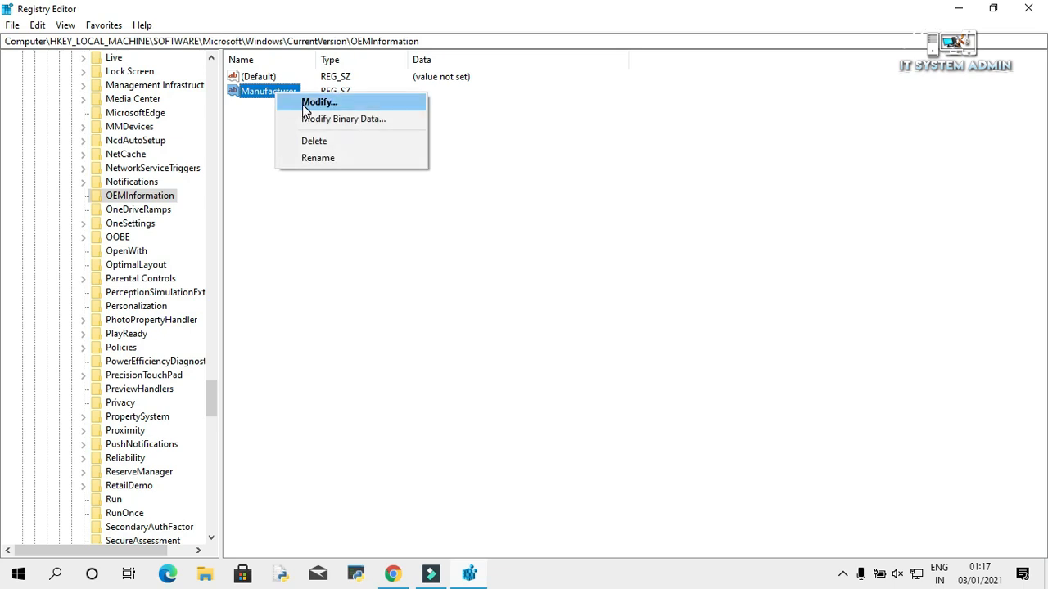
left_click(321, 101)
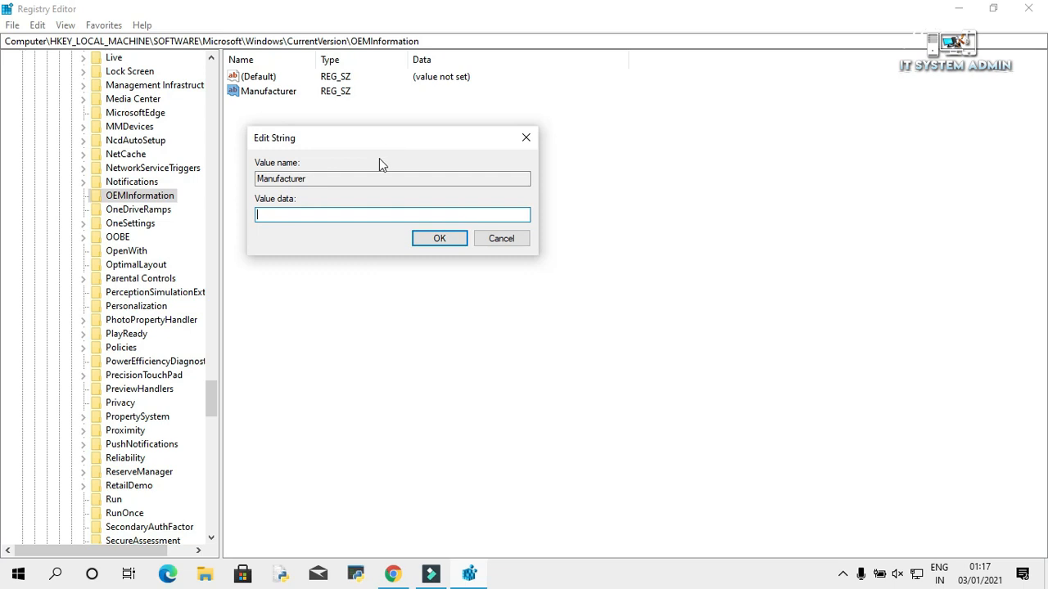
mouse_move(316, 216)
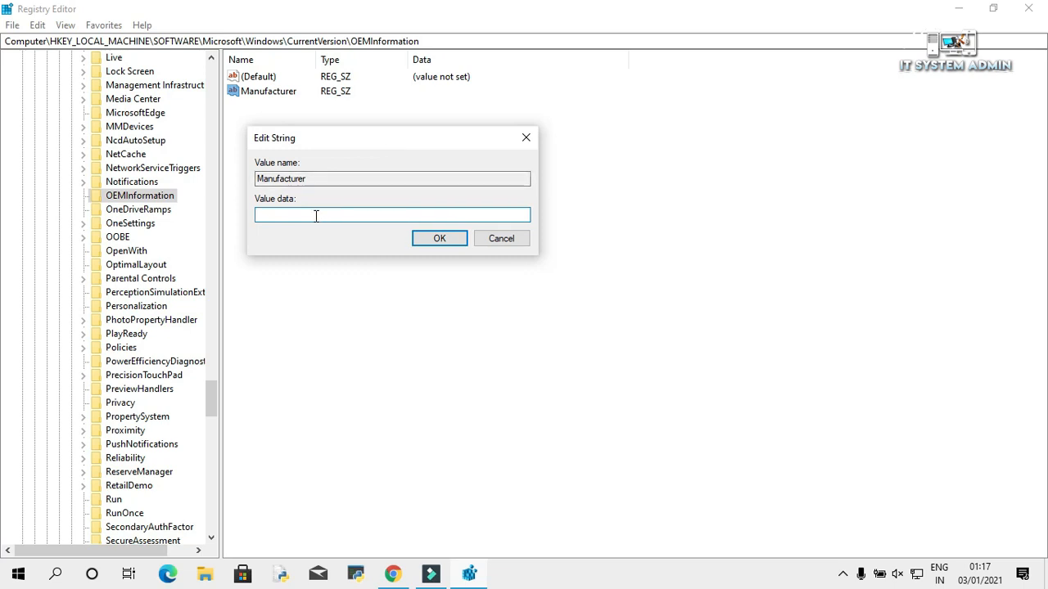
left_click(393, 215)
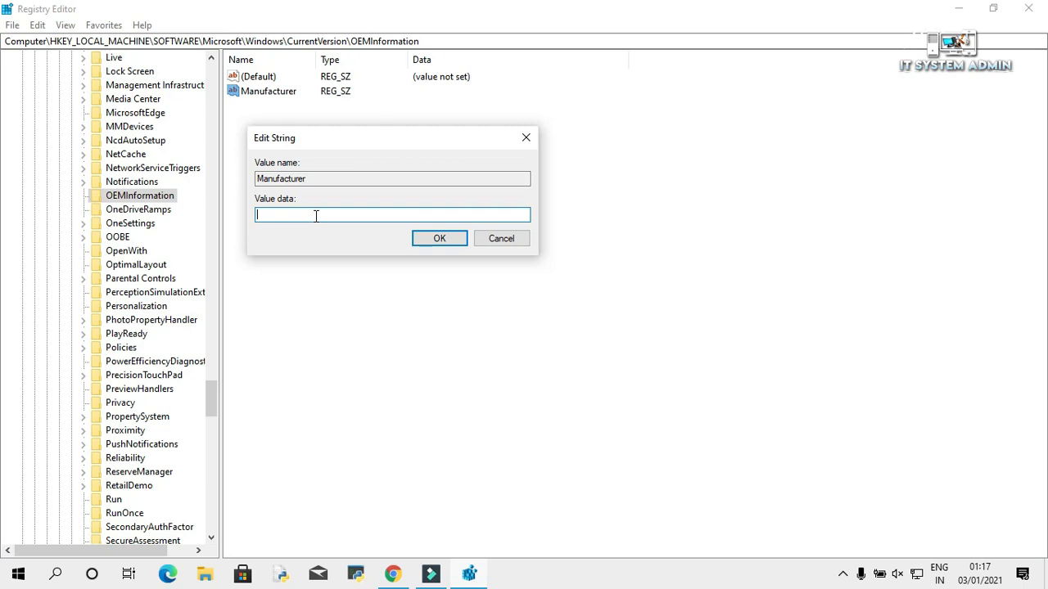
type("IT")
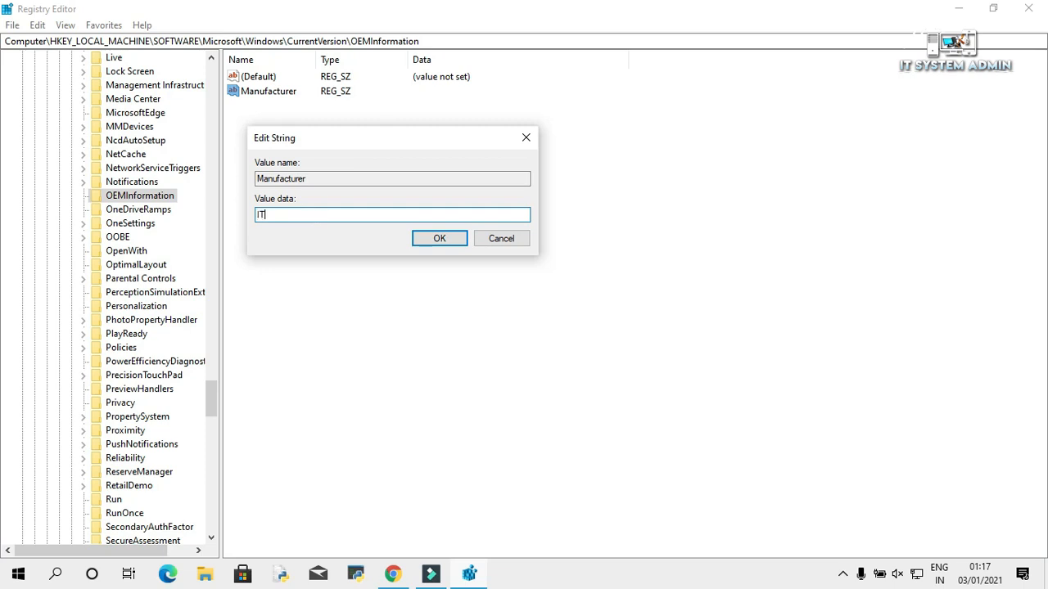
type("S")
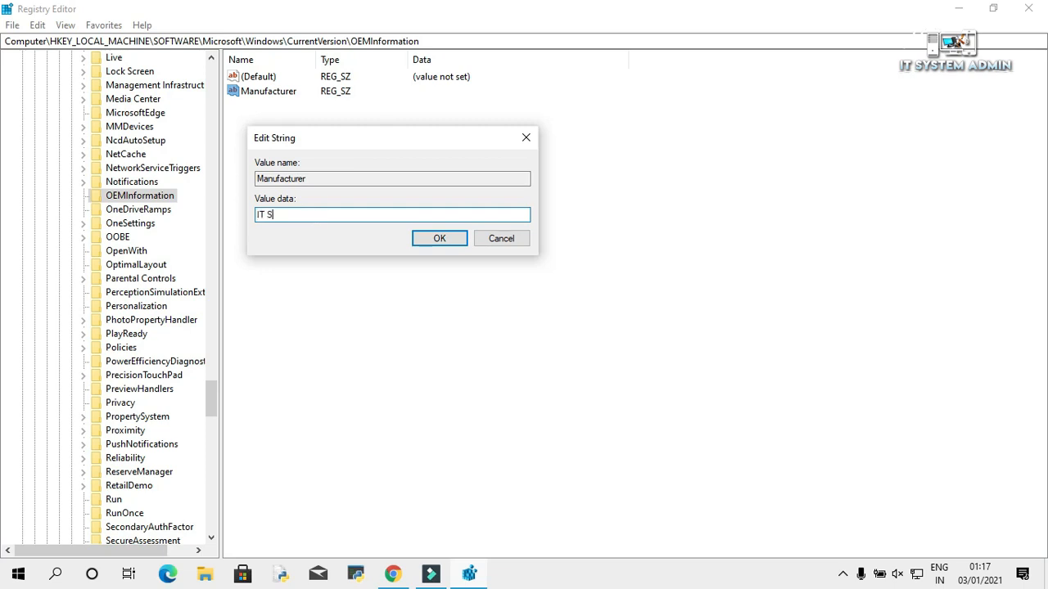
type("yst")
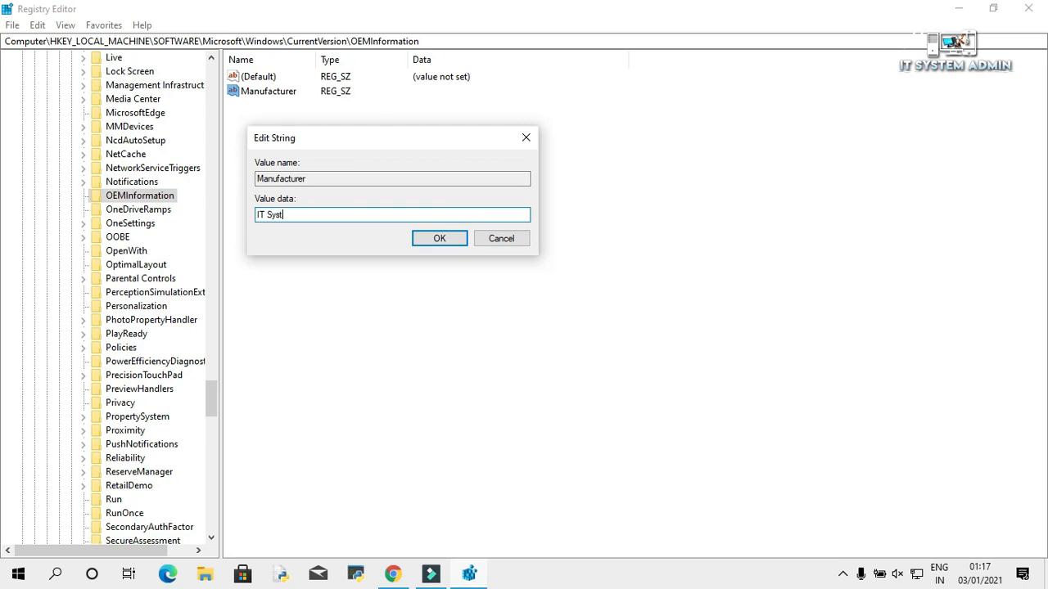
type("em")
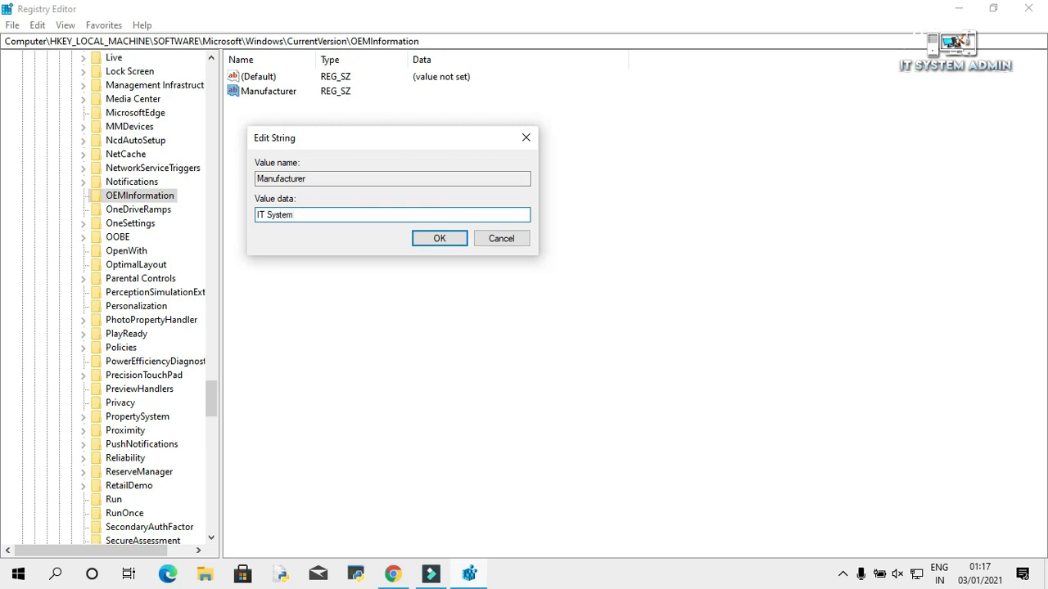
type("Ad")
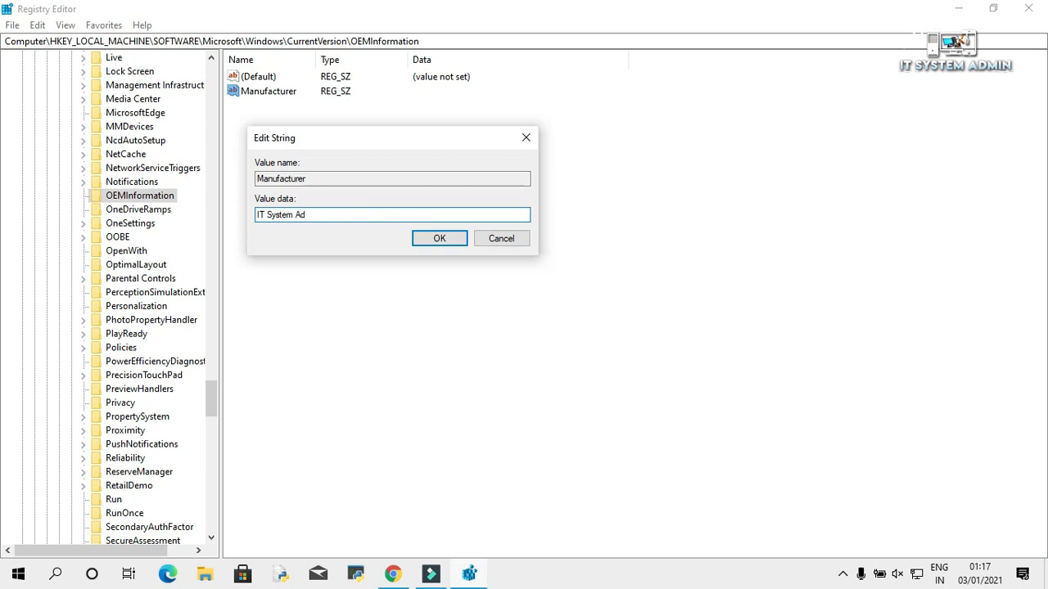
type("min")
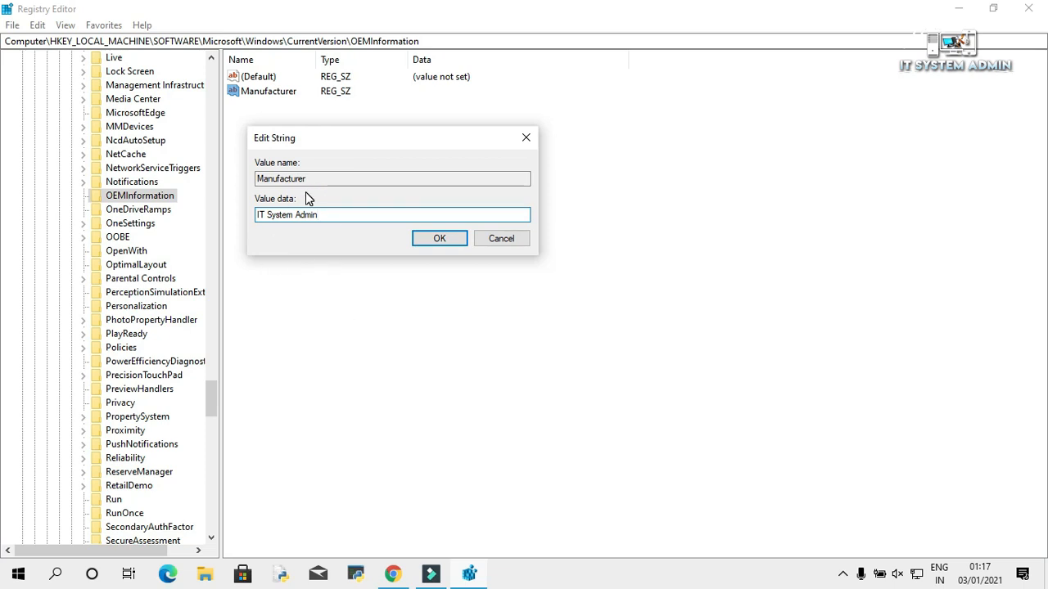
mouse_move(320, 203)
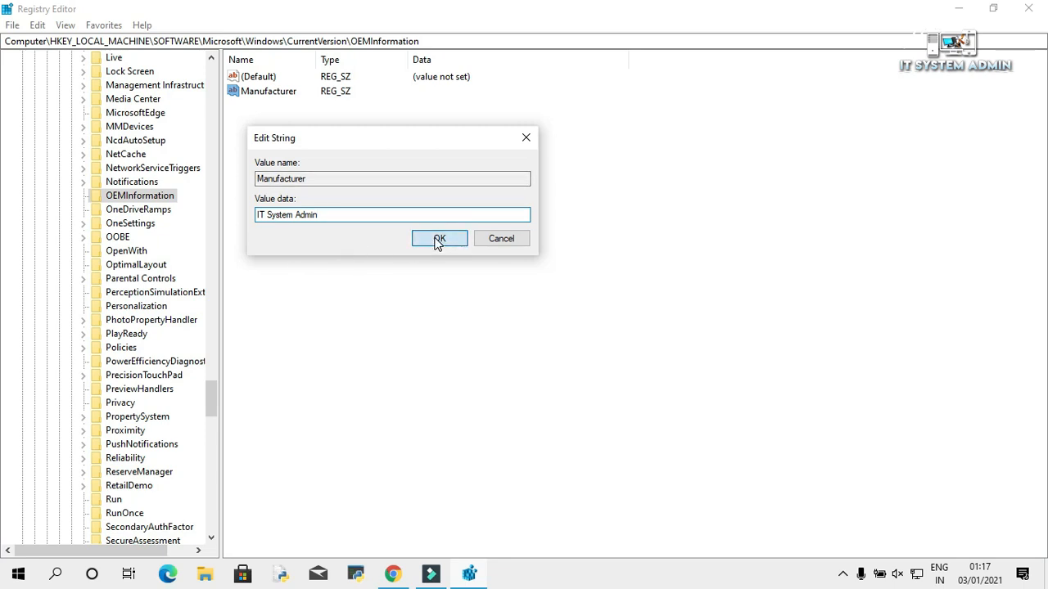
left_click(439, 239)
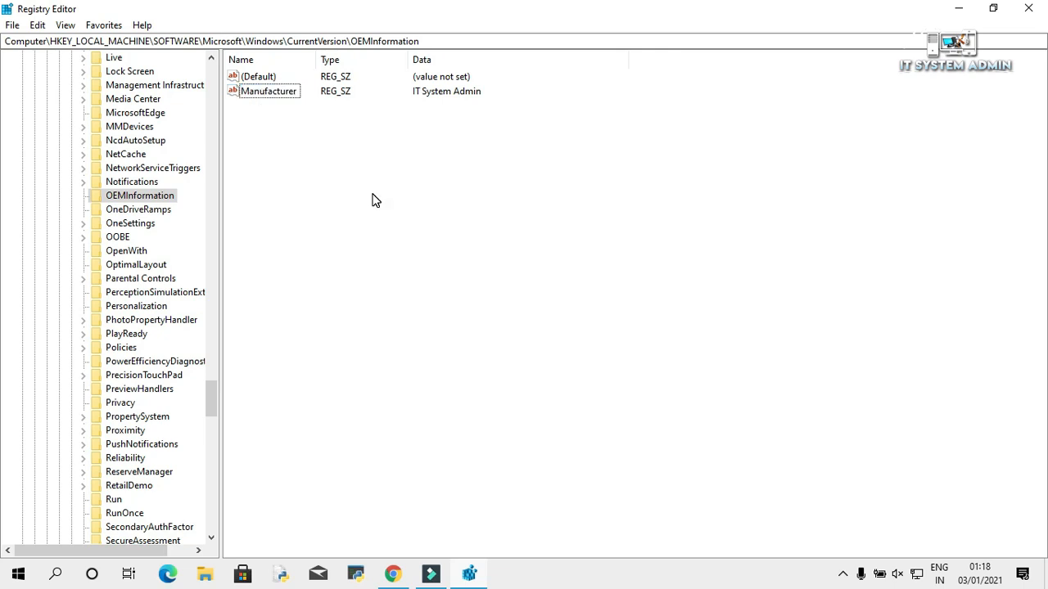
- Create a new String Value in OEMInformation and begin naming it Logo
right_click(376, 199)
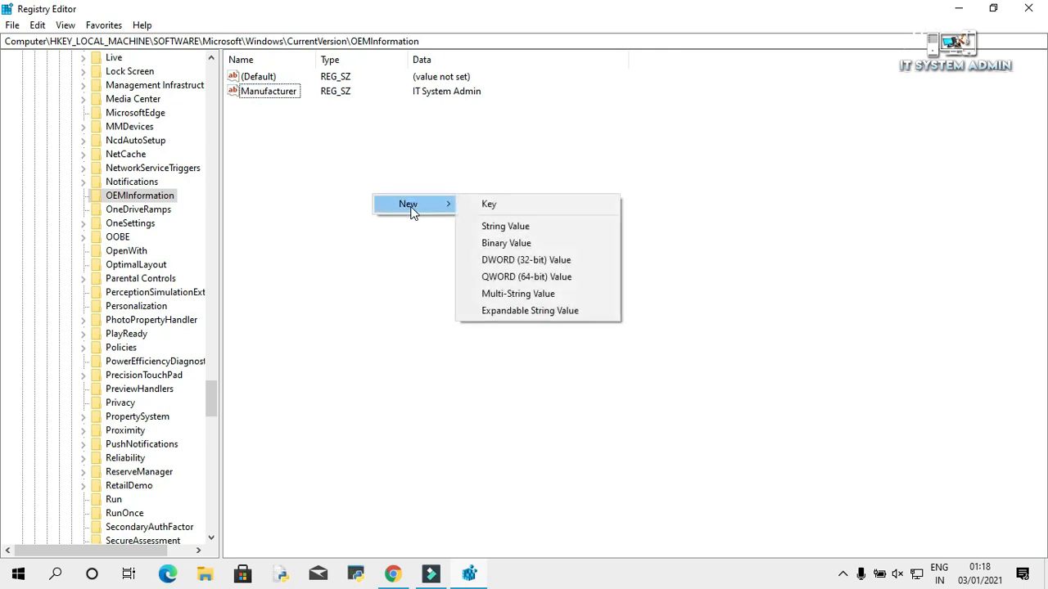
mouse_move(514, 231)
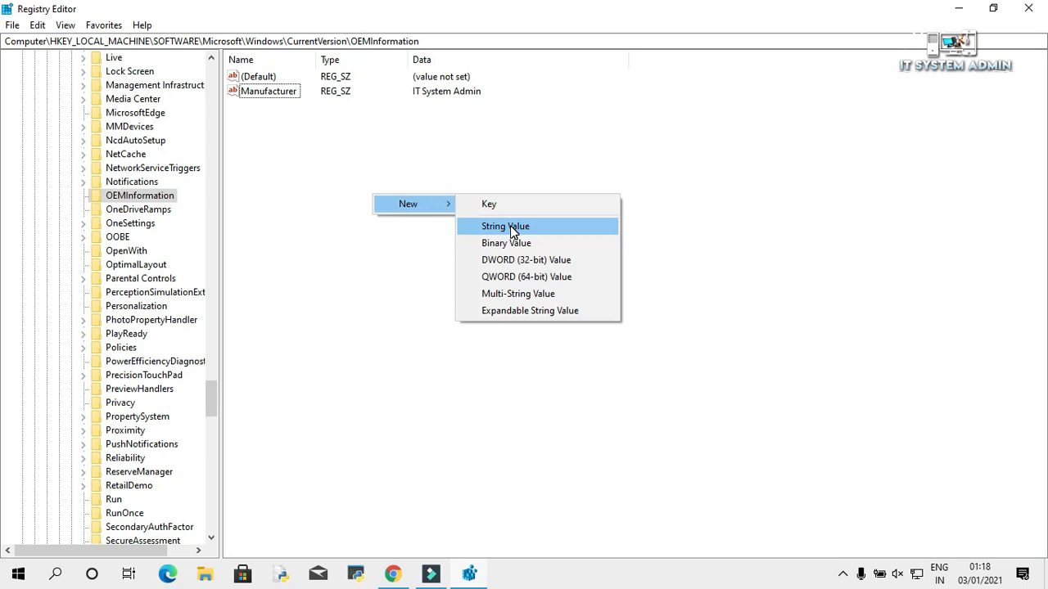
left_click(507, 226)
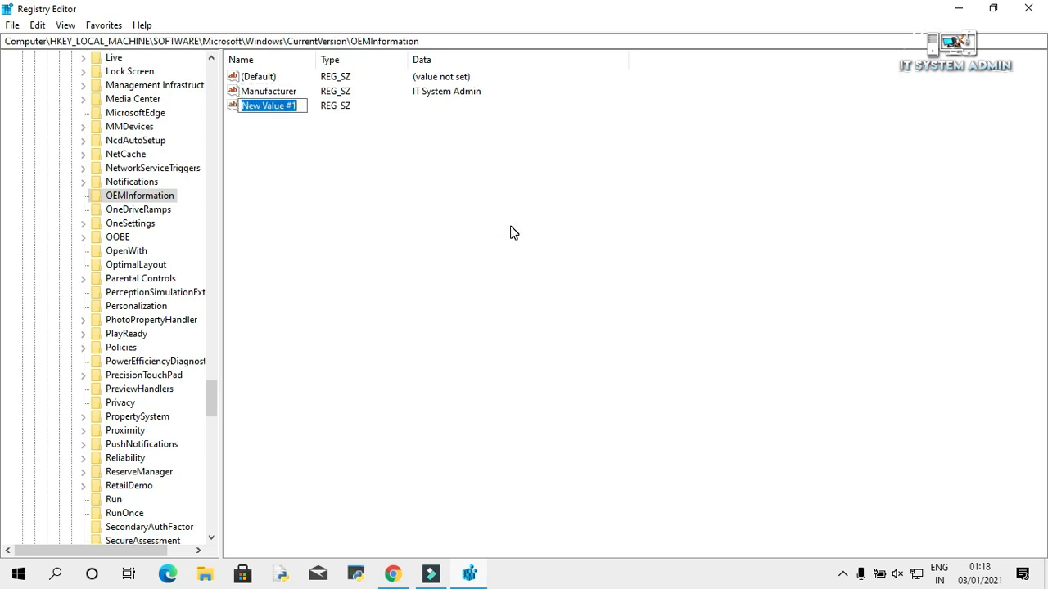
type("Lo")
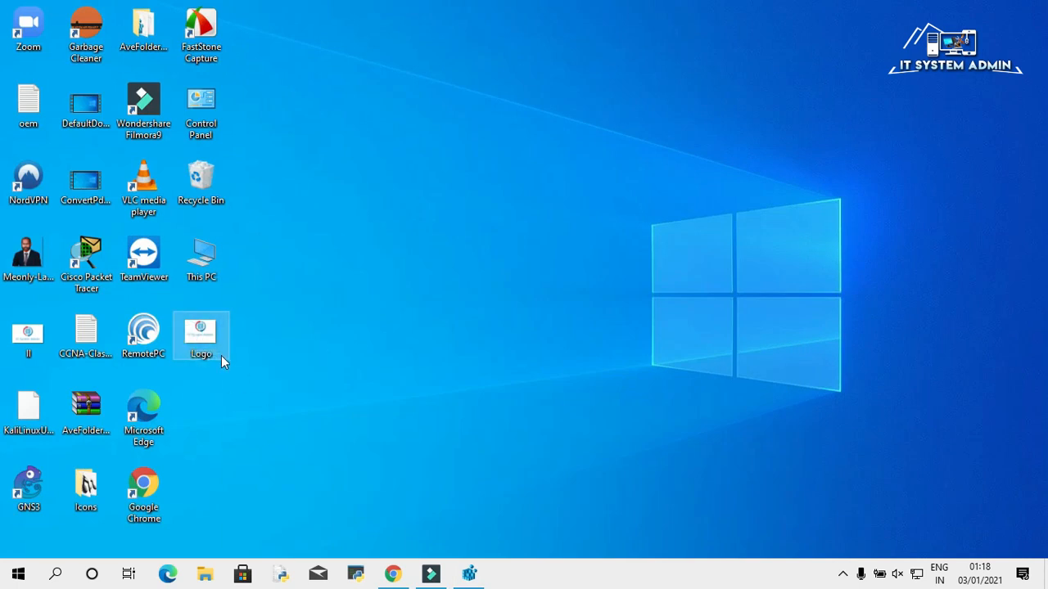
- Copy the Logo bitmap's full path from the Object name on its Properties Security tab
right_click(200, 335)
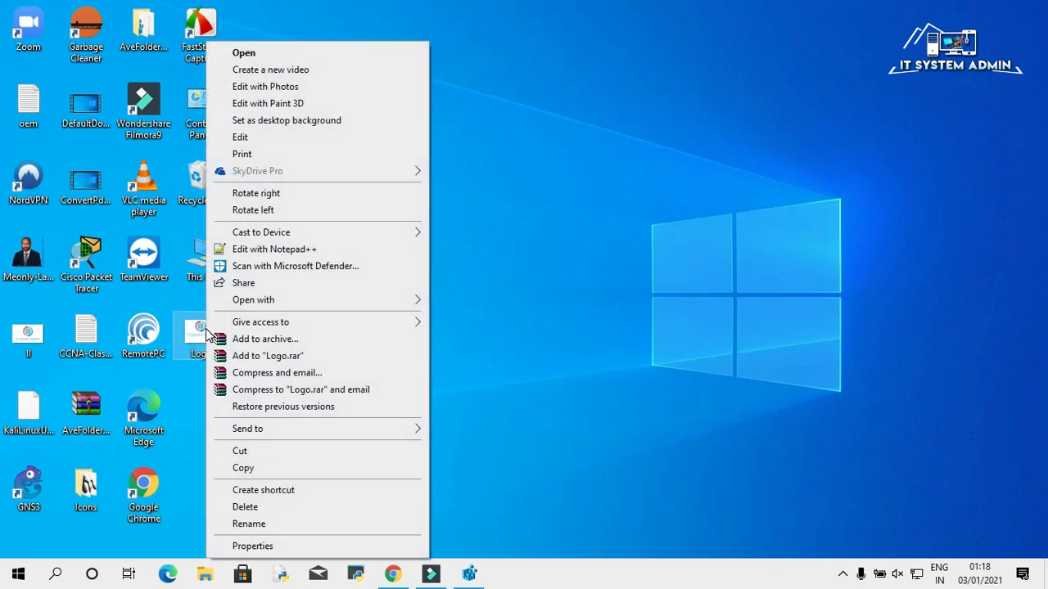
mouse_move(239, 468)
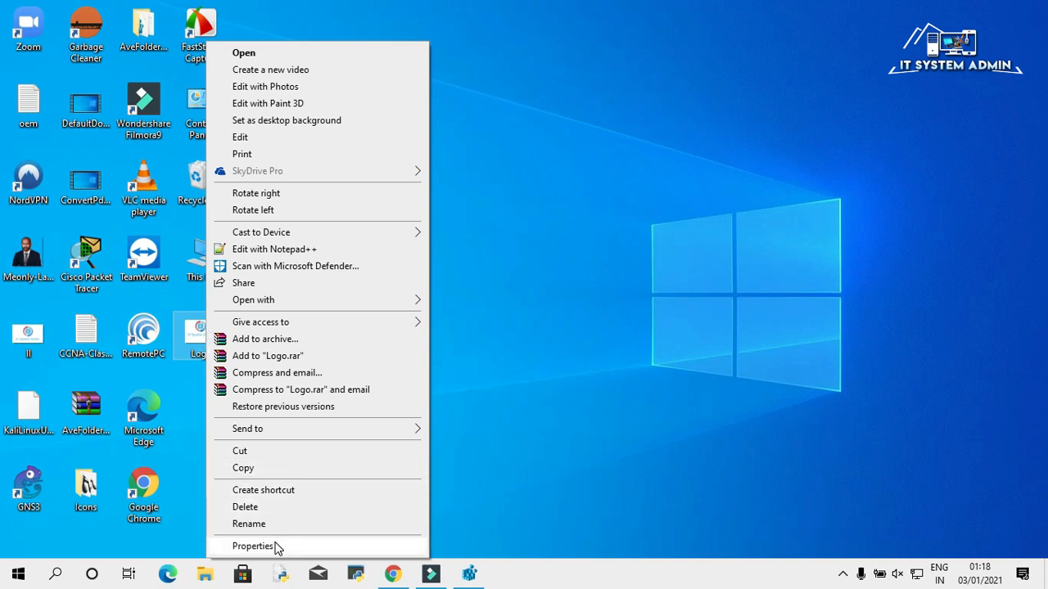
left_click(252, 547)
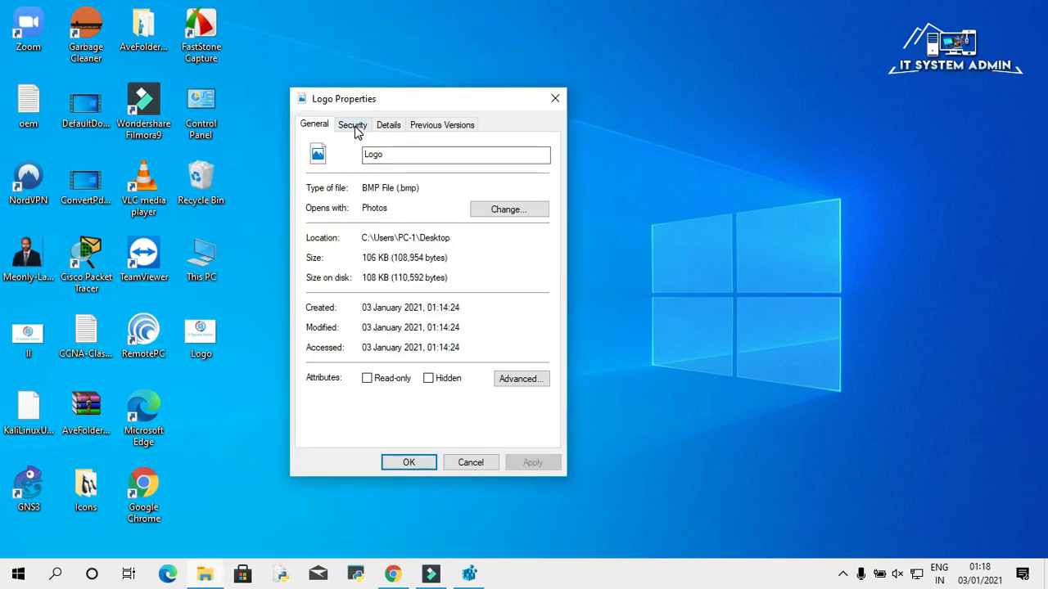
left_click(350, 124)
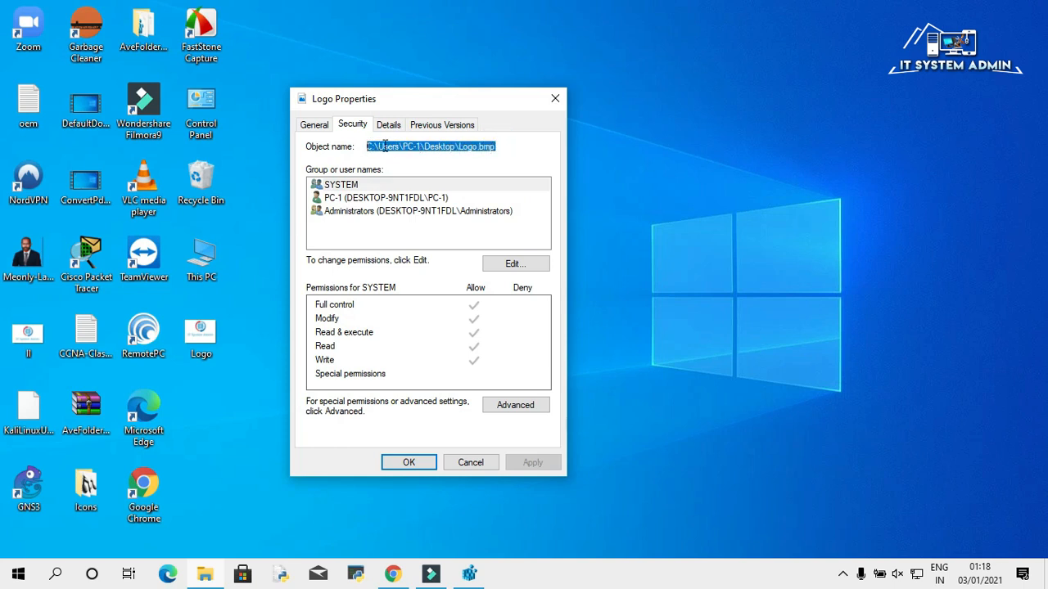
right_click(432, 148)
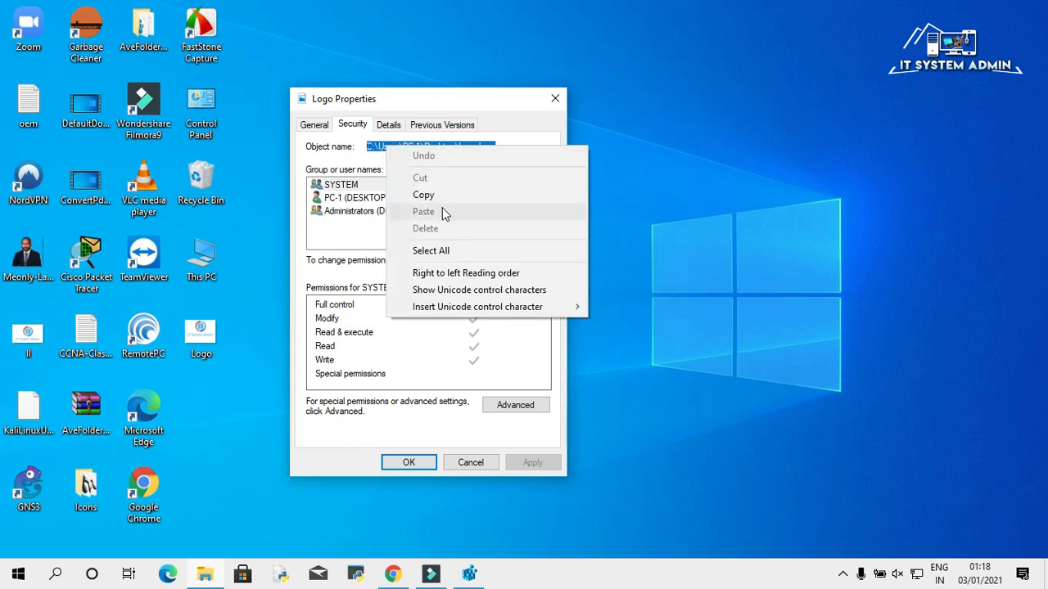
left_click(442, 197)
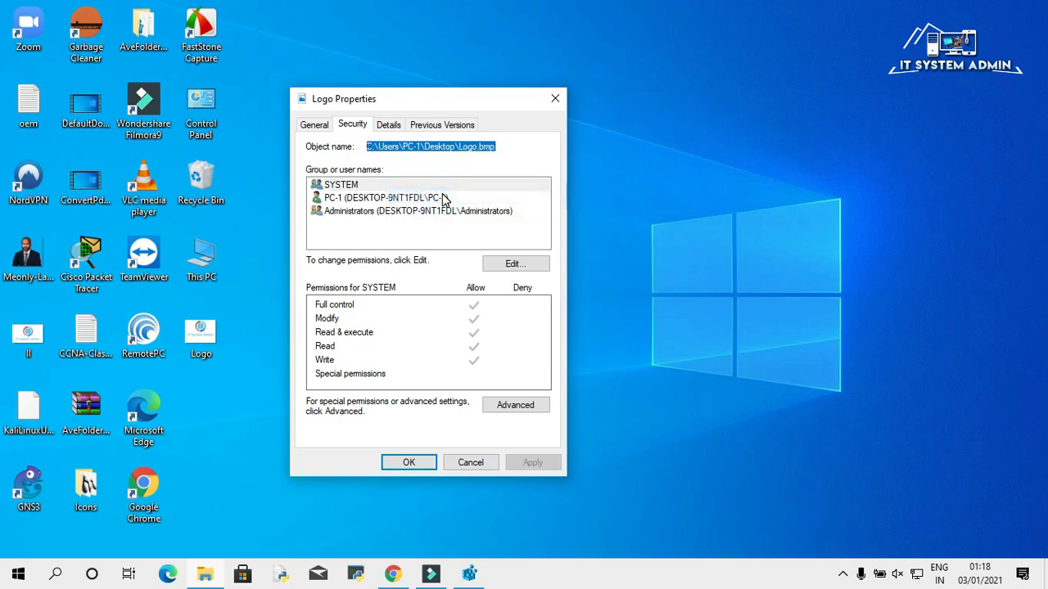
mouse_move(376, 432)
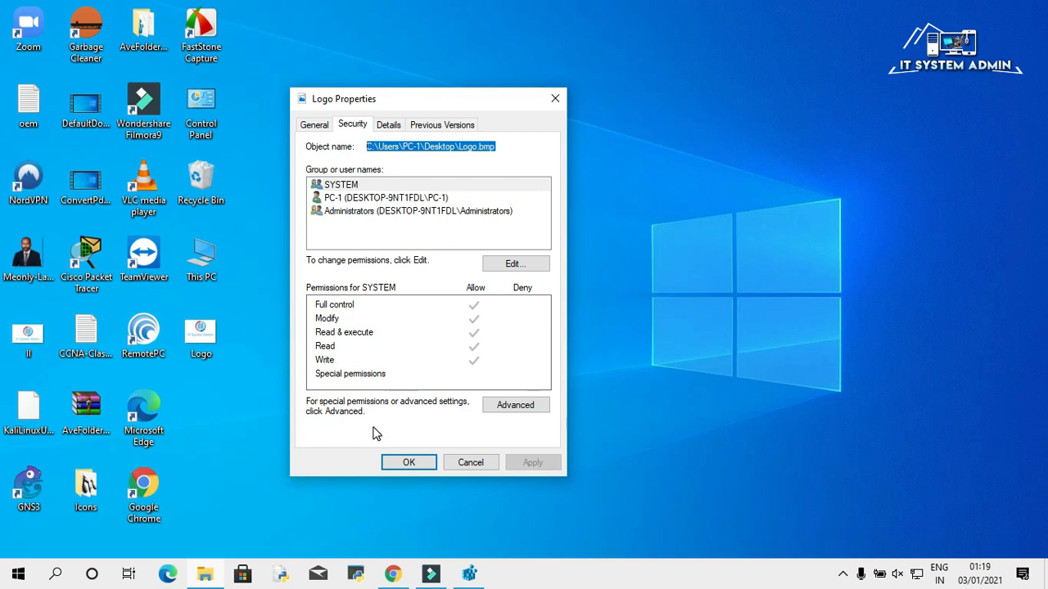
left_click(409, 462)
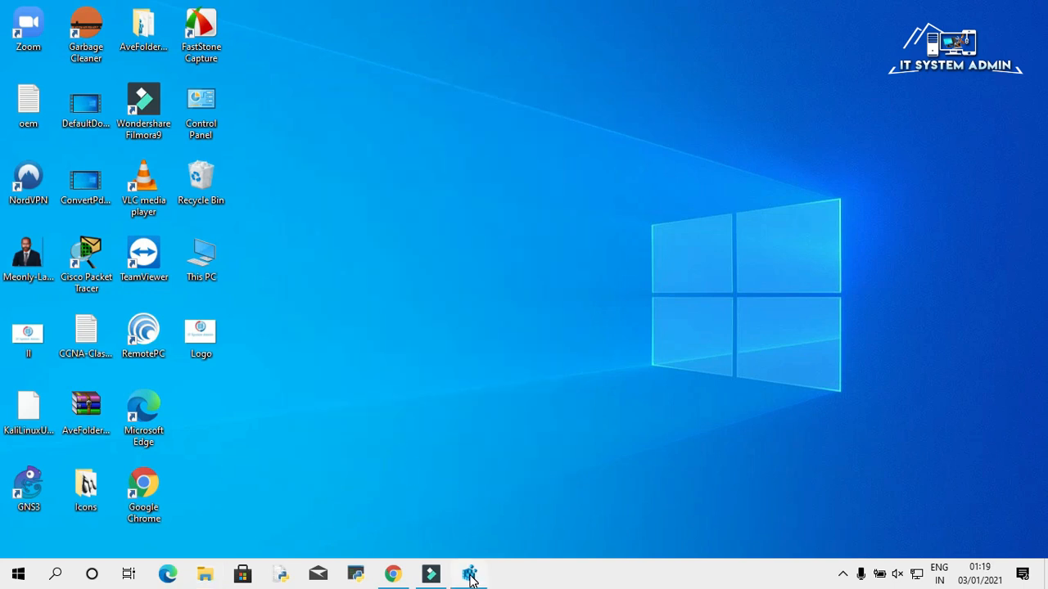
- Modify the Logo value and paste the copied Logo.bmp desktop path as its data
left_click(470, 573)
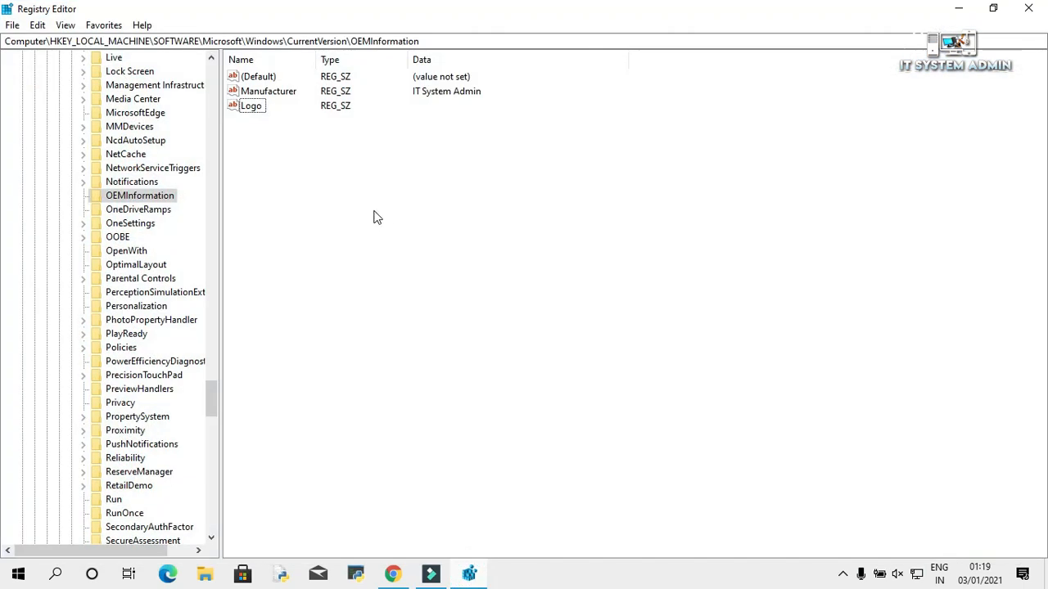
left_click(252, 105)
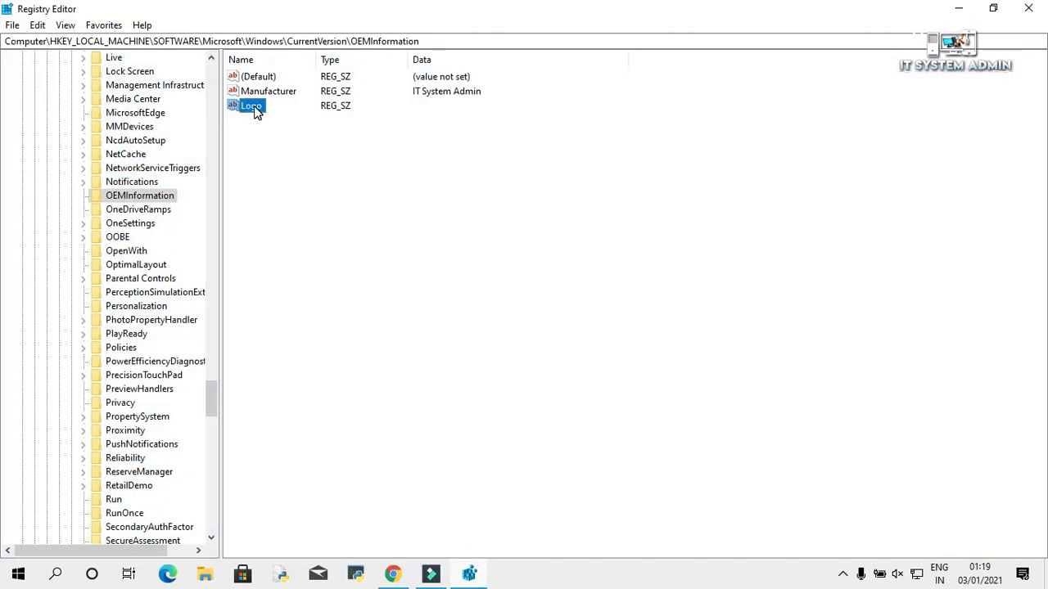
right_click(252, 104)
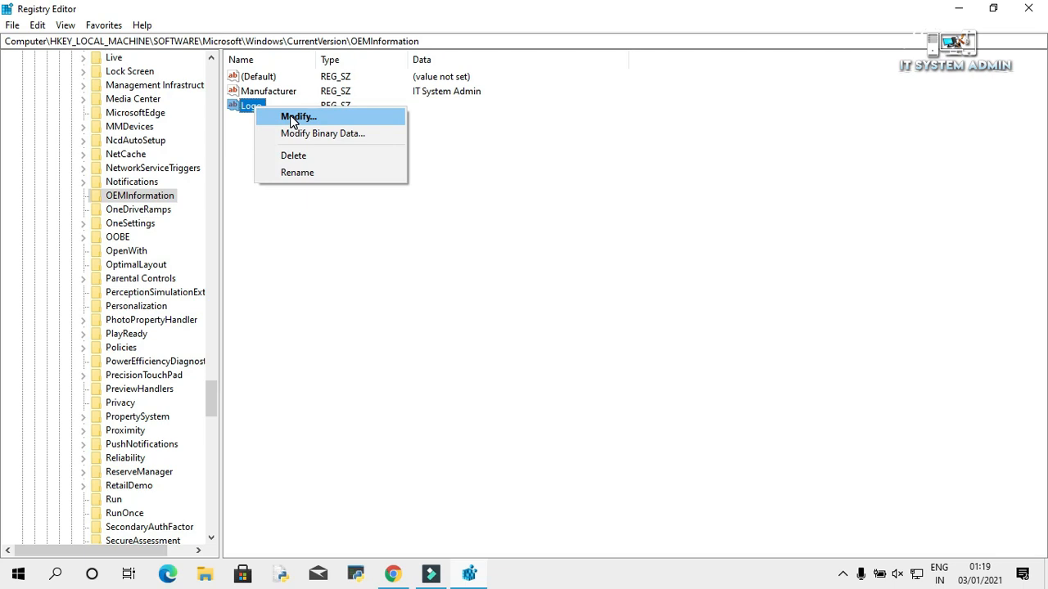
left_click(294, 117)
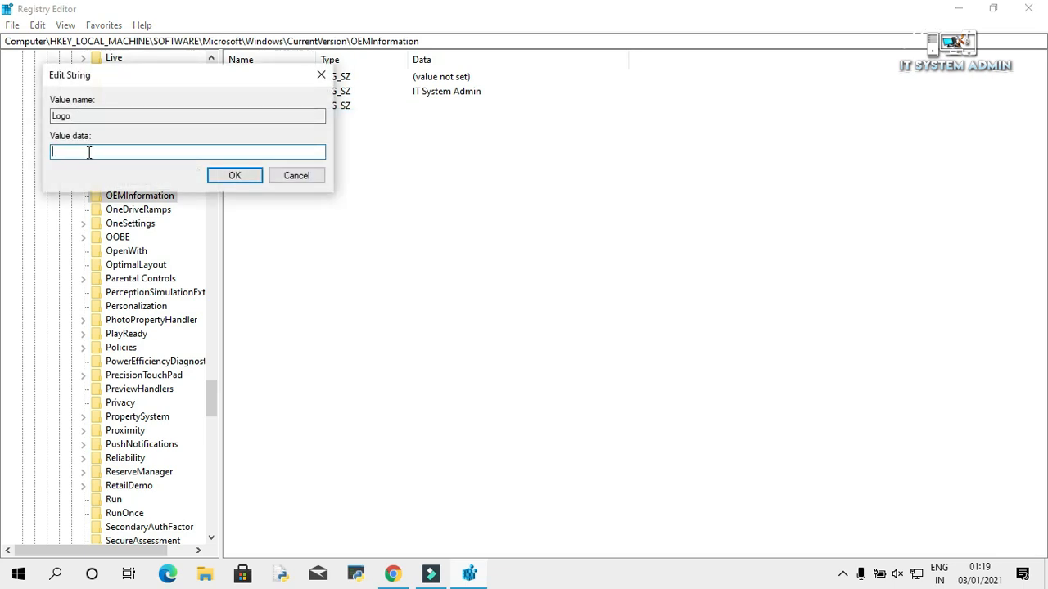
right_click(88, 152)
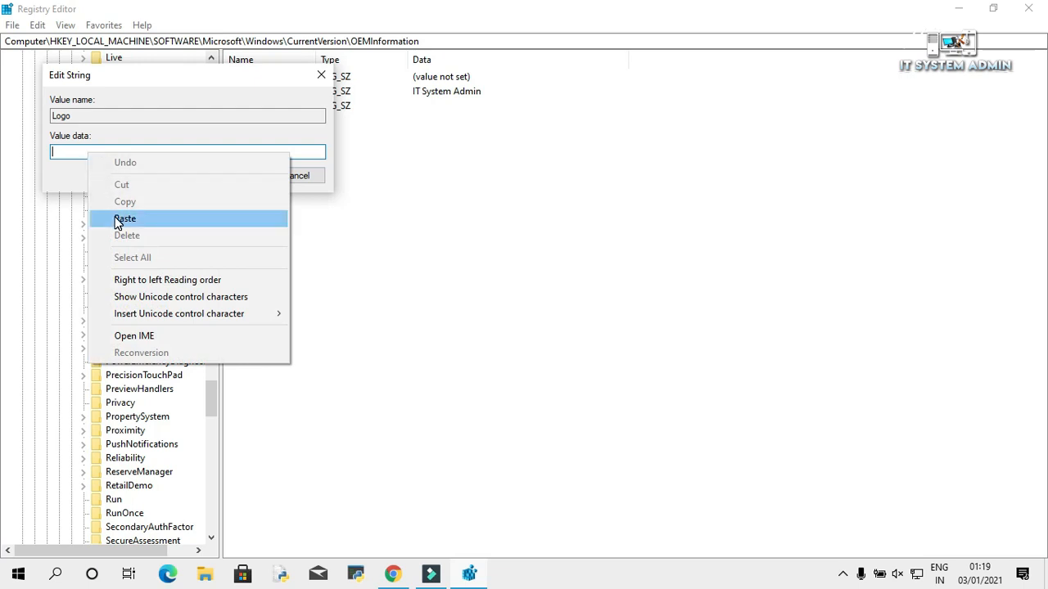
left_click(125, 219)
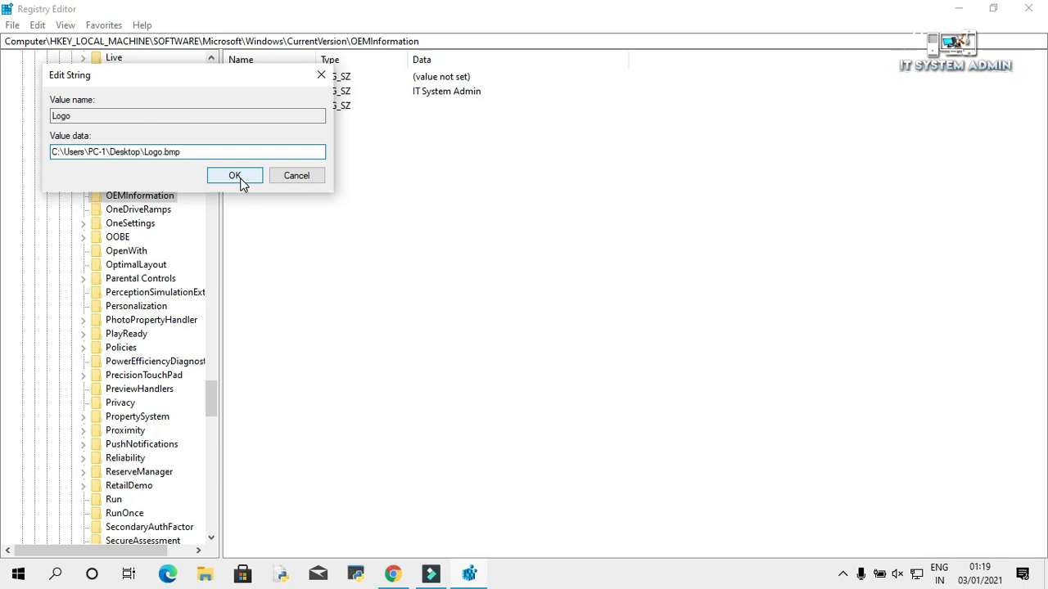
left_click(236, 176)
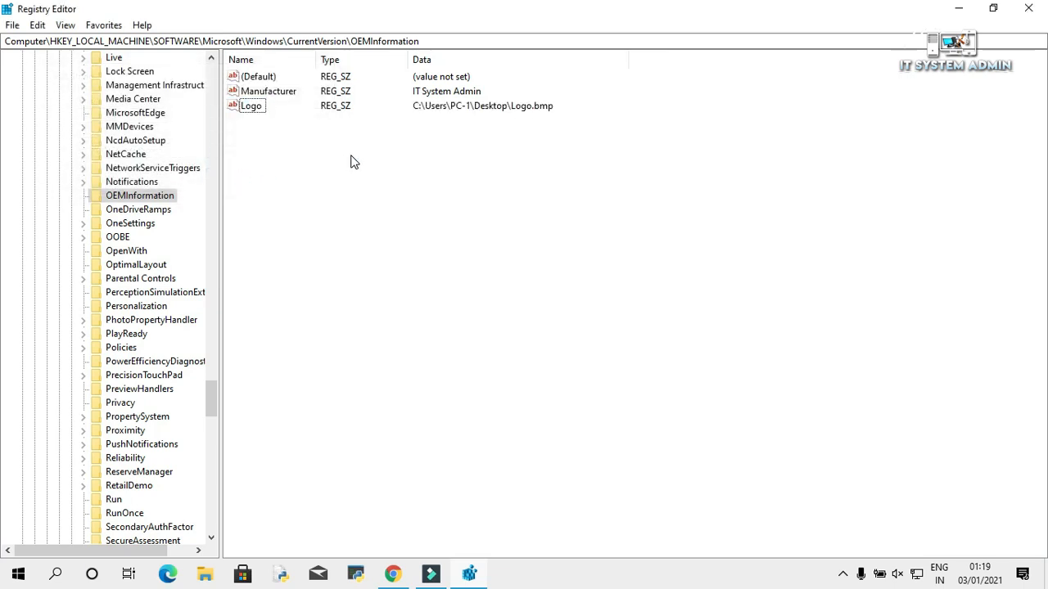
- Create a new string value named SupportPhone under the OEMInformation key
right_click(353, 162)
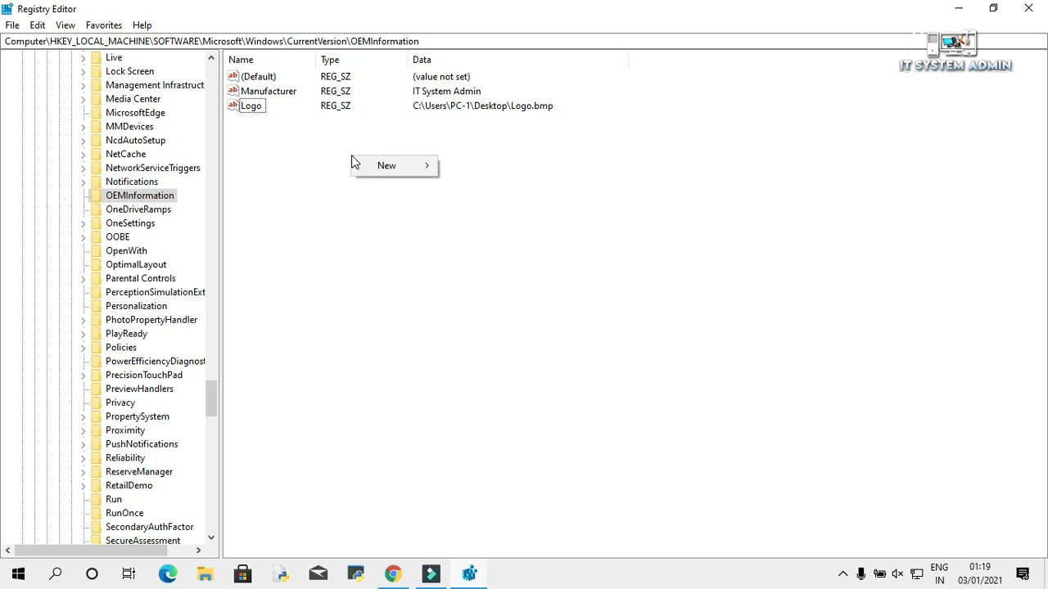
mouse_move(386, 165)
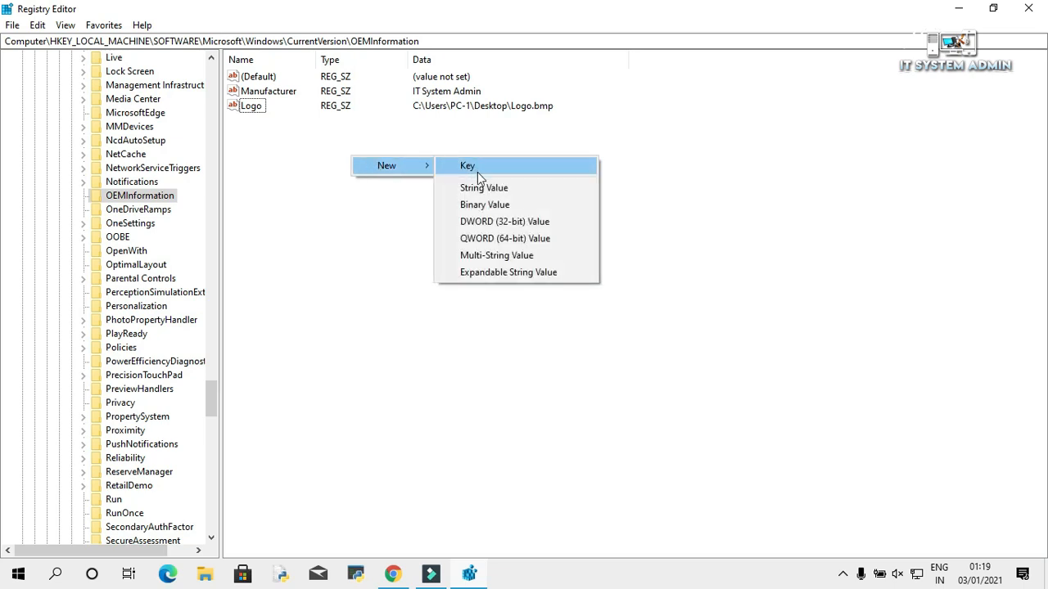
mouse_move(483, 186)
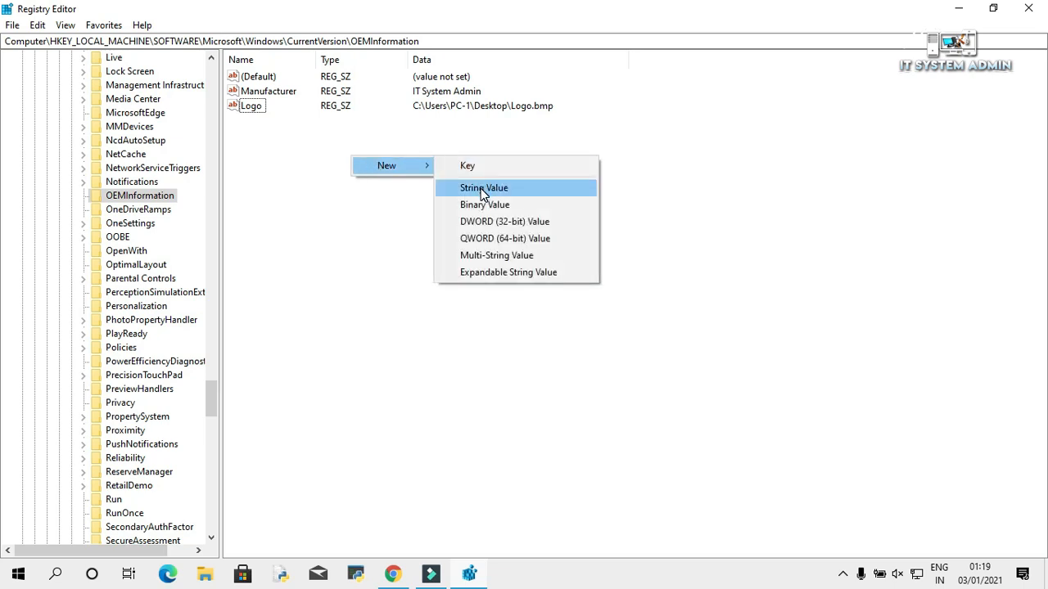
left_click(488, 187)
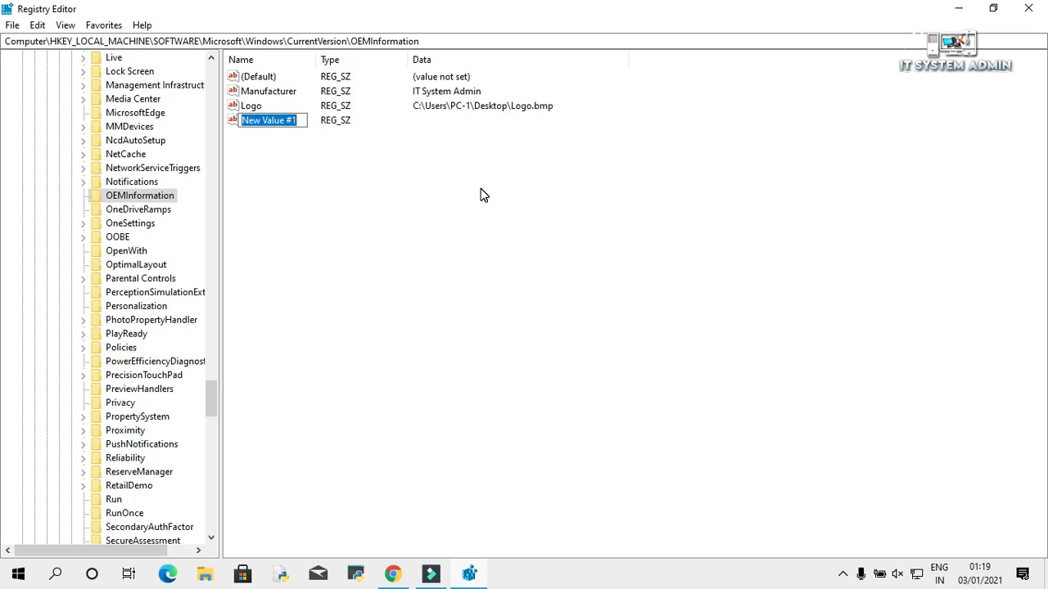
type("S")
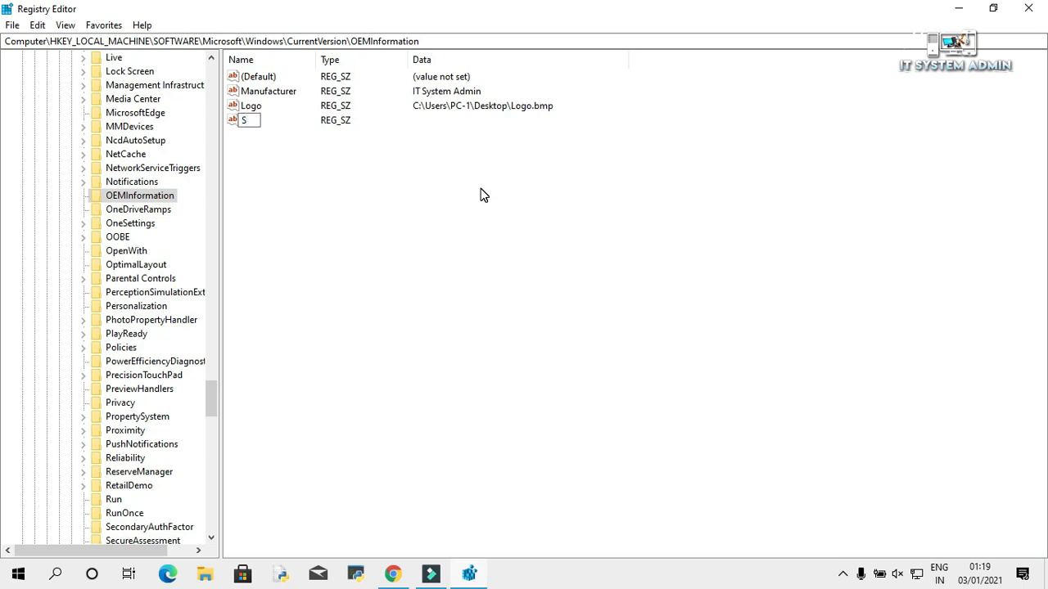
type("uppo")
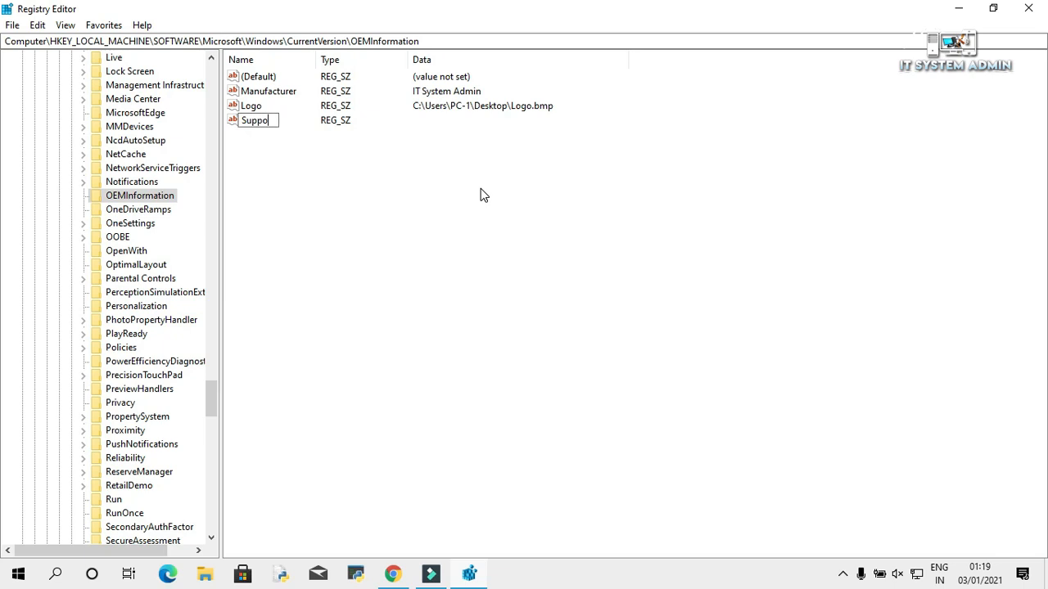
type("rt")
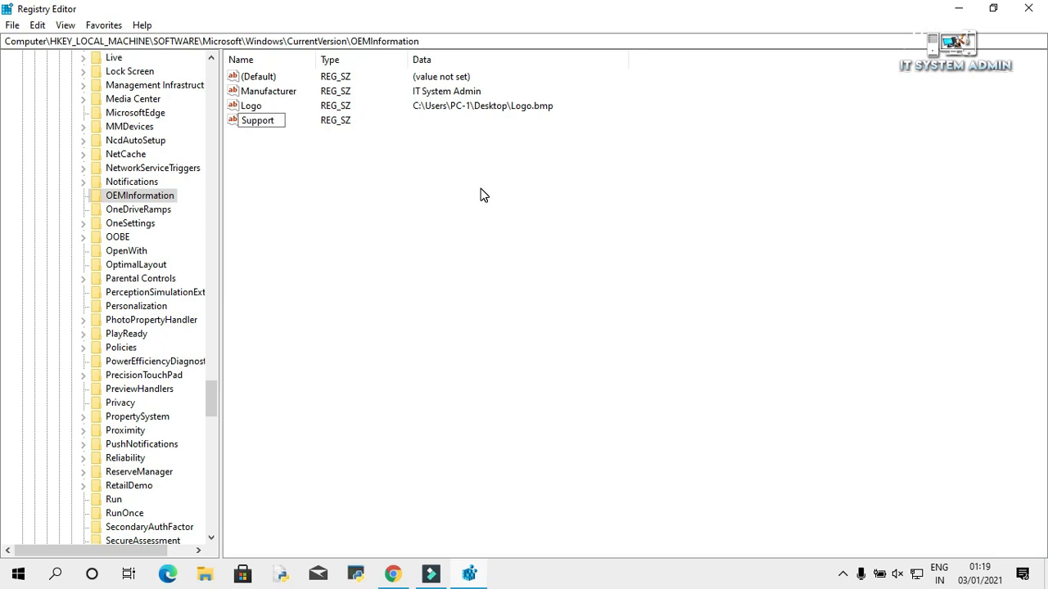
type("Pho")
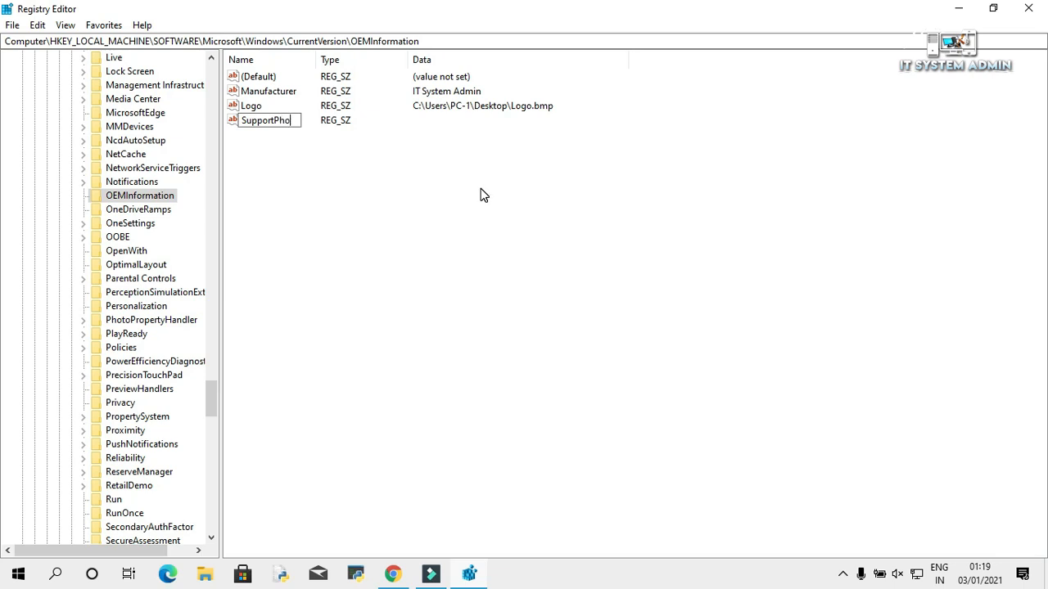
type("ne")
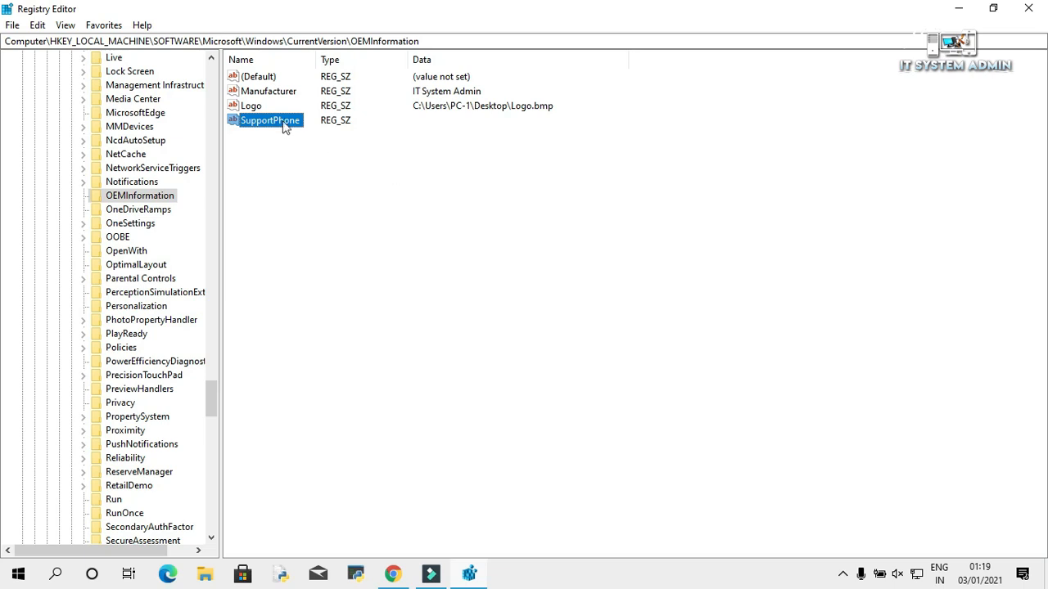
- Set SupportPhone's data to the support phone number starting +88017 and confirm
right_click(265, 122)
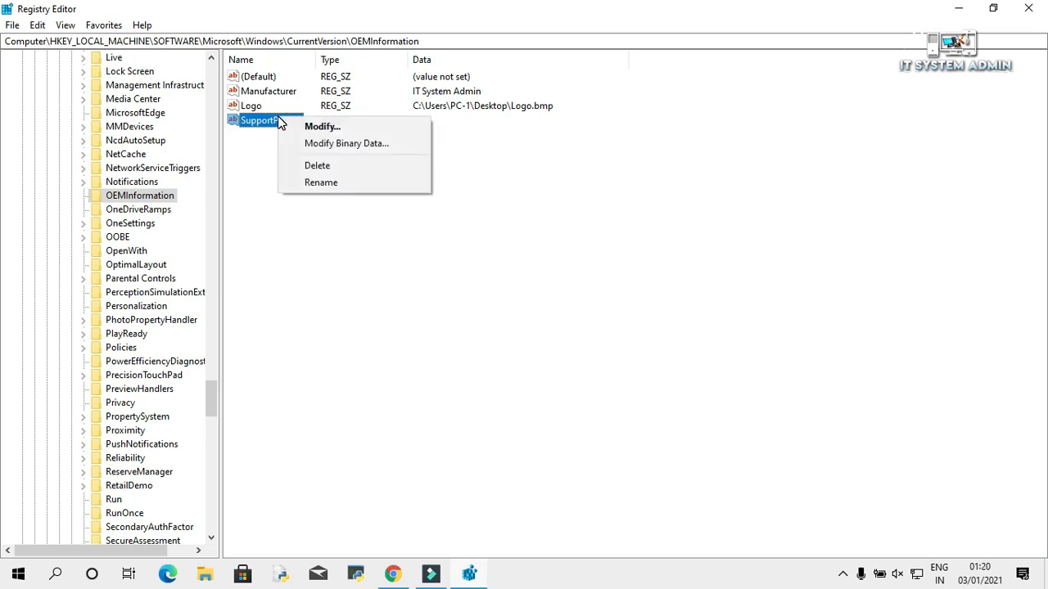
mouse_move(305, 131)
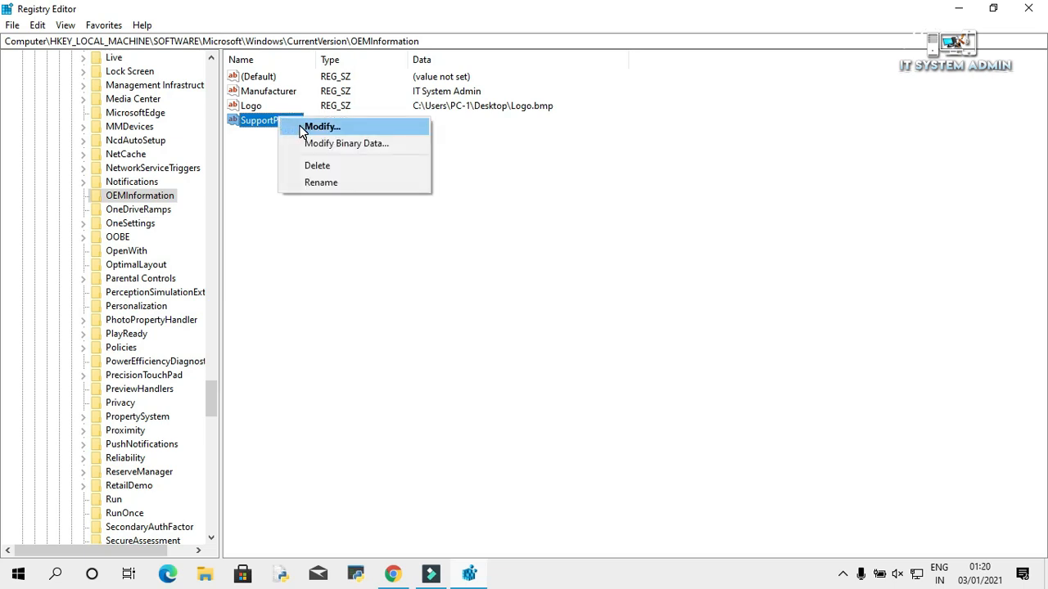
left_click(322, 126)
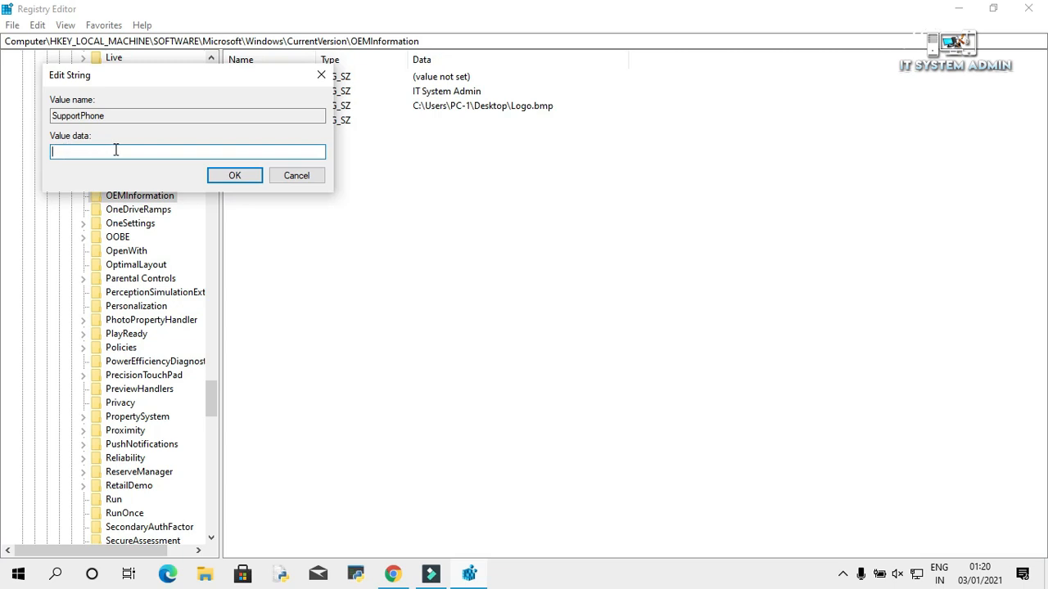
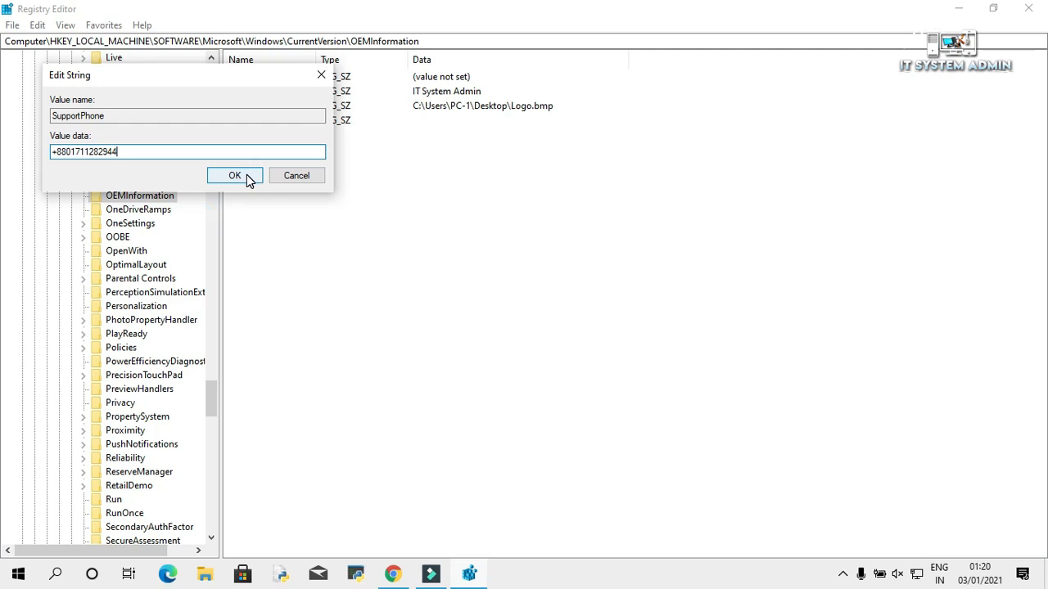
left_click(234, 175)
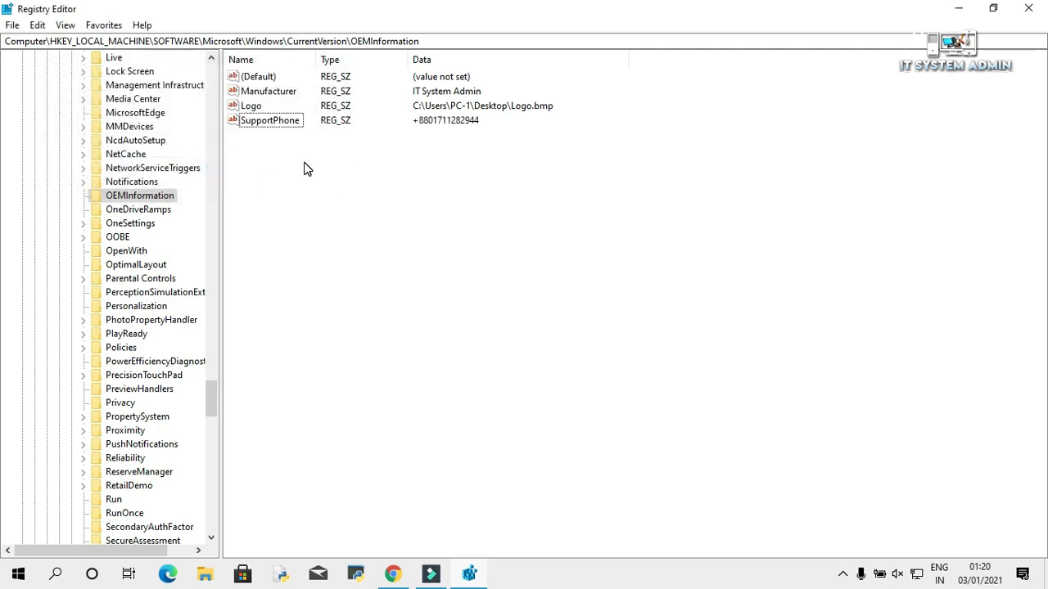
- Create another string value under OEMInformation and name it SupportURL
right_click(307, 169)
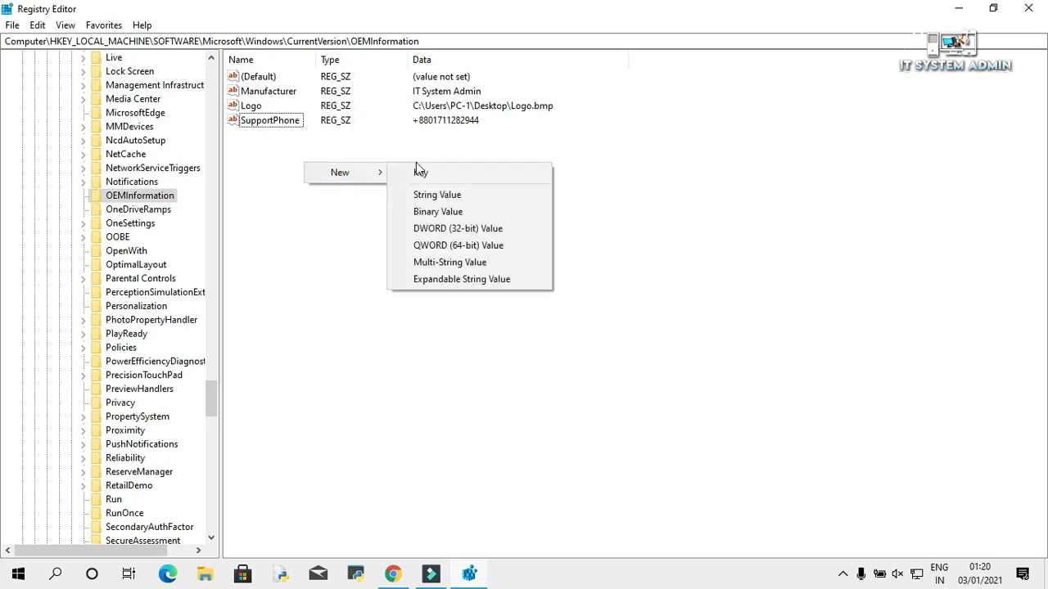
mouse_move(432, 196)
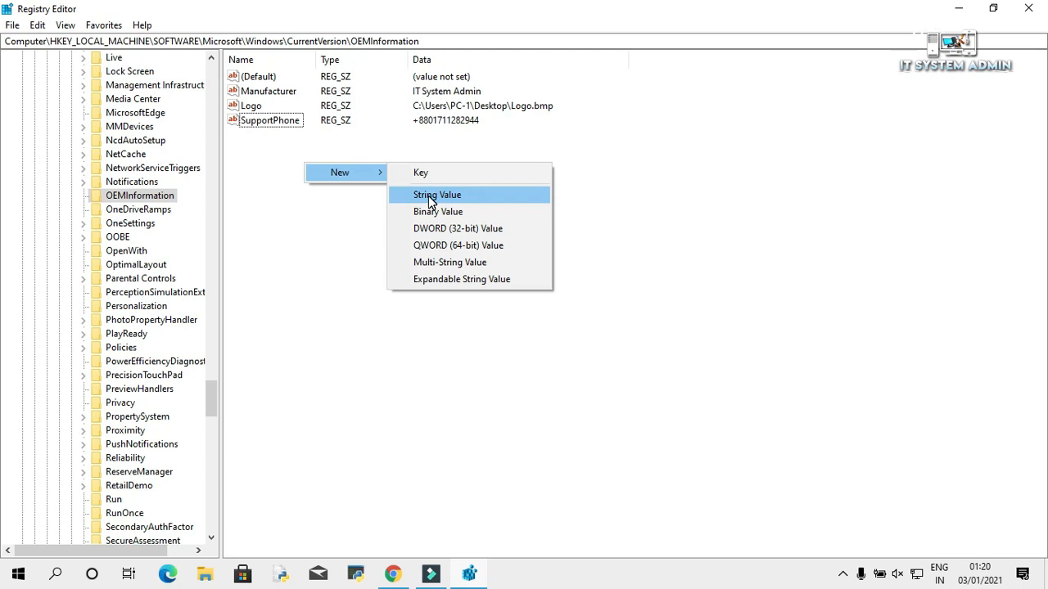
left_click(435, 194)
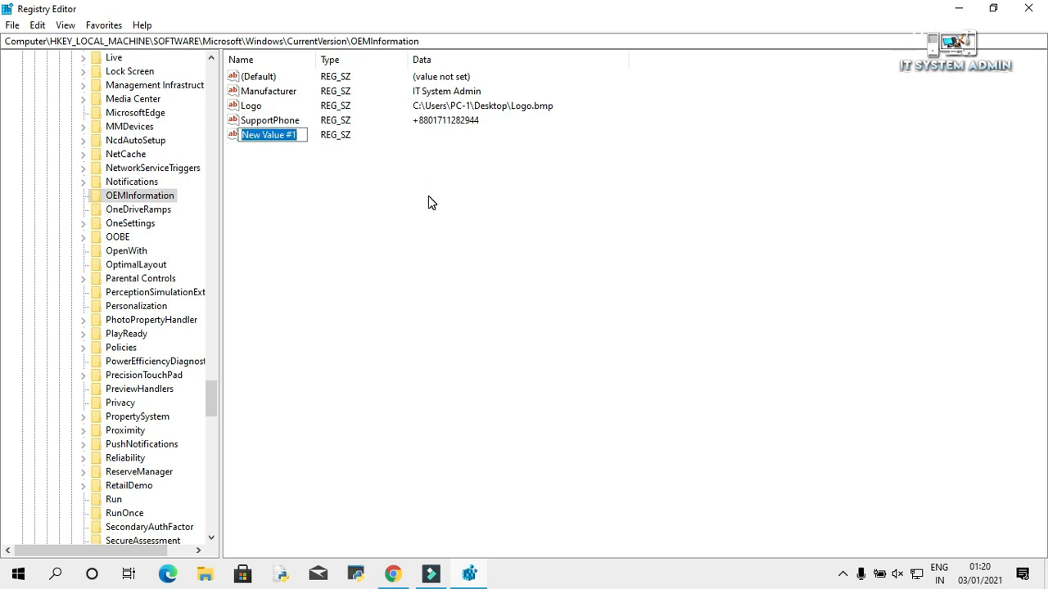
type("S")
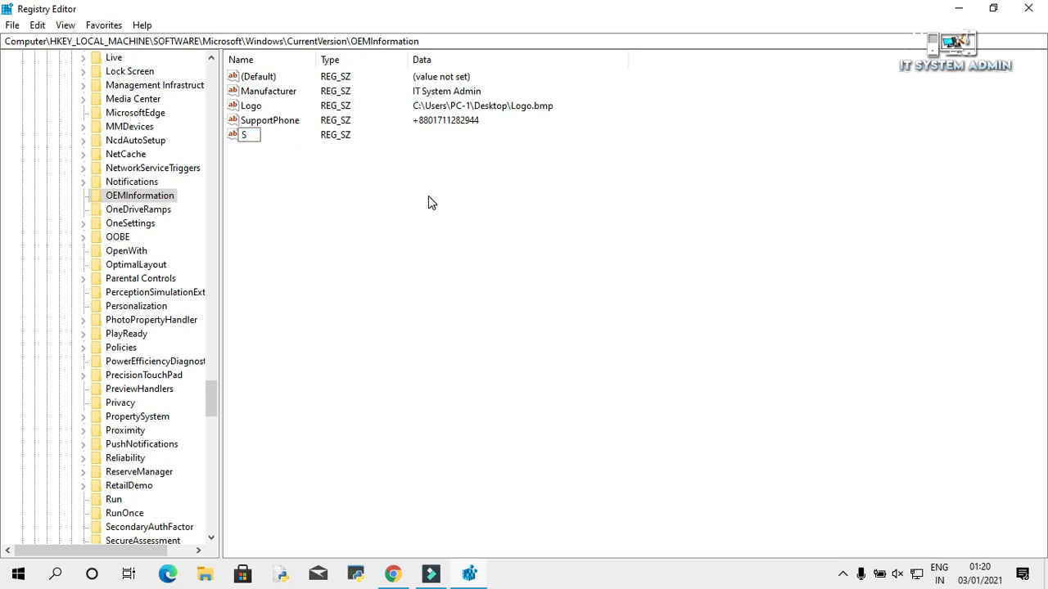
type("upport")
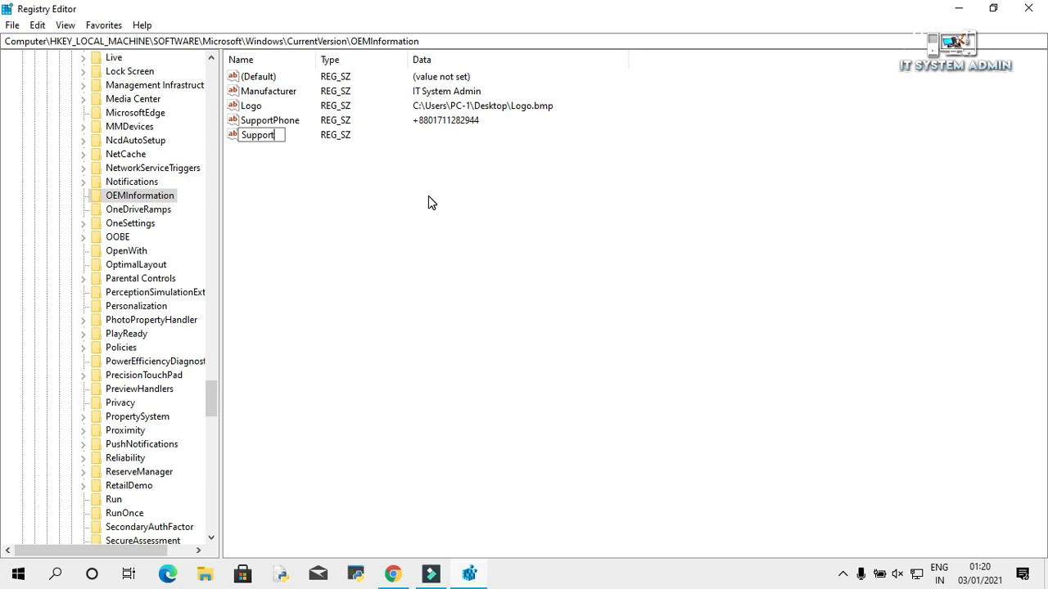
type("UR")
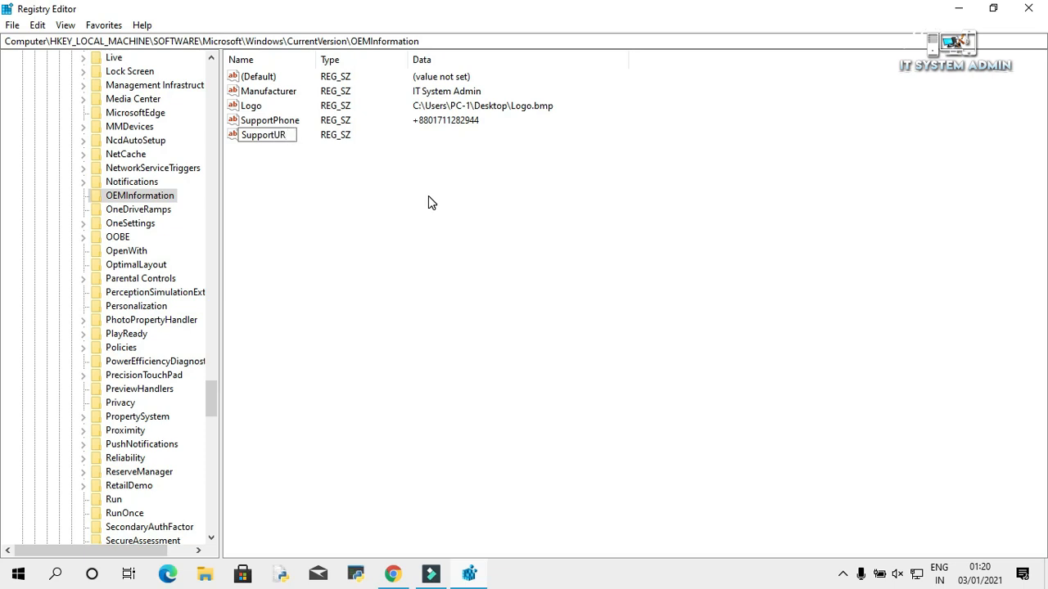
type("L")
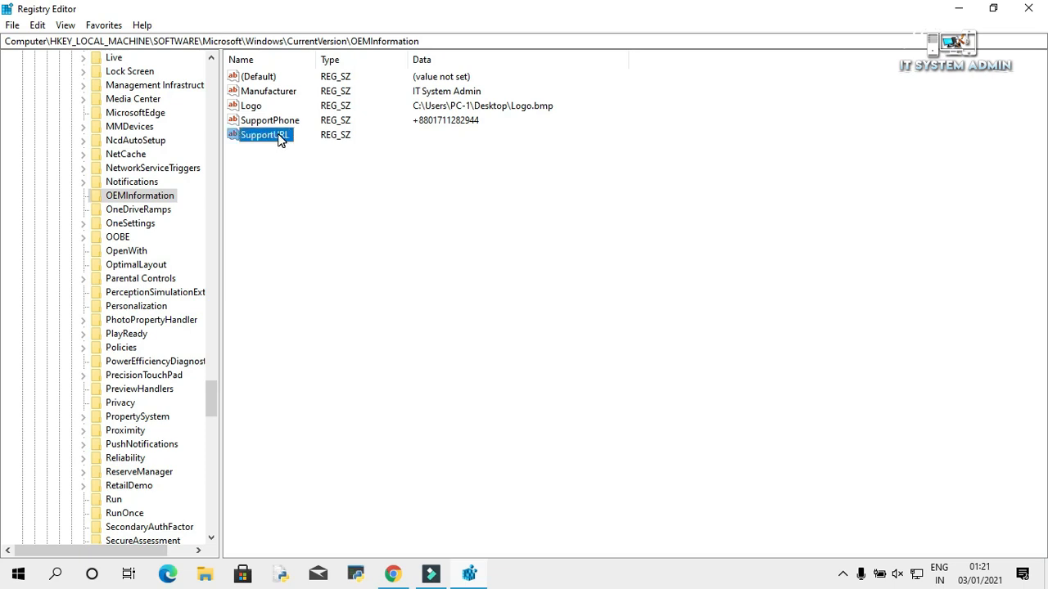
right_click(262, 134)
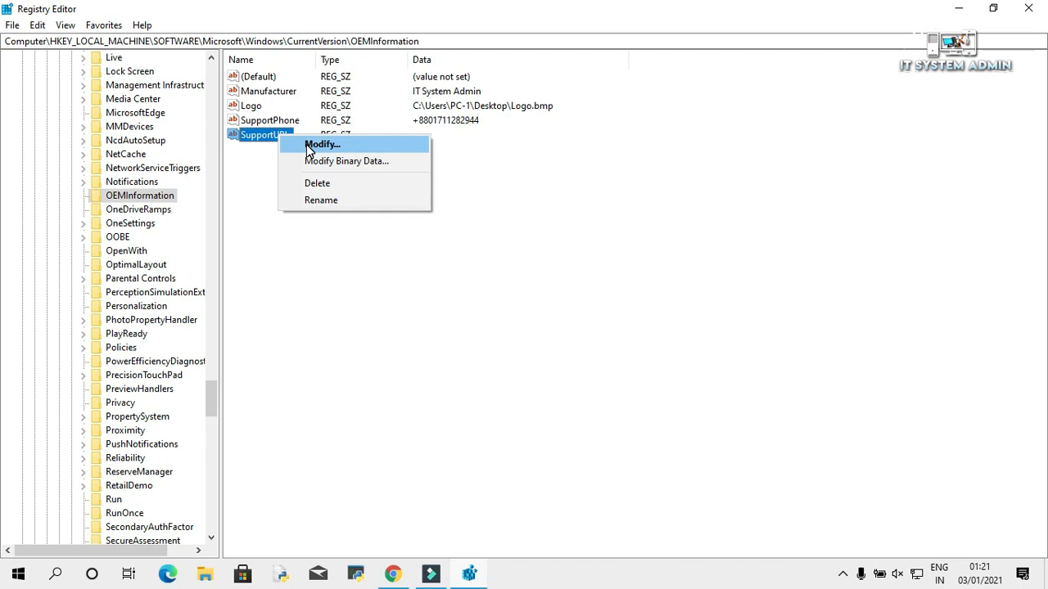
left_click(321, 144)
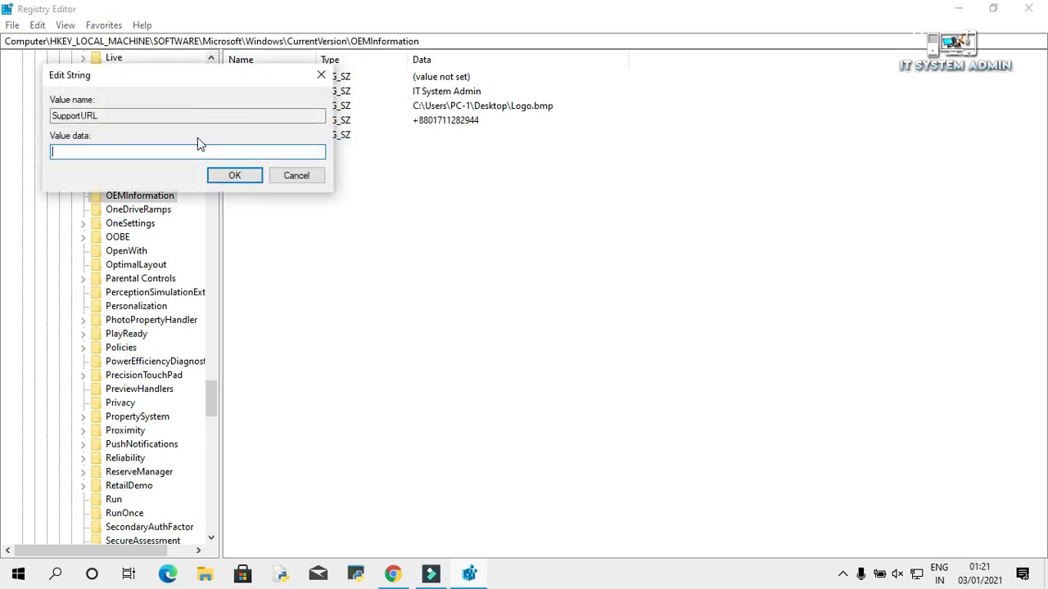
mouse_move(138, 154)
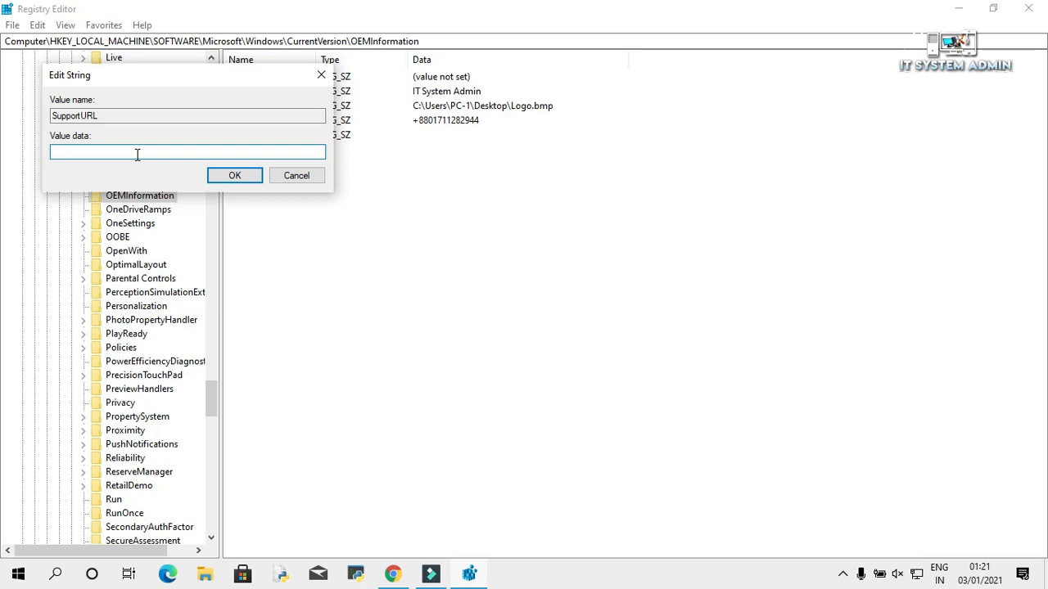
type("www.itsyst")
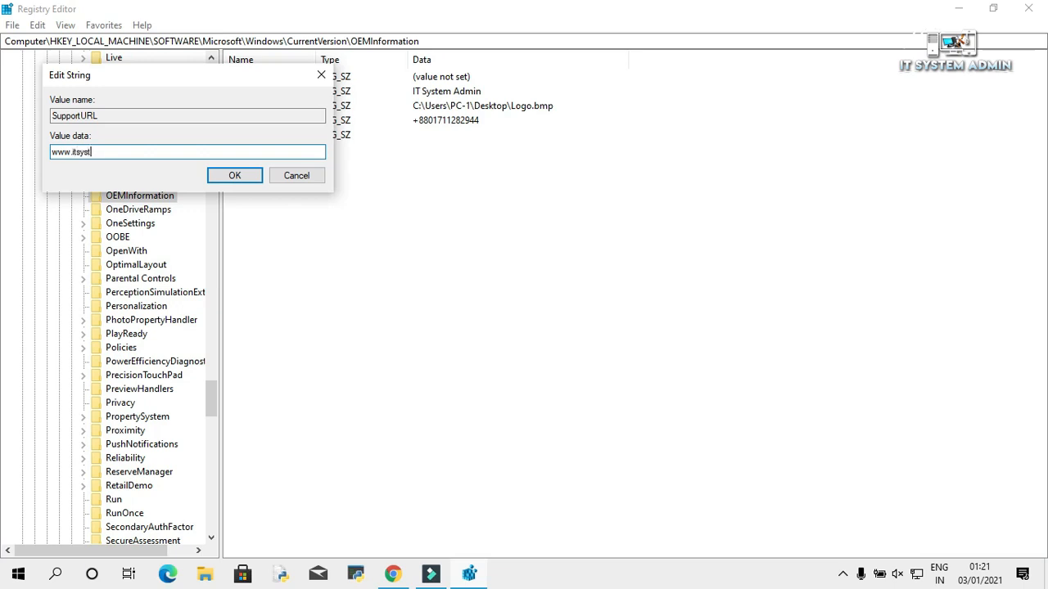
type("em")
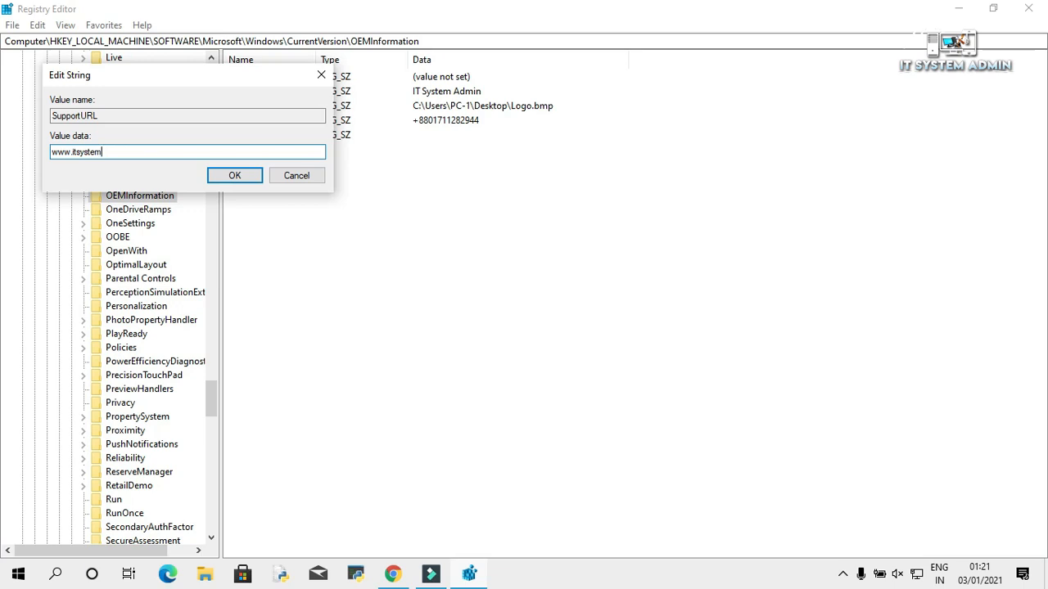
type("admin")
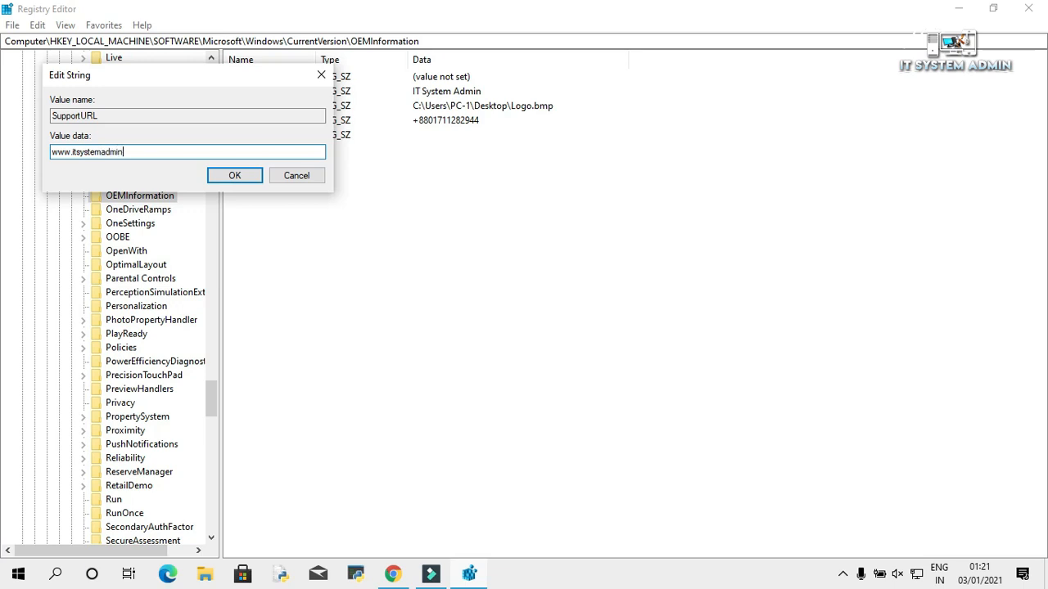
type(".com")
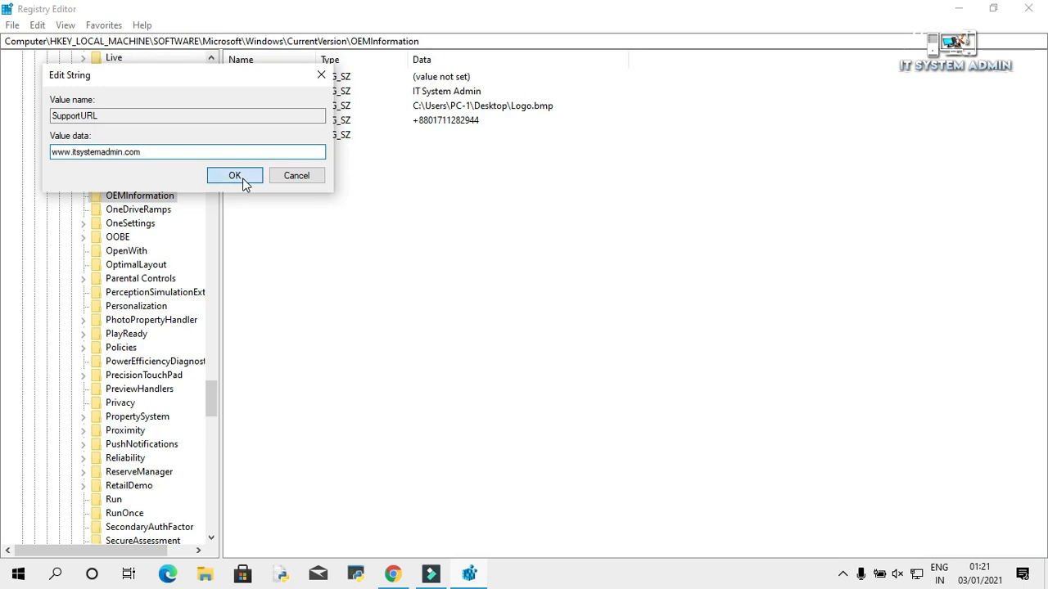
left_click(234, 175)
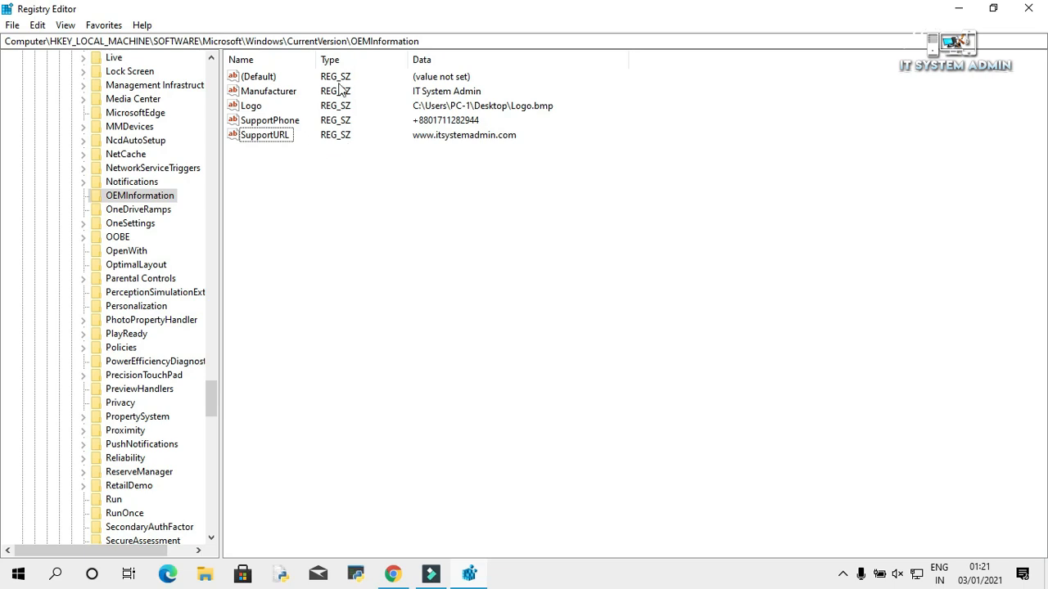
mouse_move(914, 177)
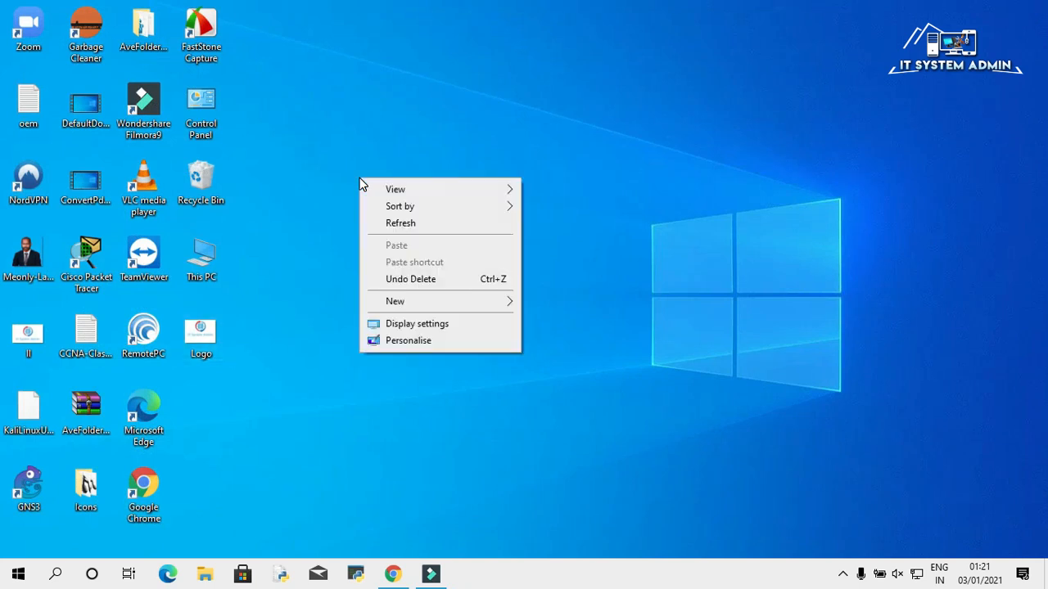
- Refresh the Windows desktop, then bring up the context menu for This PC
left_click(372, 148)
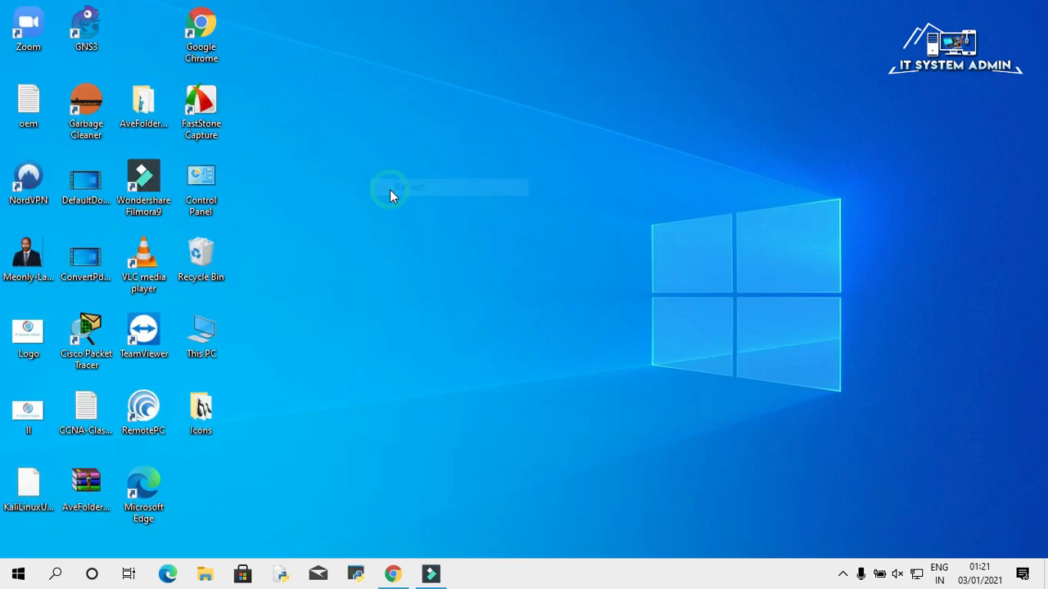
right_click(392, 195)
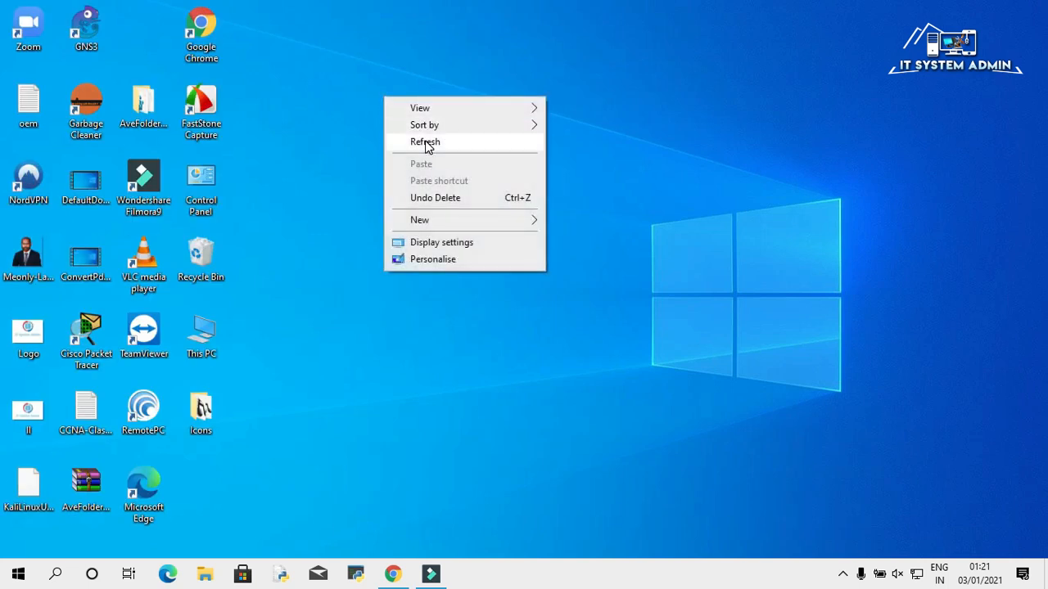
left_click(426, 140)
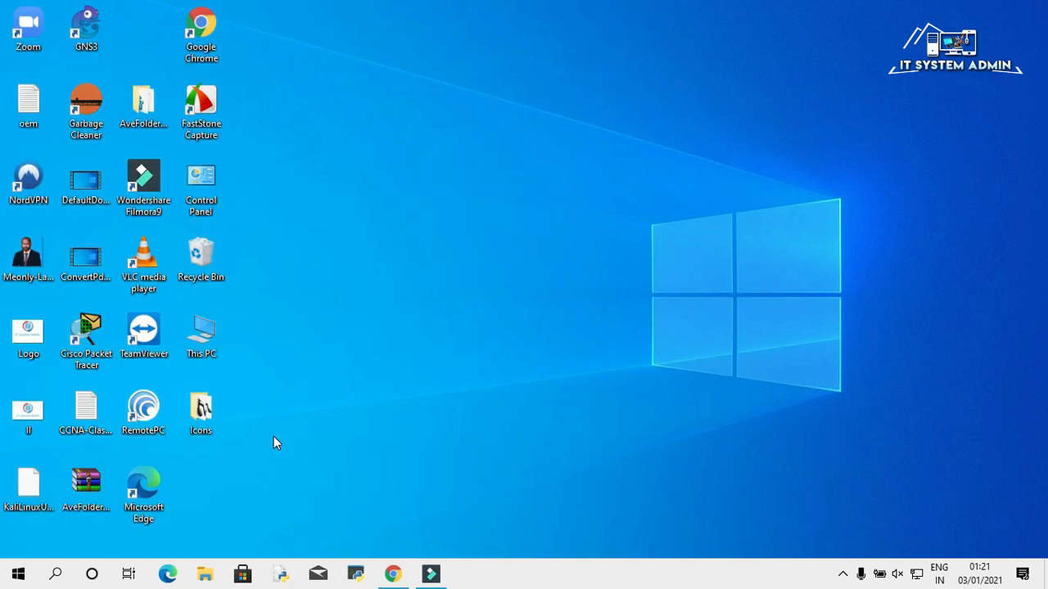
mouse_move(200, 335)
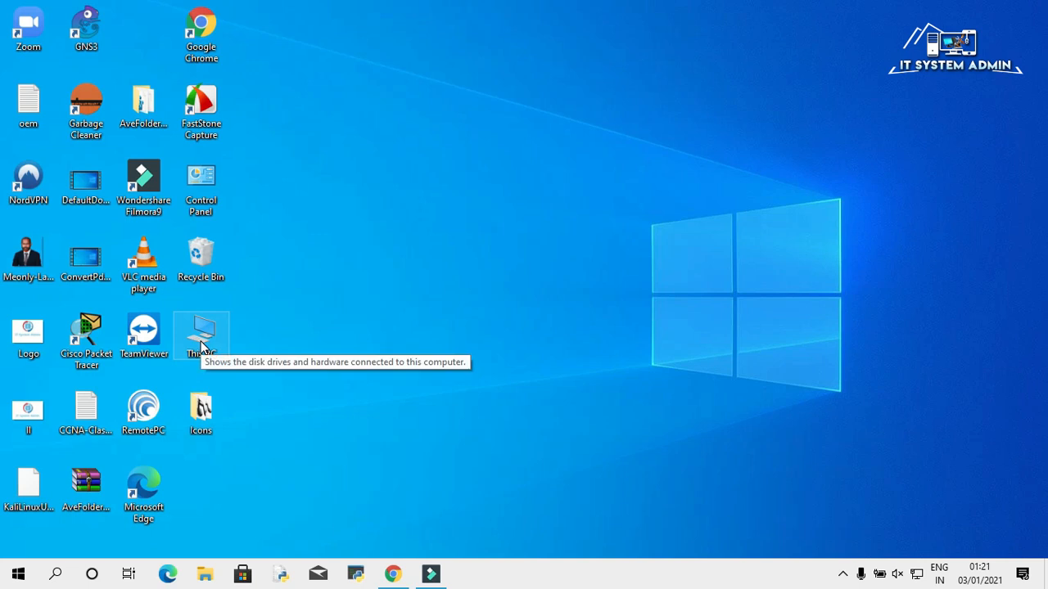
right_click(199, 336)
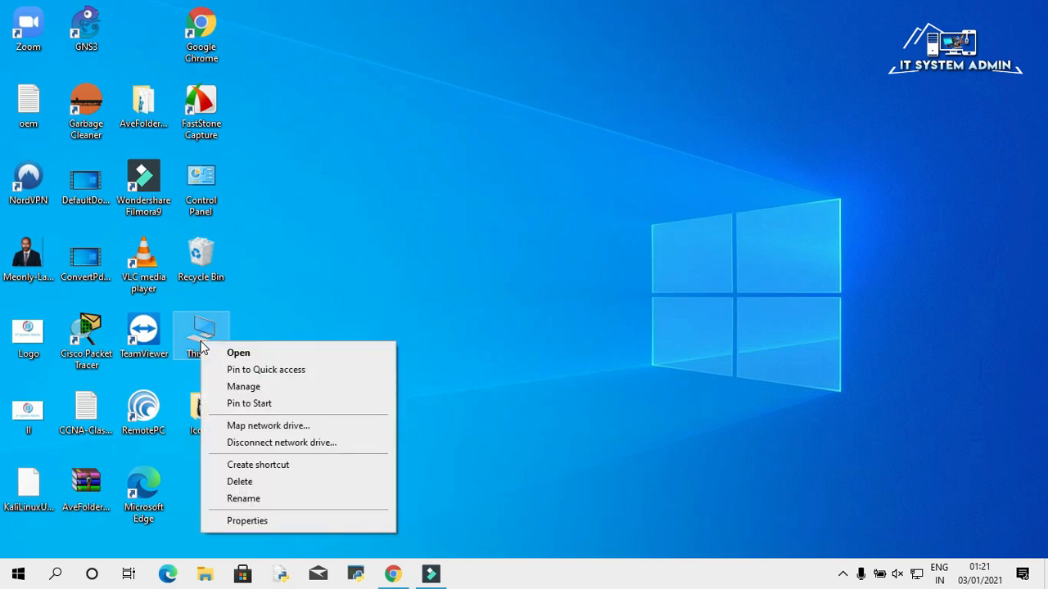
mouse_move(271, 524)
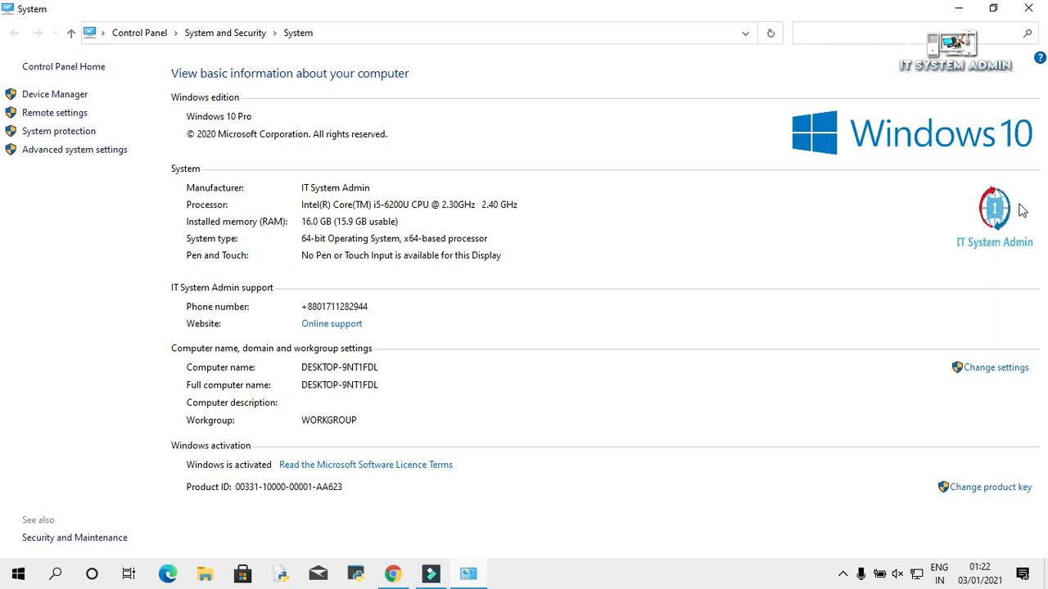
mouse_move(1018, 246)
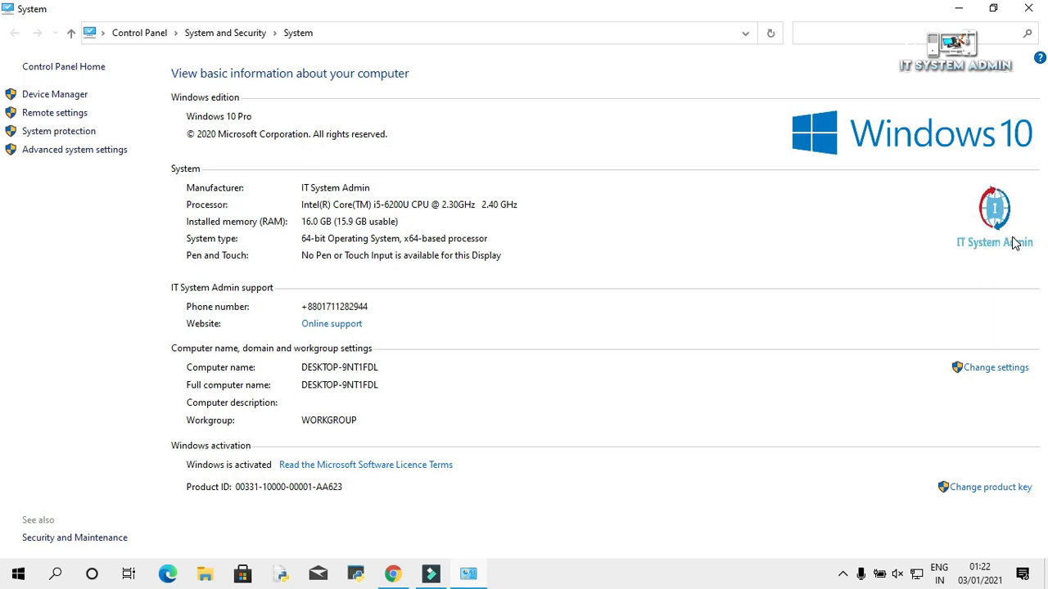
mouse_move(364, 193)
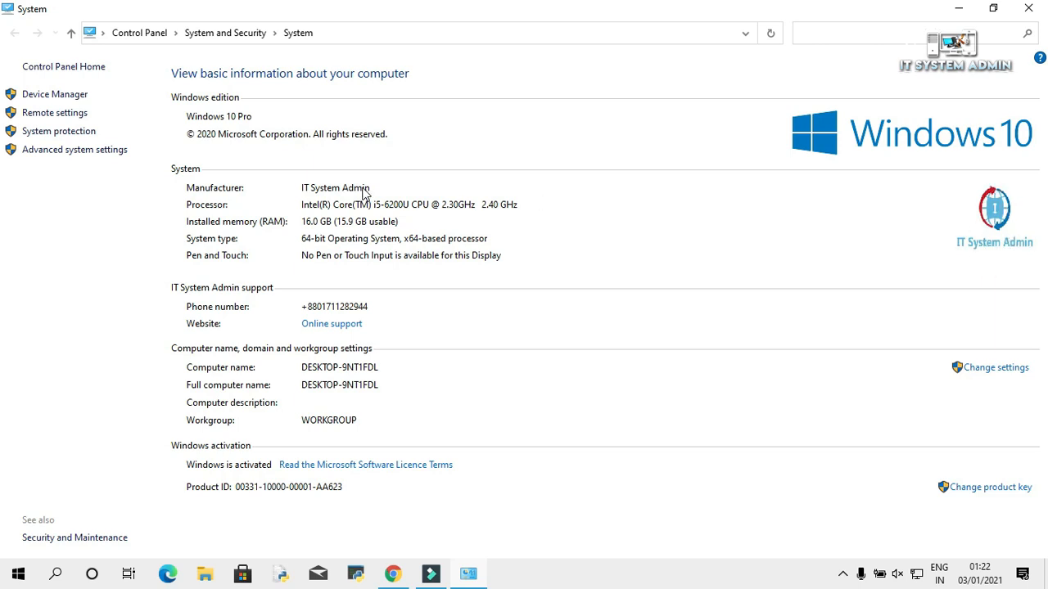
mouse_move(327, 193)
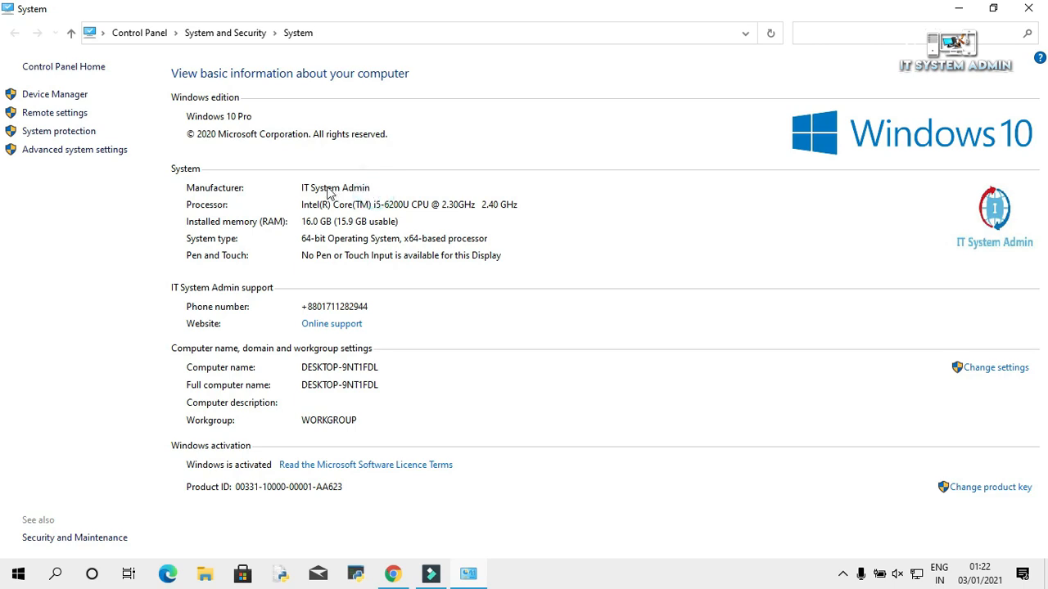
mouse_move(334, 190)
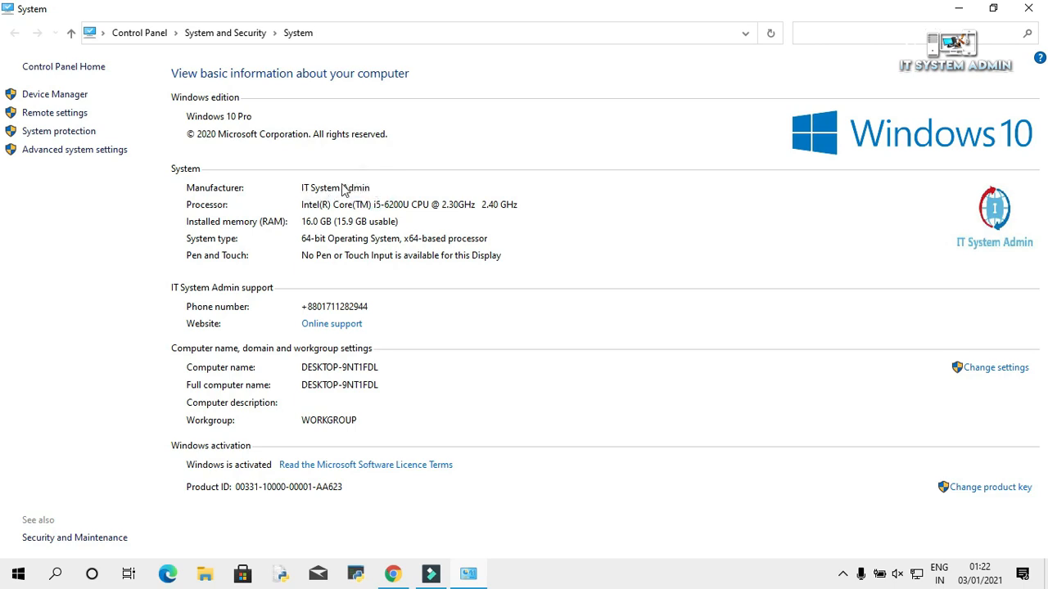
mouse_move(230, 305)
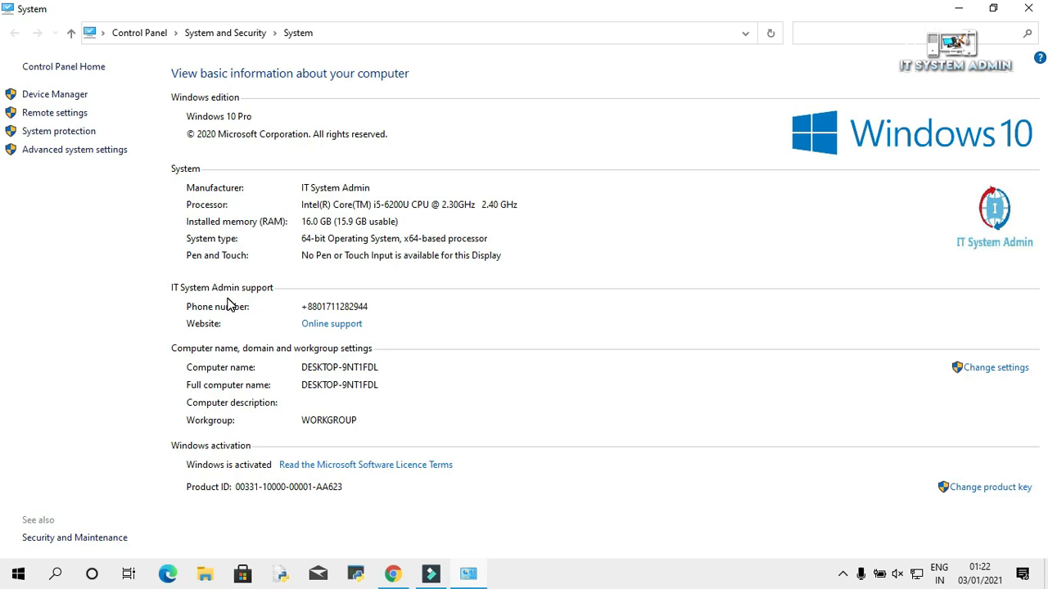
mouse_move(359, 314)
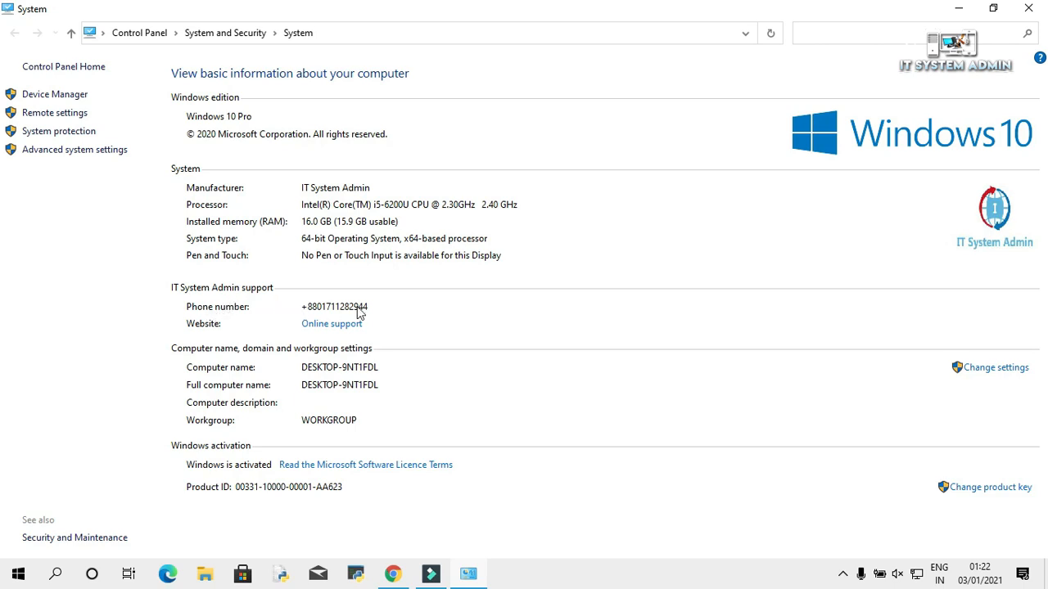
mouse_move(334, 311)
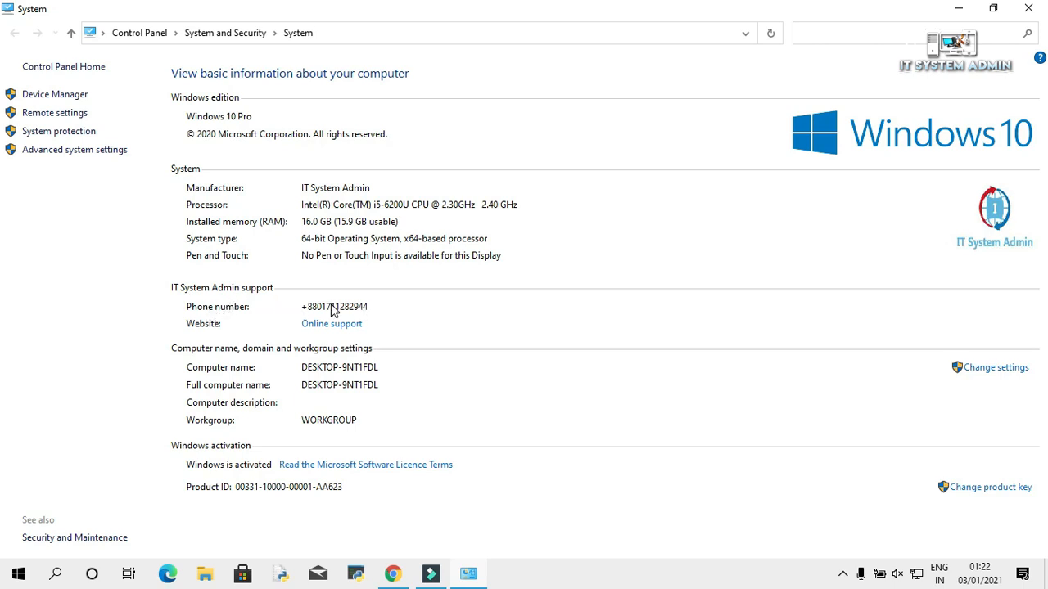
mouse_move(328, 329)
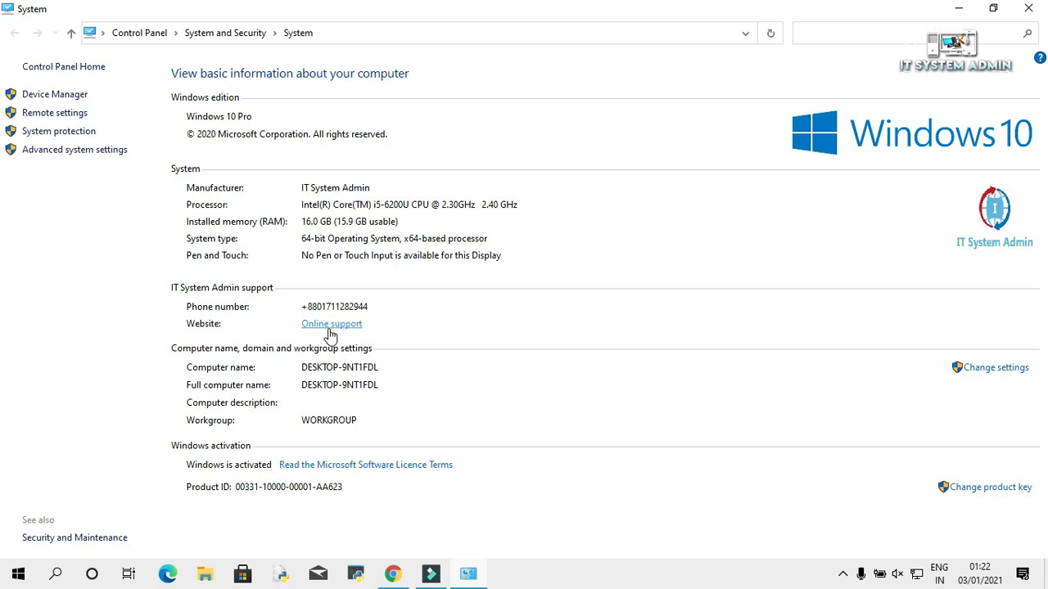